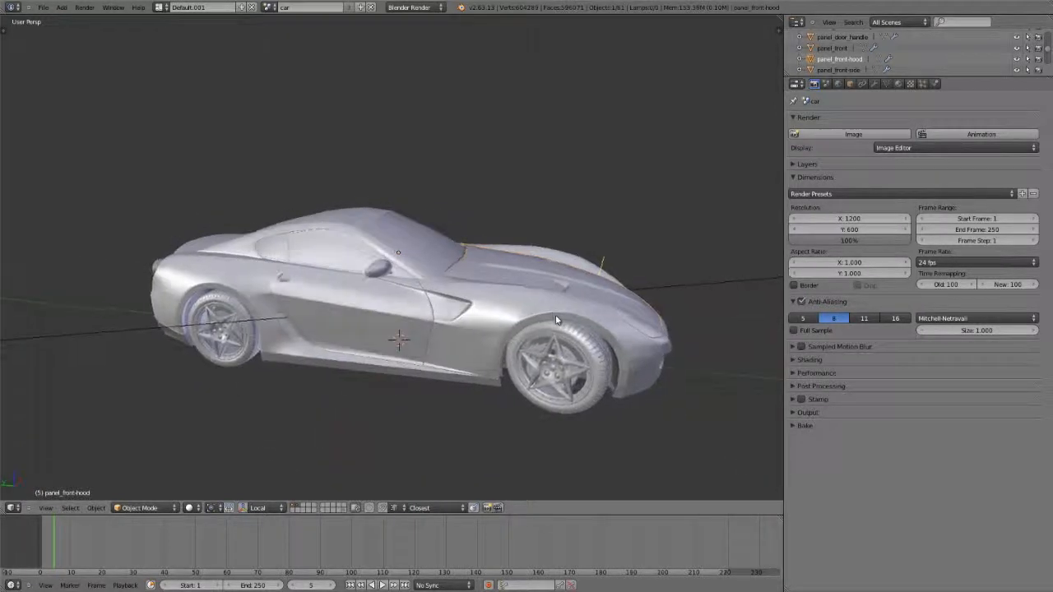
Orbit the 3D viewport to view the car from its front corner.
left_click_drag(559, 321, 469, 309)
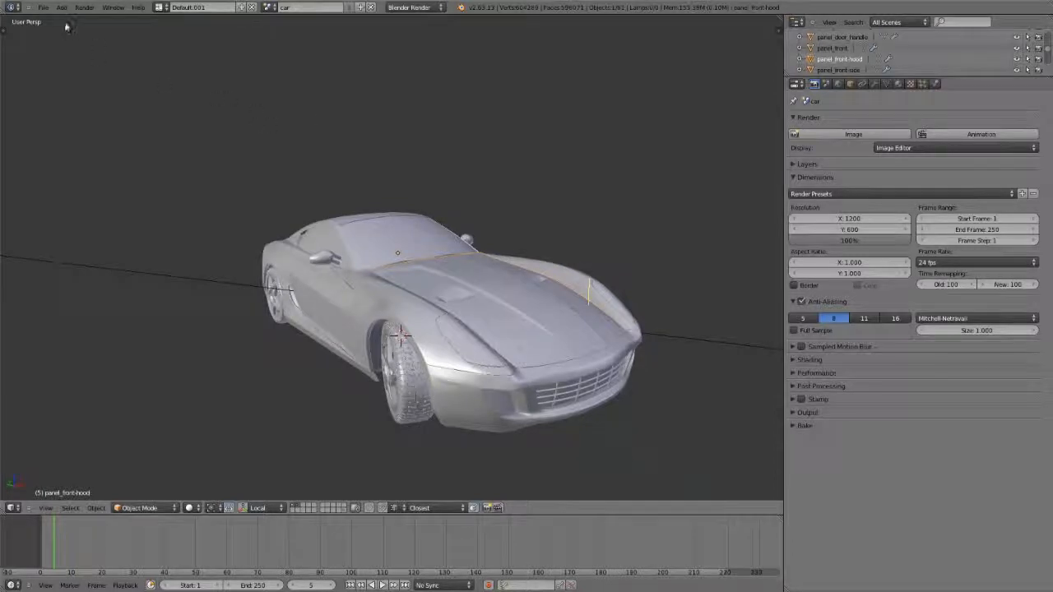
Add a Sun lamp to the scene from the Add > Lamp menu.
left_click(62, 8)
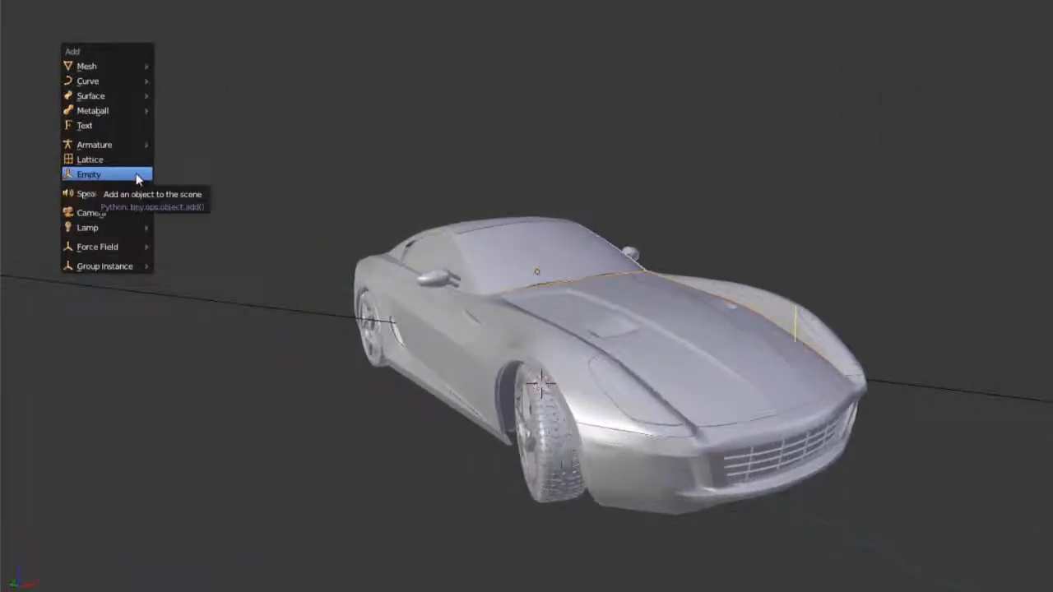
mouse_move(88, 228)
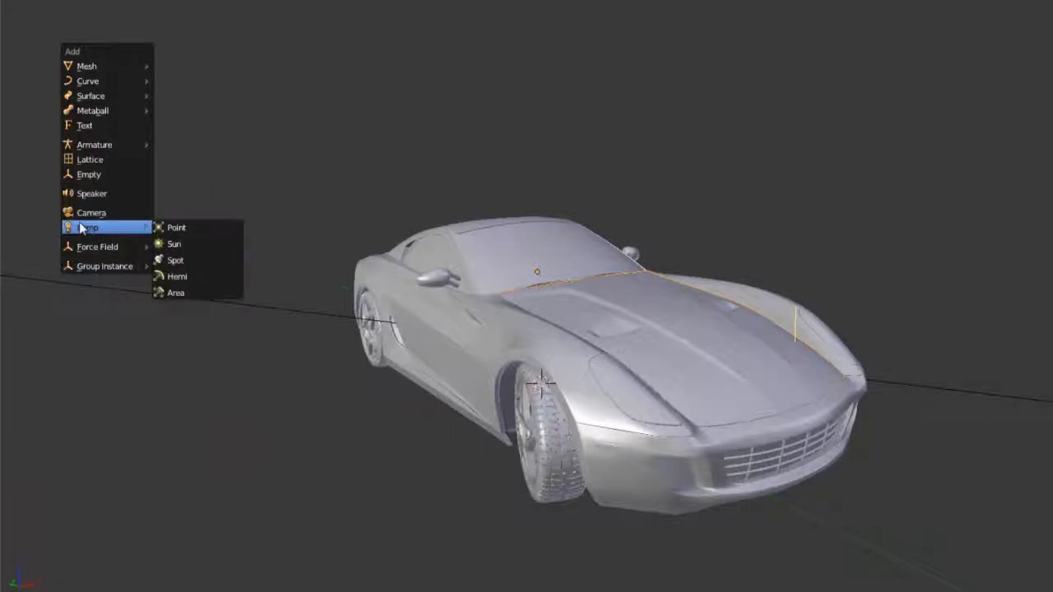
mouse_move(176, 227)
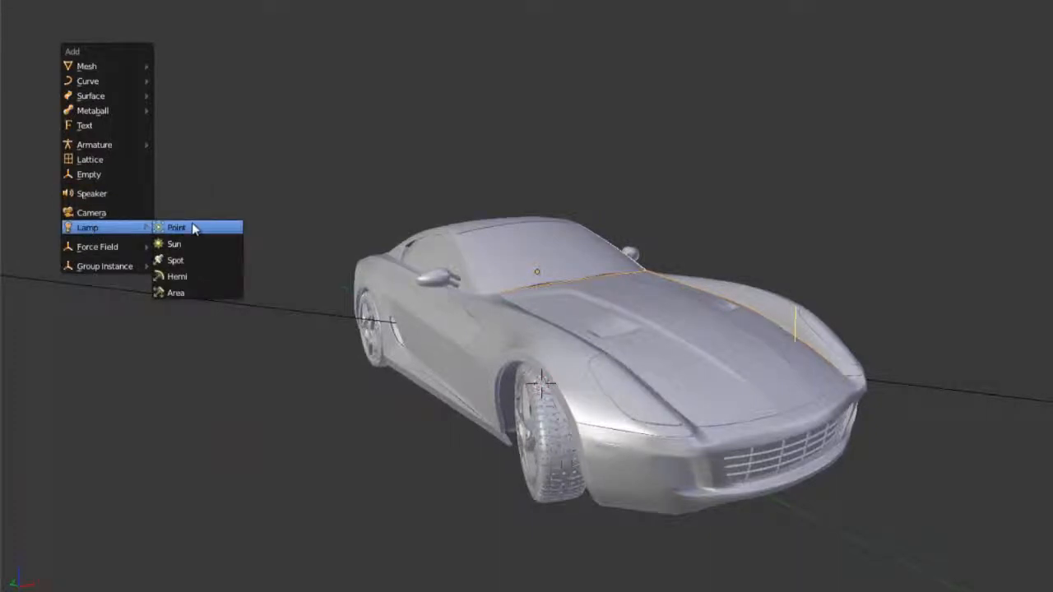
mouse_move(174, 243)
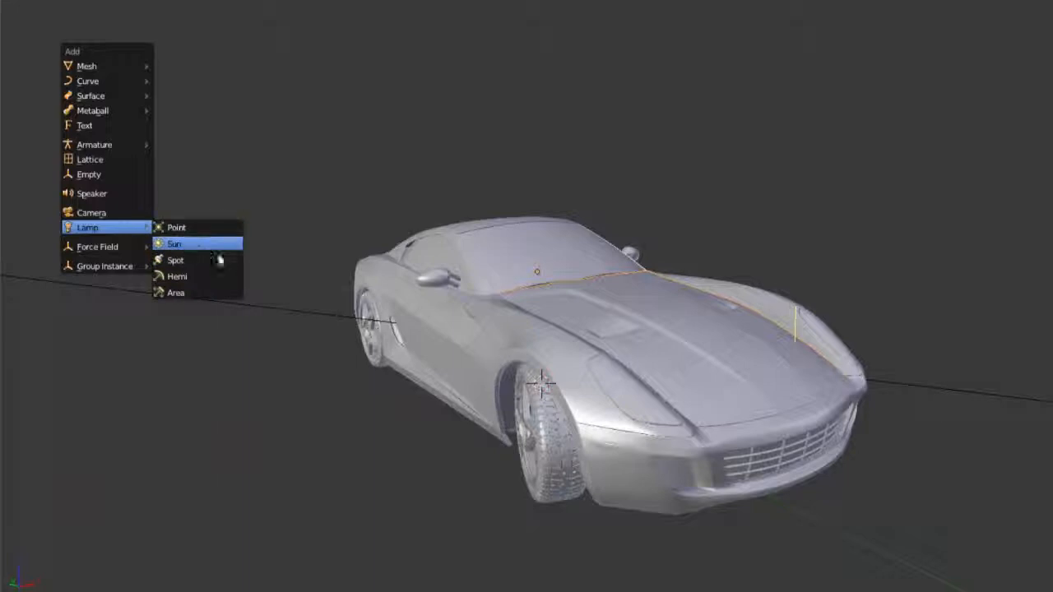
mouse_move(176, 293)
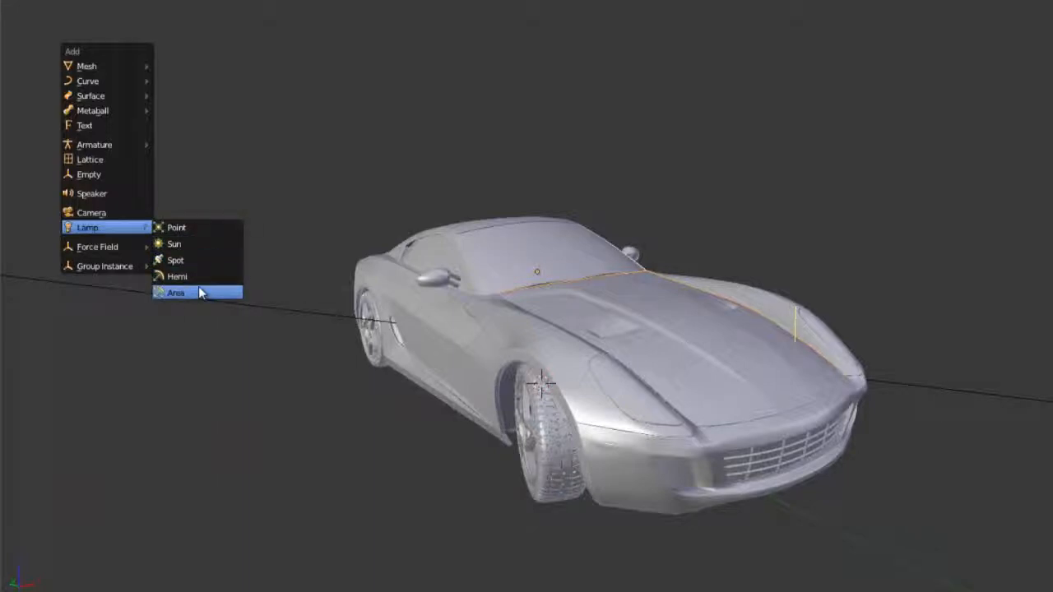
mouse_move(176, 292)
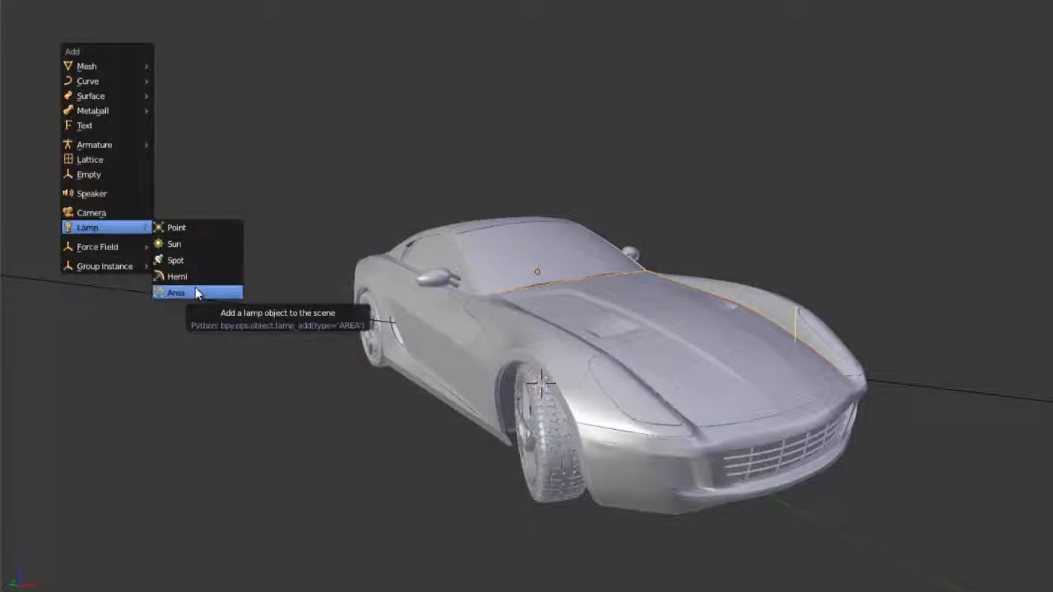
mouse_move(197, 276)
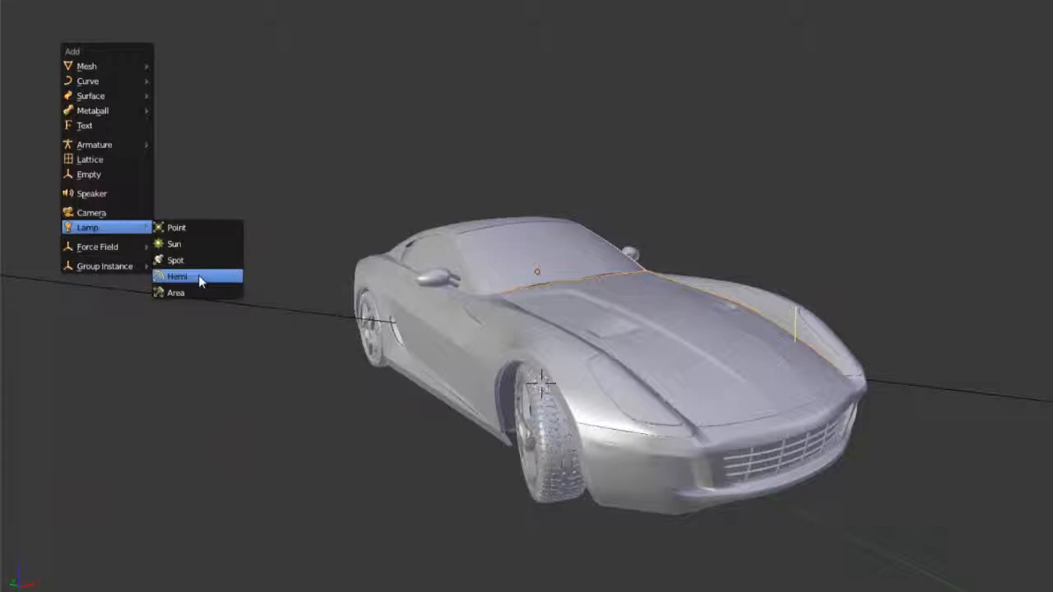
mouse_move(195, 252)
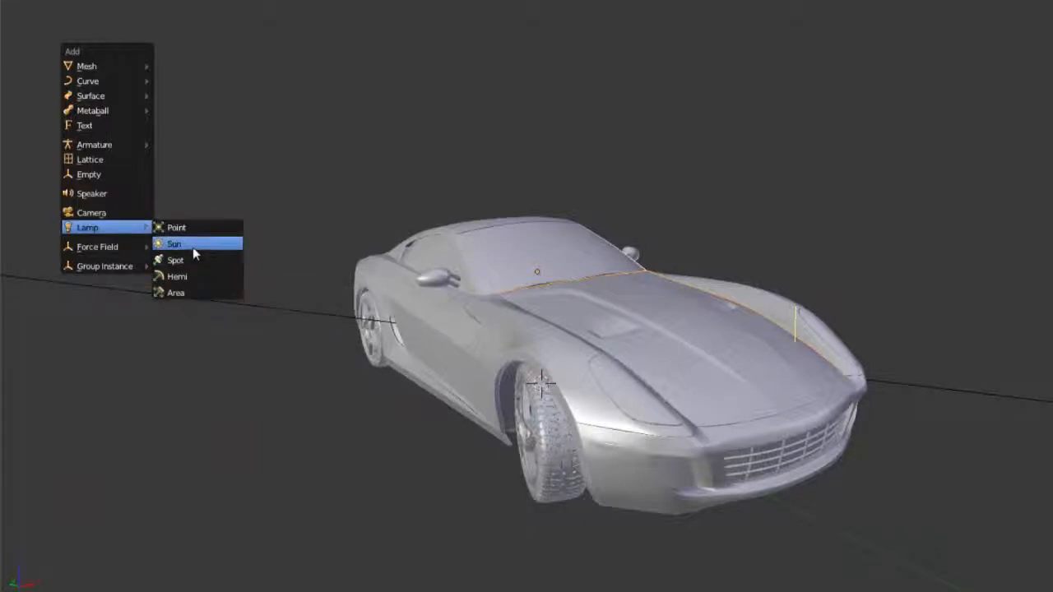
left_click(173, 244)
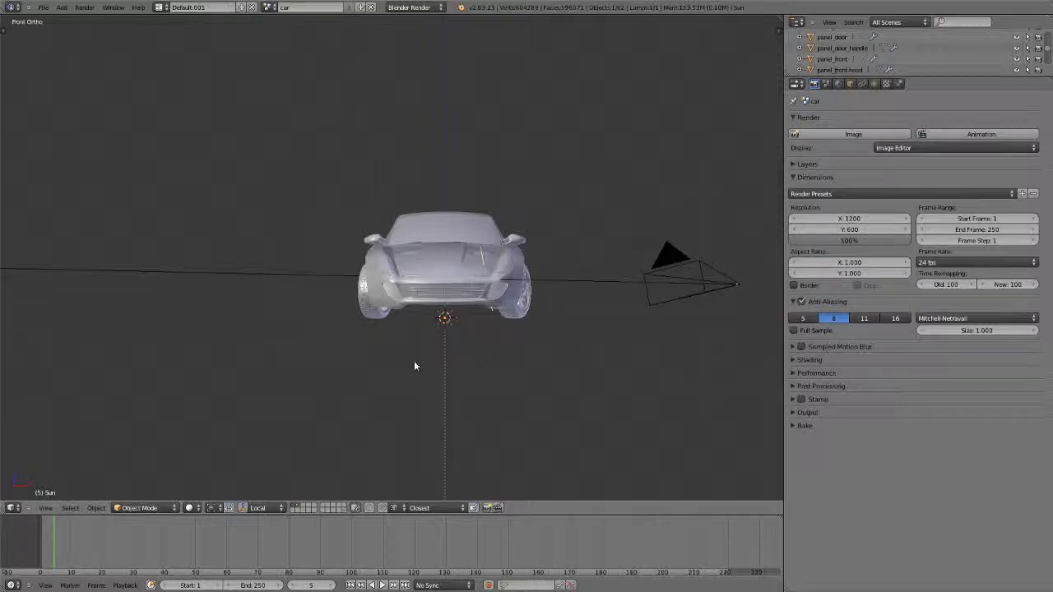
mouse_move(547, 400)
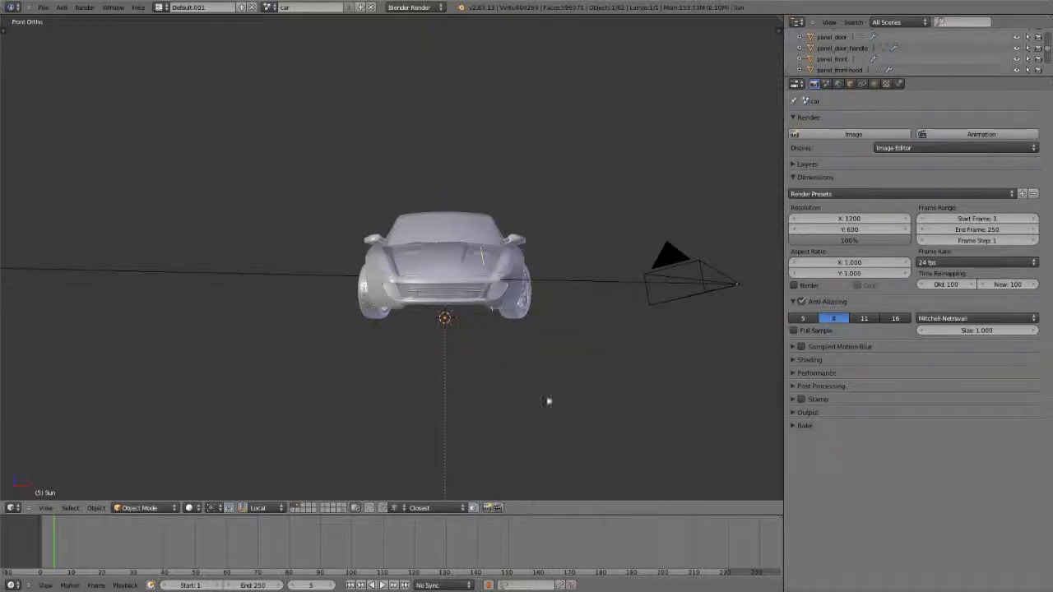
mouse_move(518, 334)
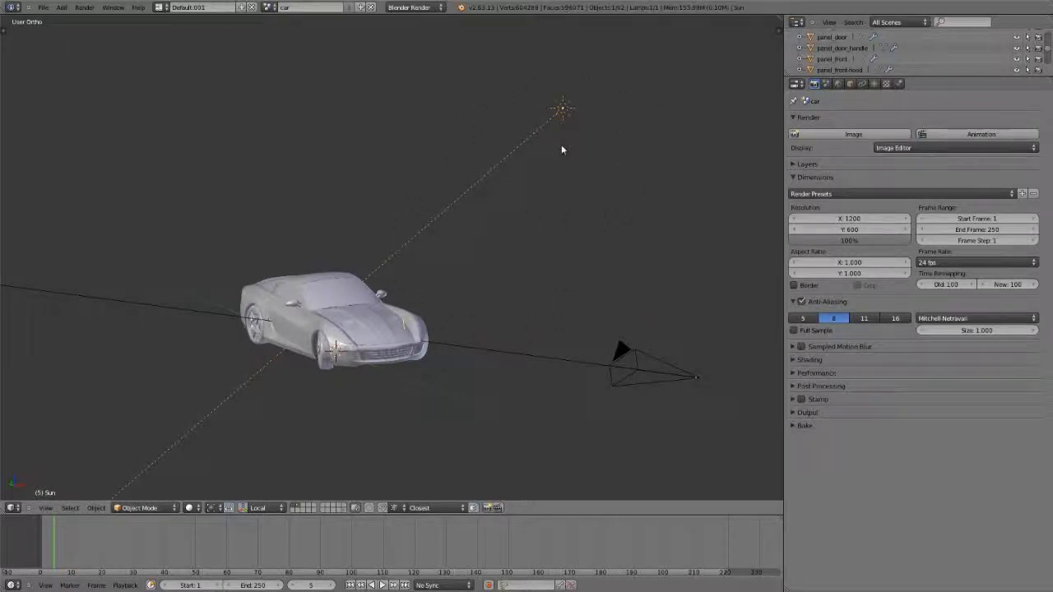
Show the Sun lamp's Object Data settings in the Properties editor.
left_click(874, 83)
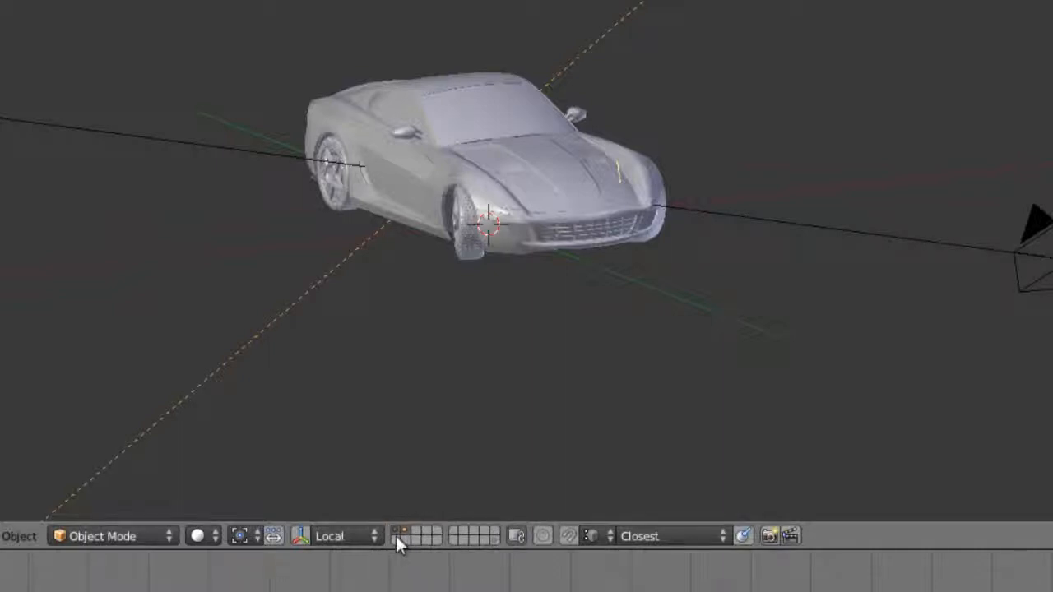
mouse_move(400, 535)
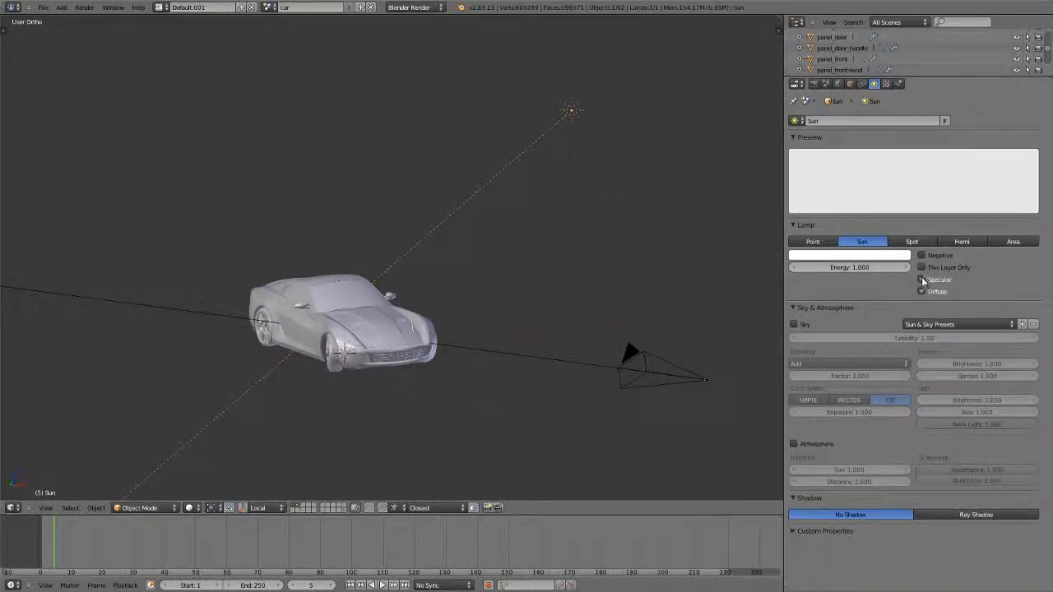
Enable Sky on the sun lamp and dismiss the Sun & Sky presets without choosing.
left_click(921, 280)
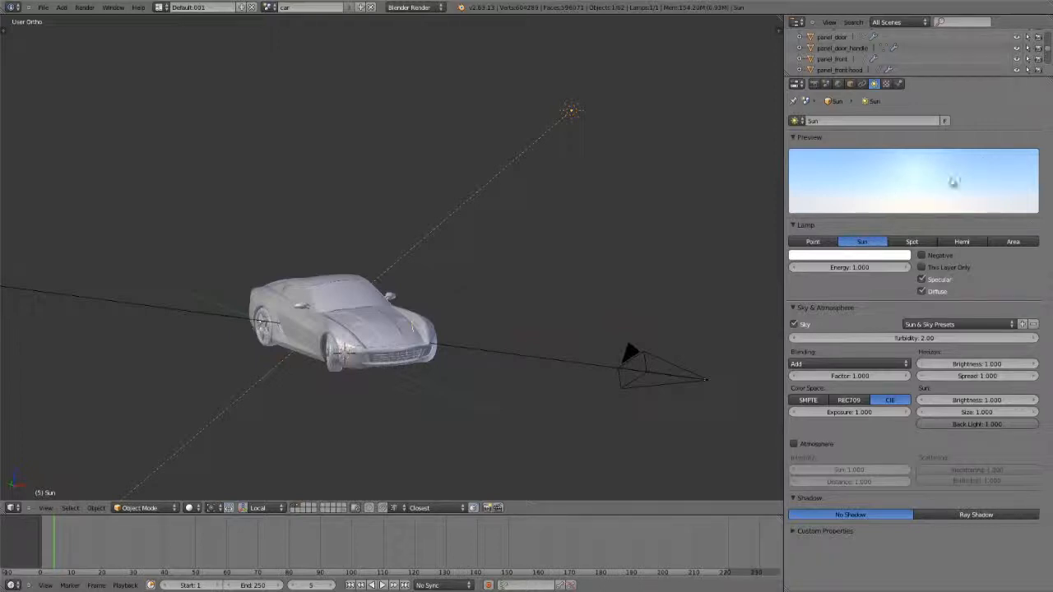
left_click(958, 324)
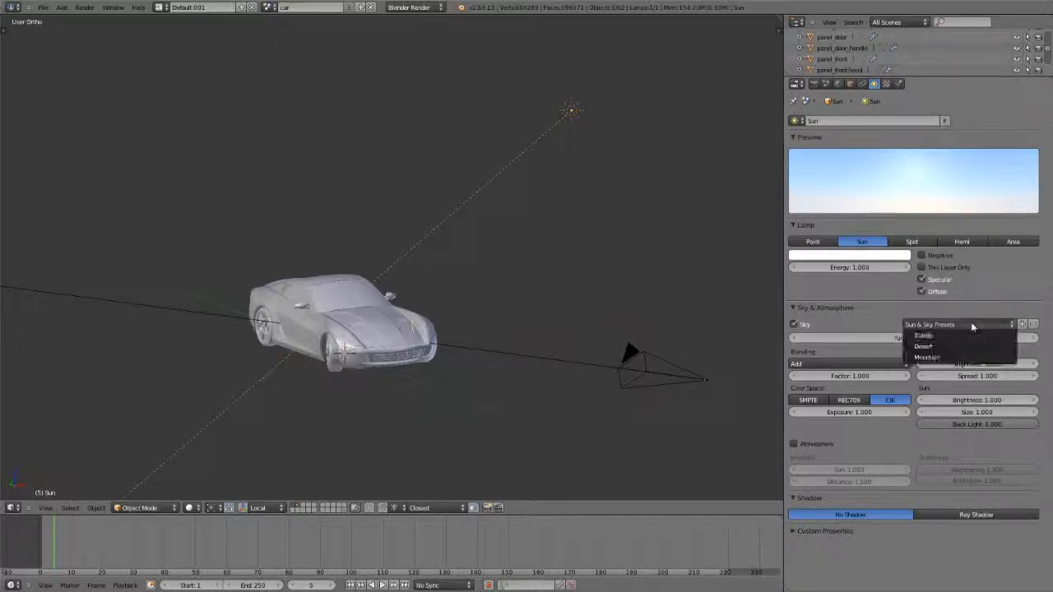
left_click(925, 335)
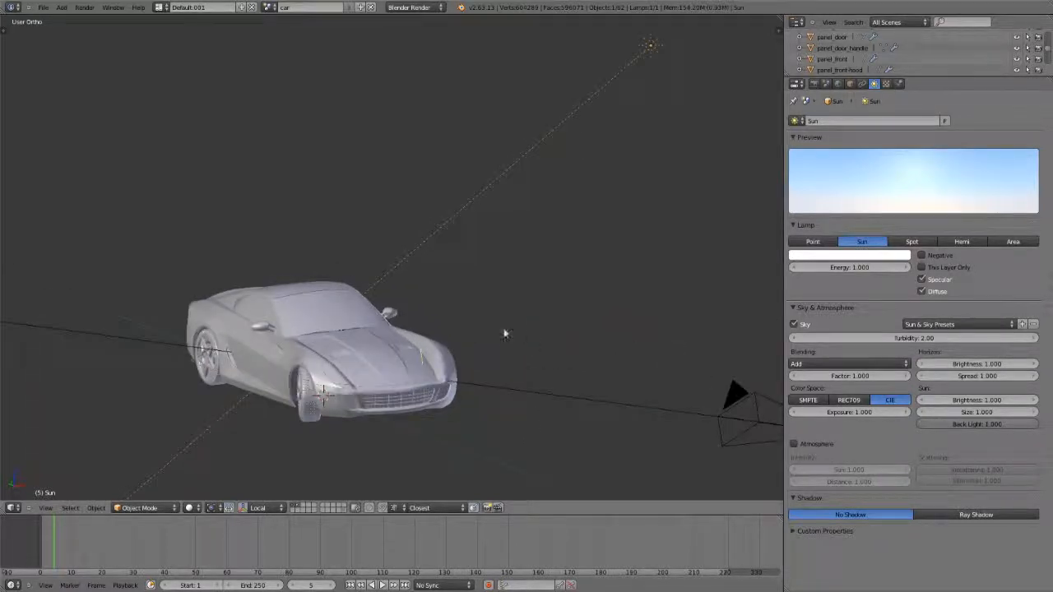
mouse_move(392, 400)
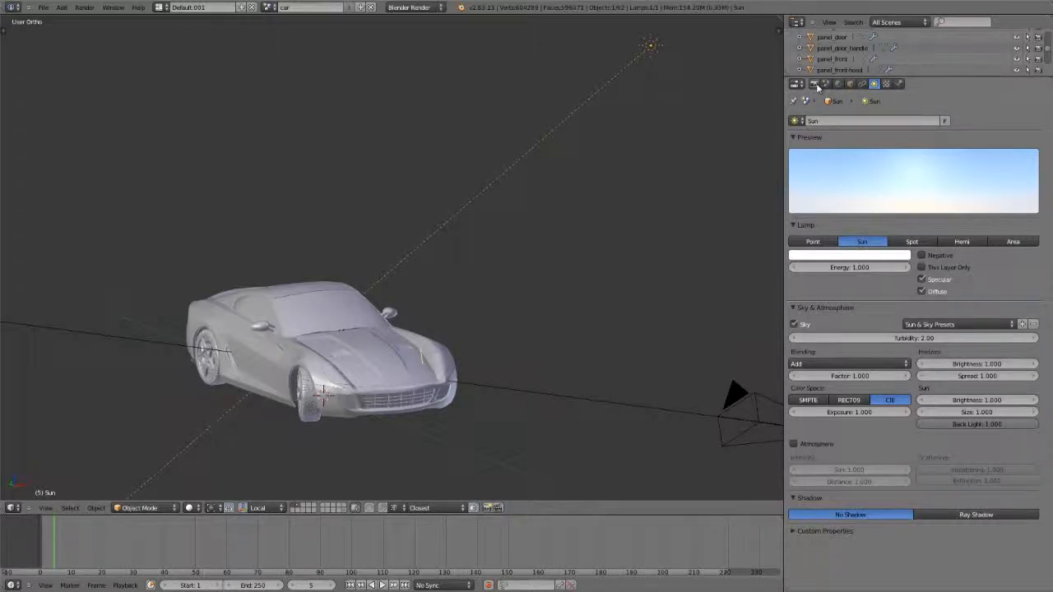
Show the Render settings with the 1200×600 resolution and anti-aliasing options.
left_click(794, 83)
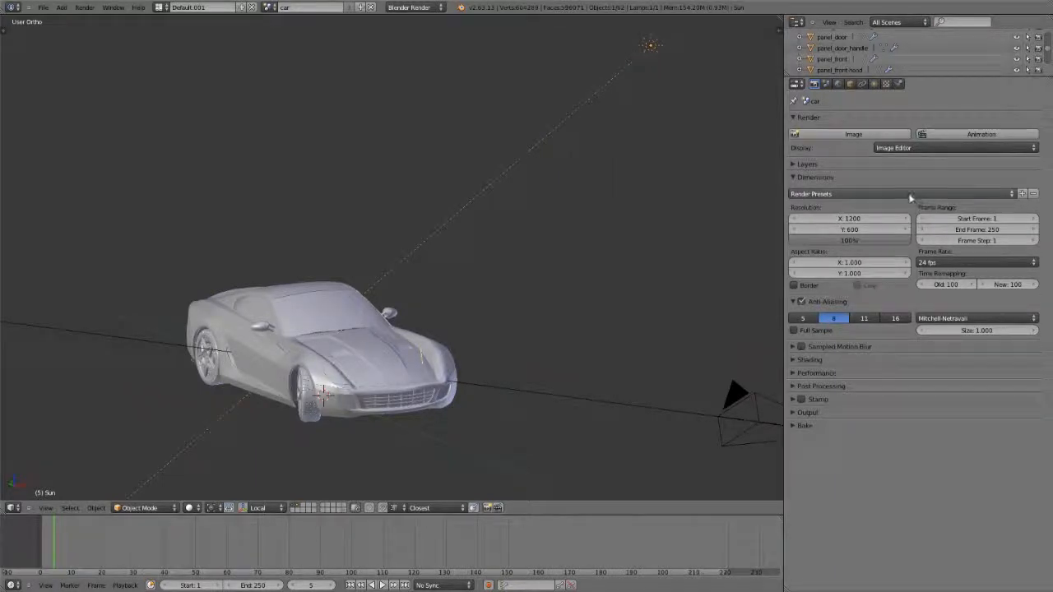
mouse_move(910, 197)
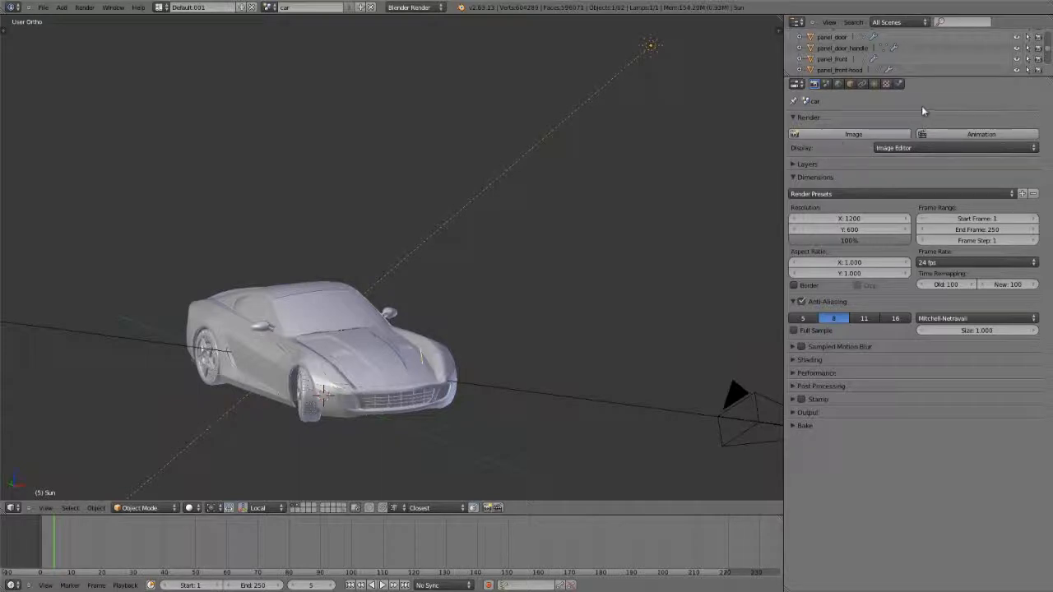
mouse_move(979, 122)
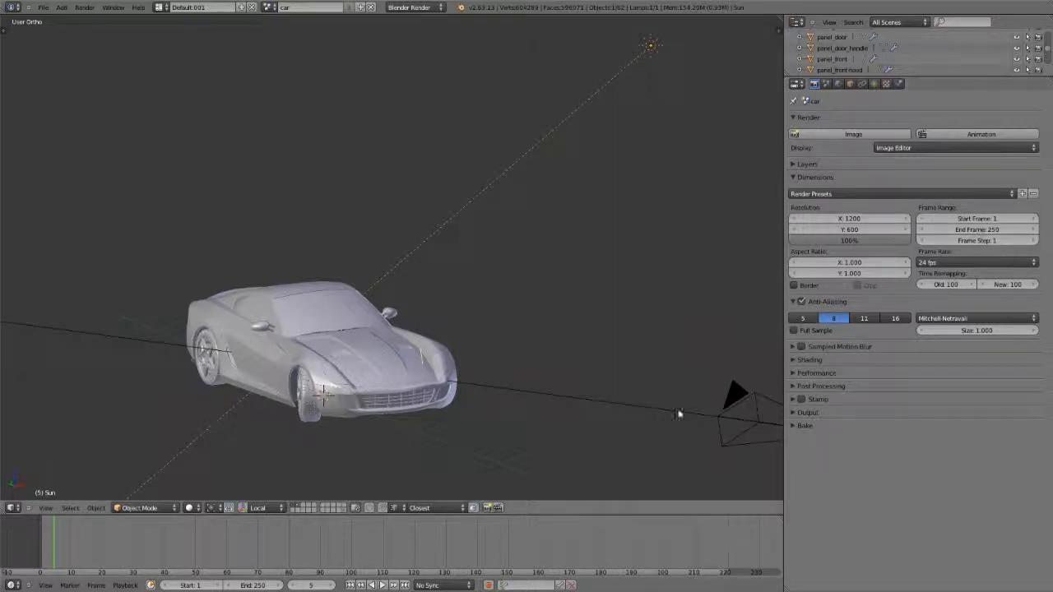
mouse_move(743, 367)
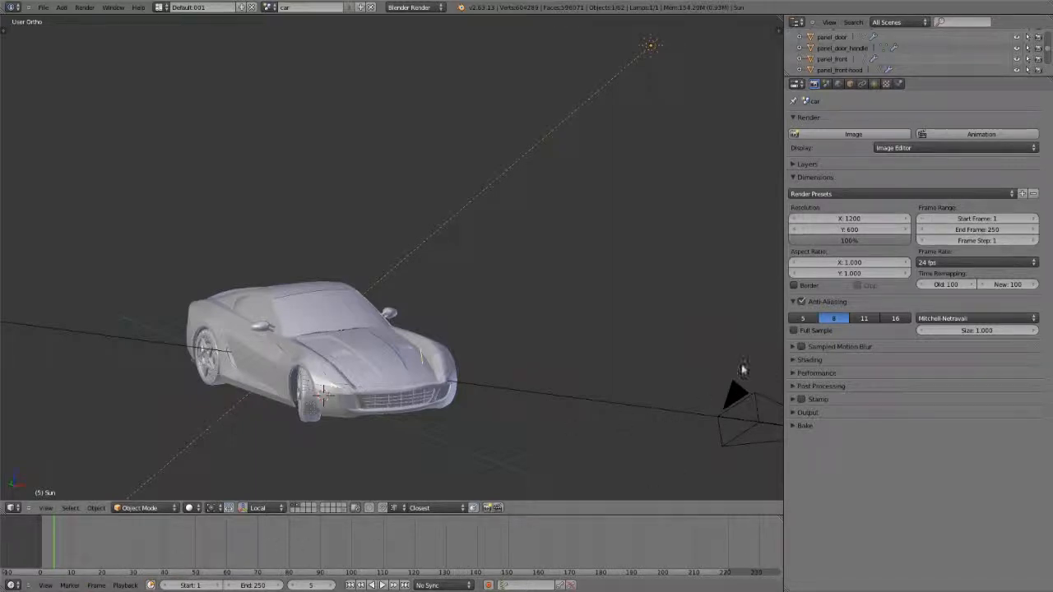
Render the current frame, then display the Scene settings.
left_click(853, 134)
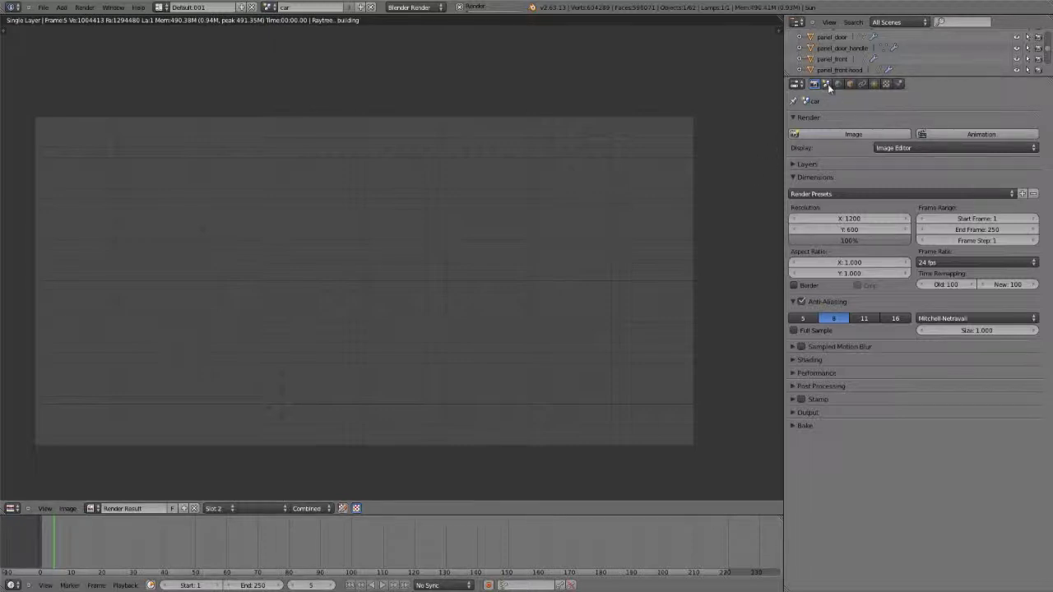
left_click(825, 83)
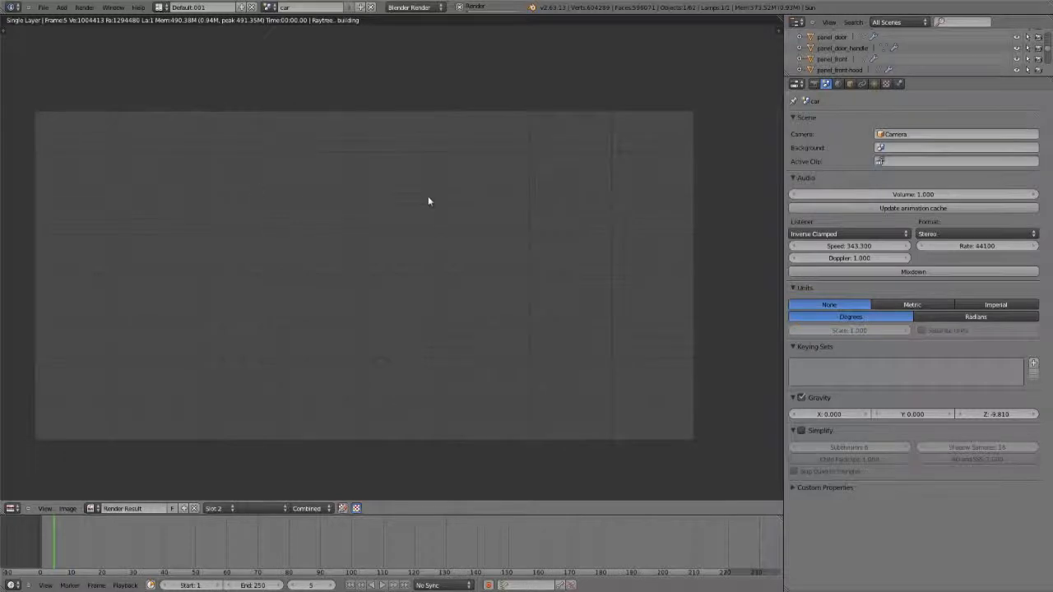
mouse_move(635, 164)
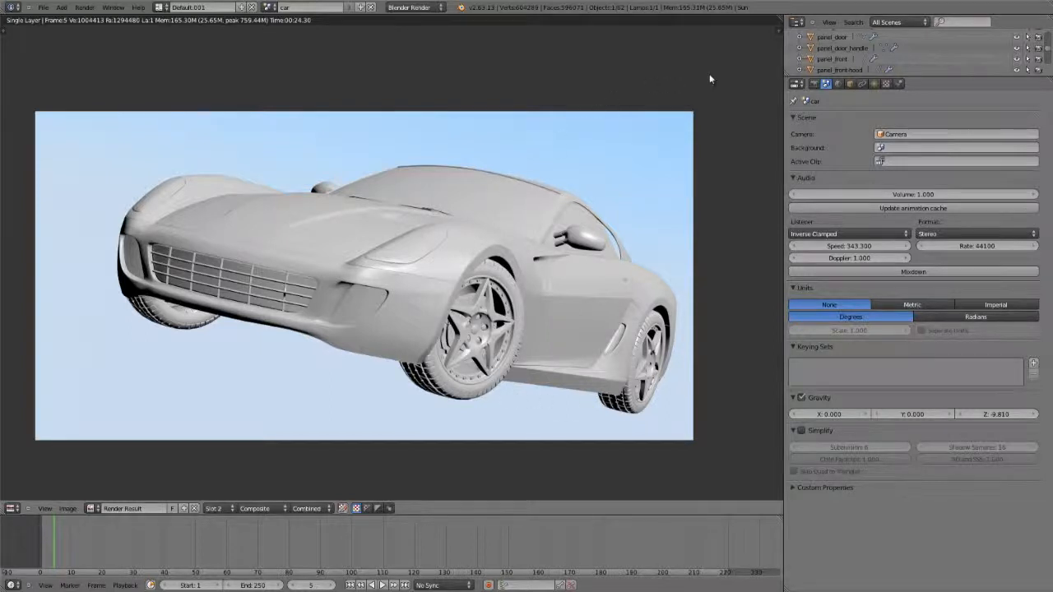
Enable world ambient occlusion with Multiply blending and turn on environment lighting.
left_click(839, 83)
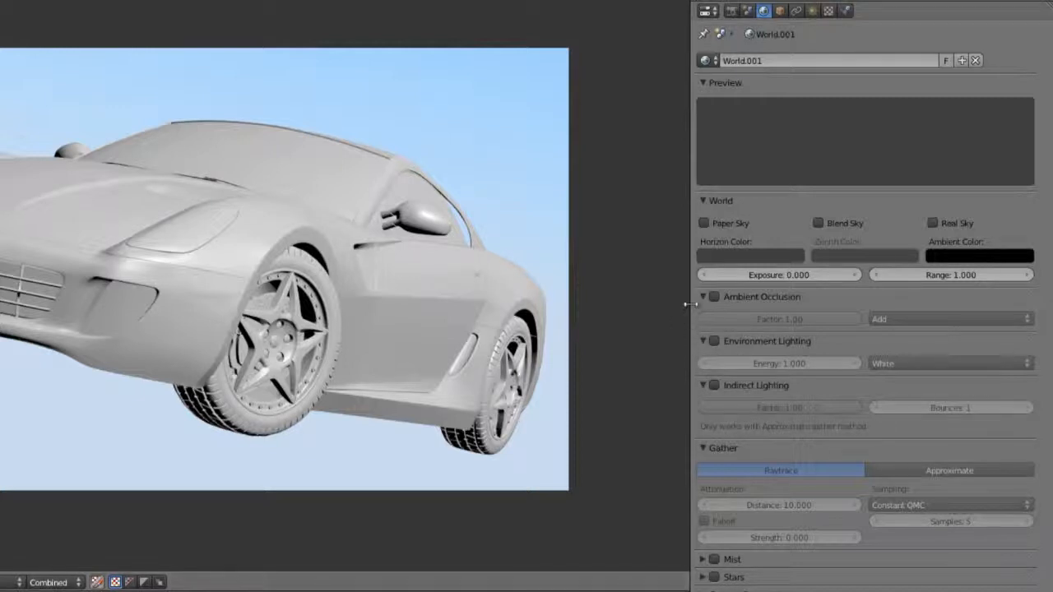
mouse_move(847, 308)
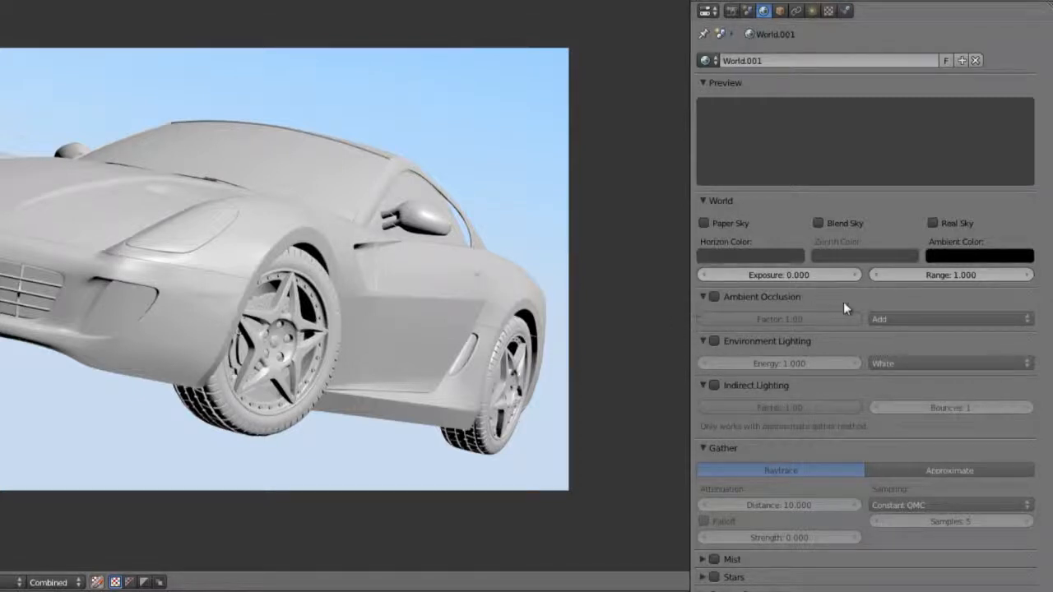
left_click(713, 297)
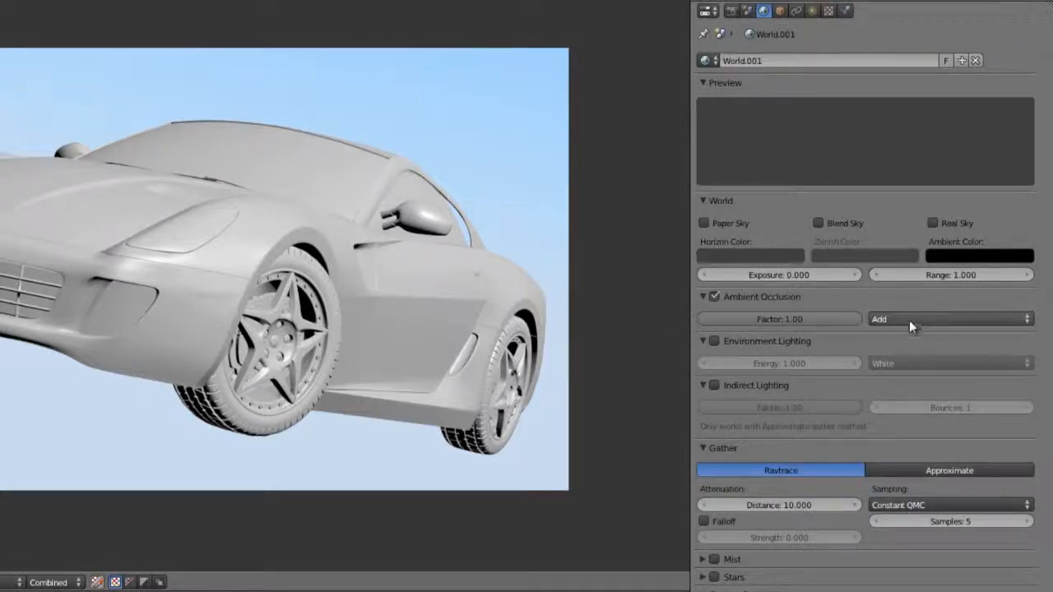
left_click(950, 319)
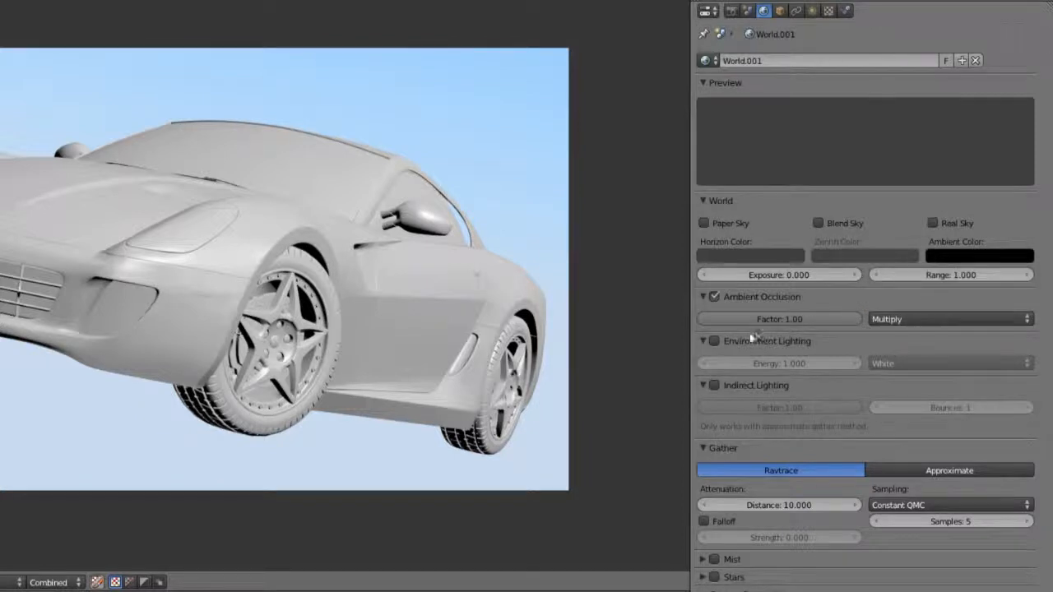
left_click(714, 341)
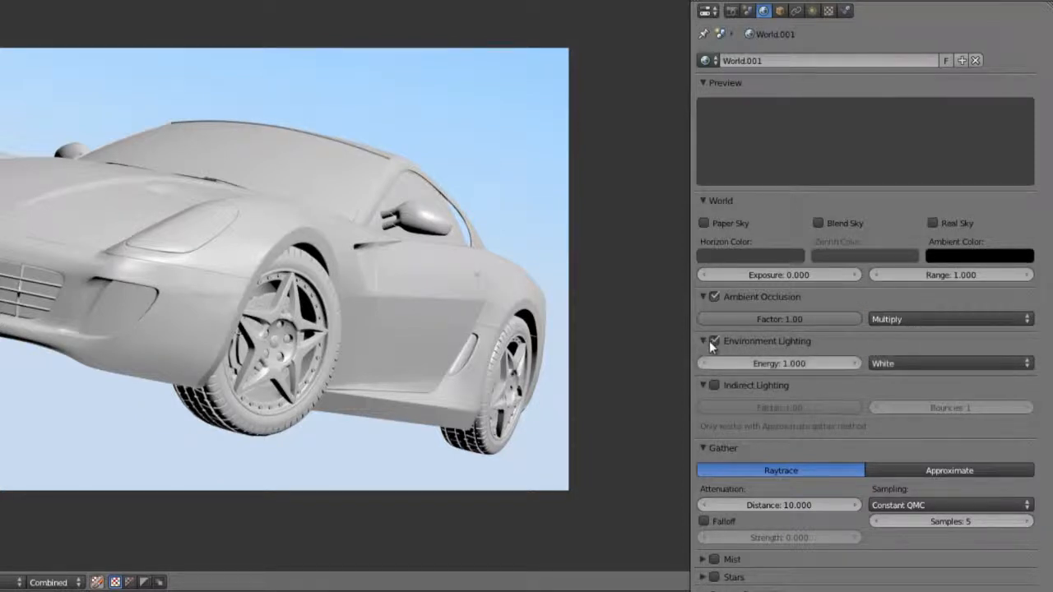
Set environment lighting to white and collapse the Mist and Stars panels.
left_click(950, 363)
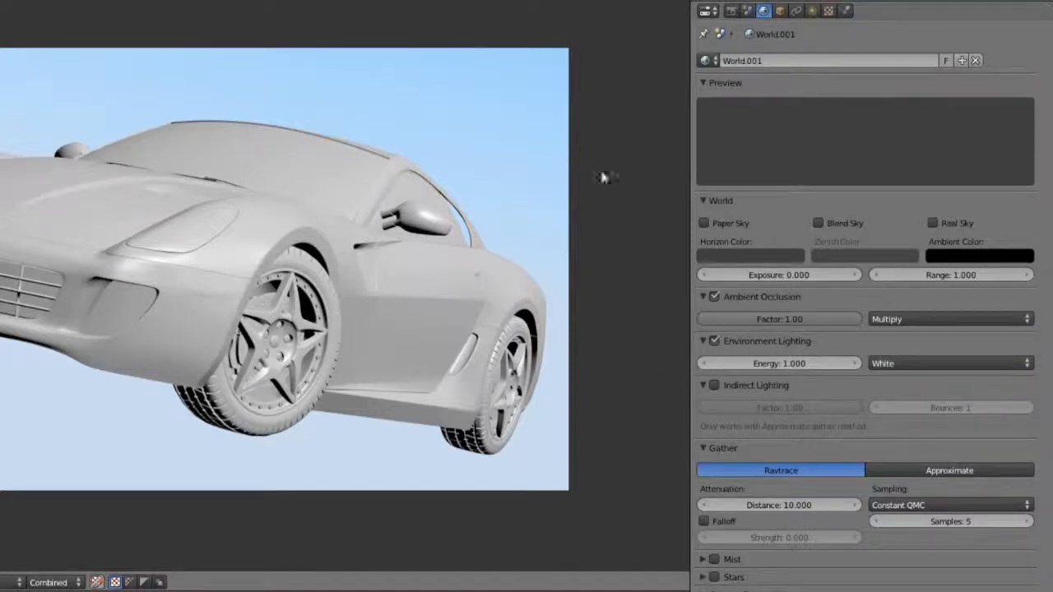
mouse_move(572, 150)
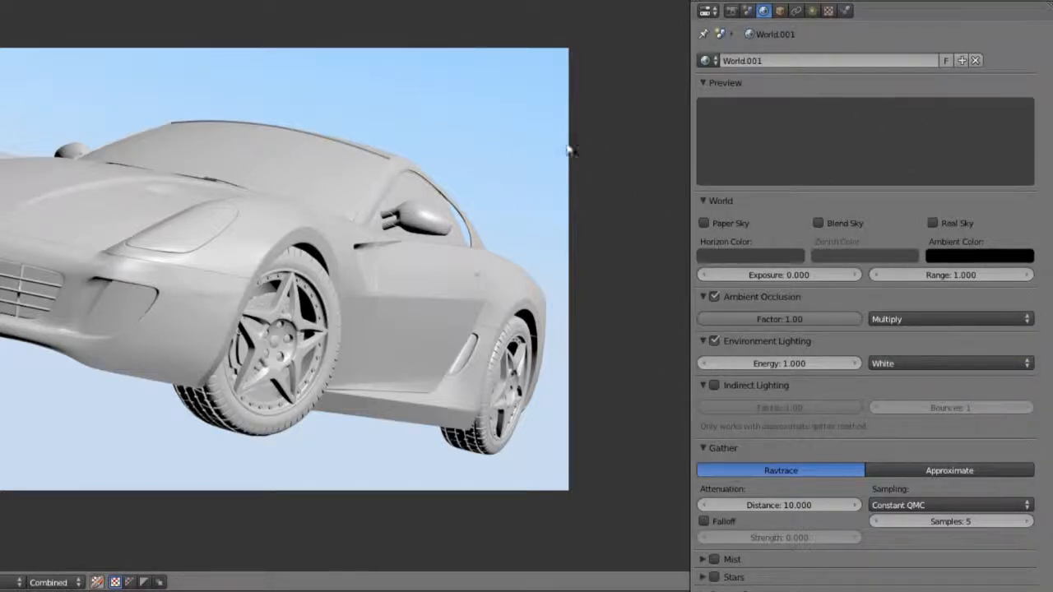
left_click(947, 363)
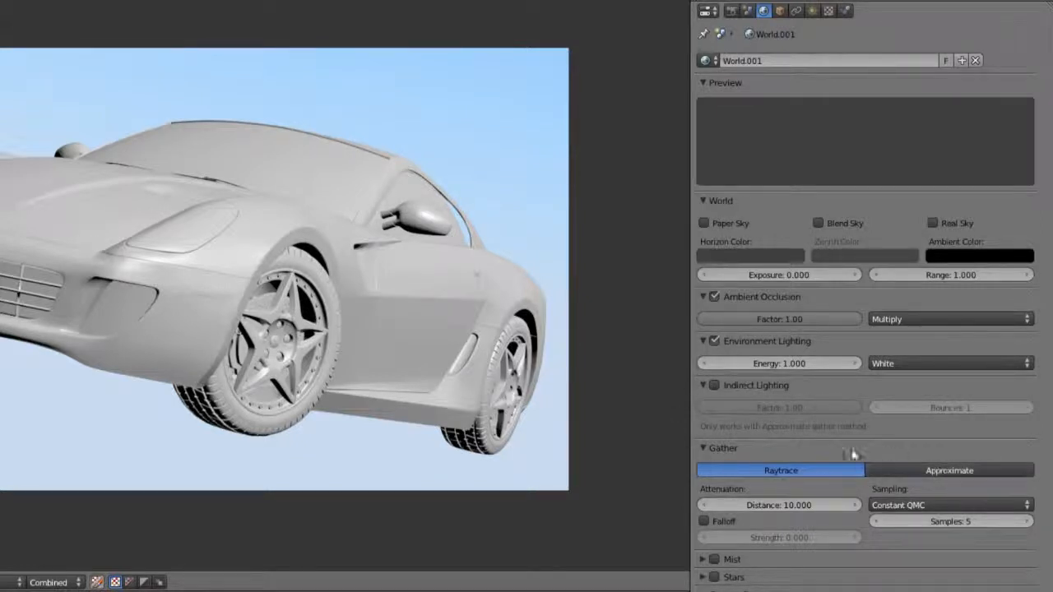
mouse_move(726, 421)
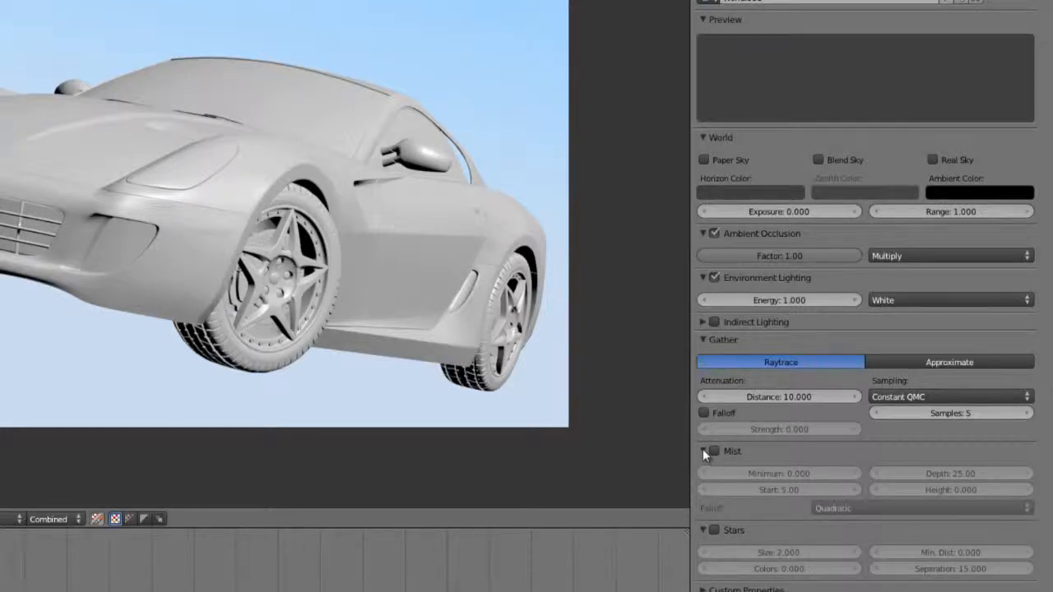
left_click(703, 451)
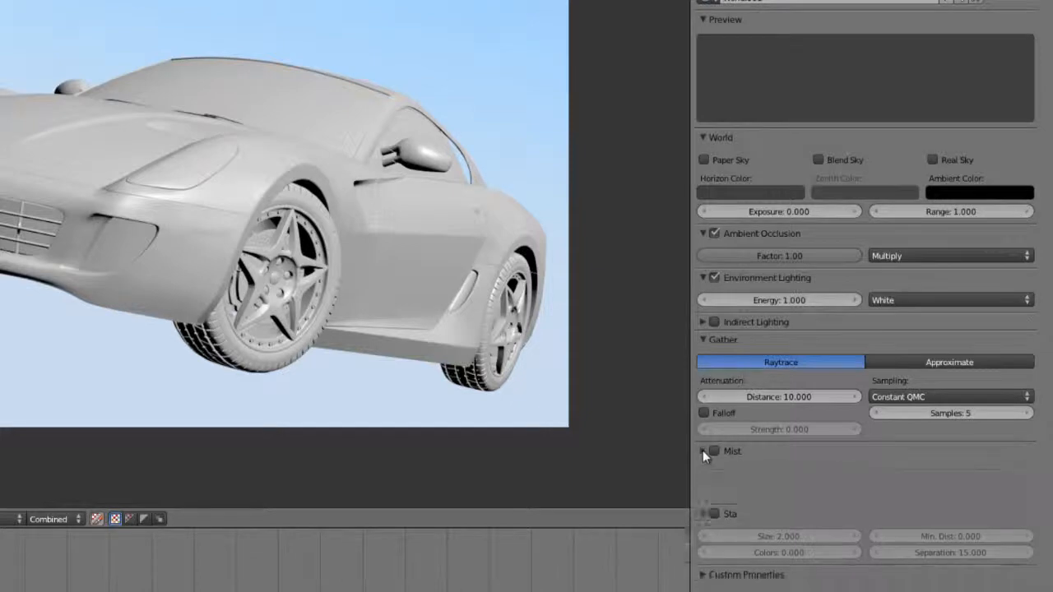
left_click(704, 451)
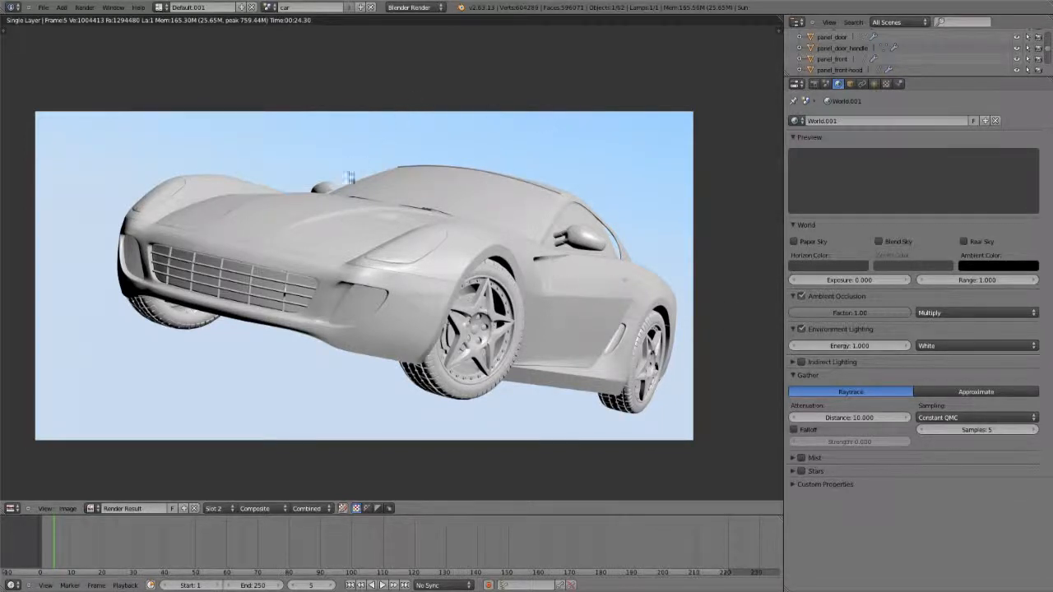
Render the current frame as an image with the new world lighting.
left_click(84, 7)
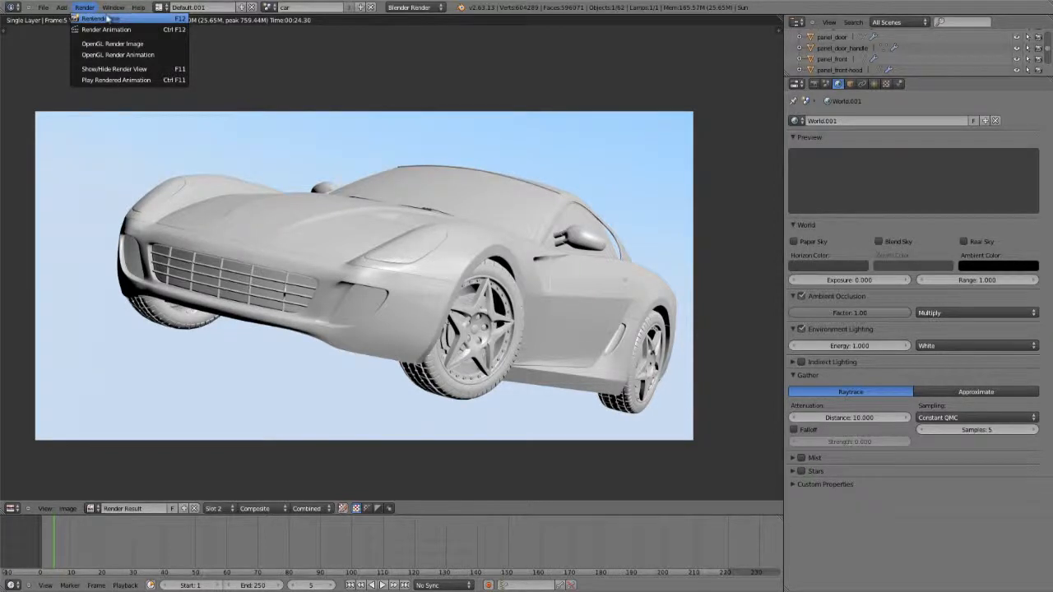
left_click(105, 29)
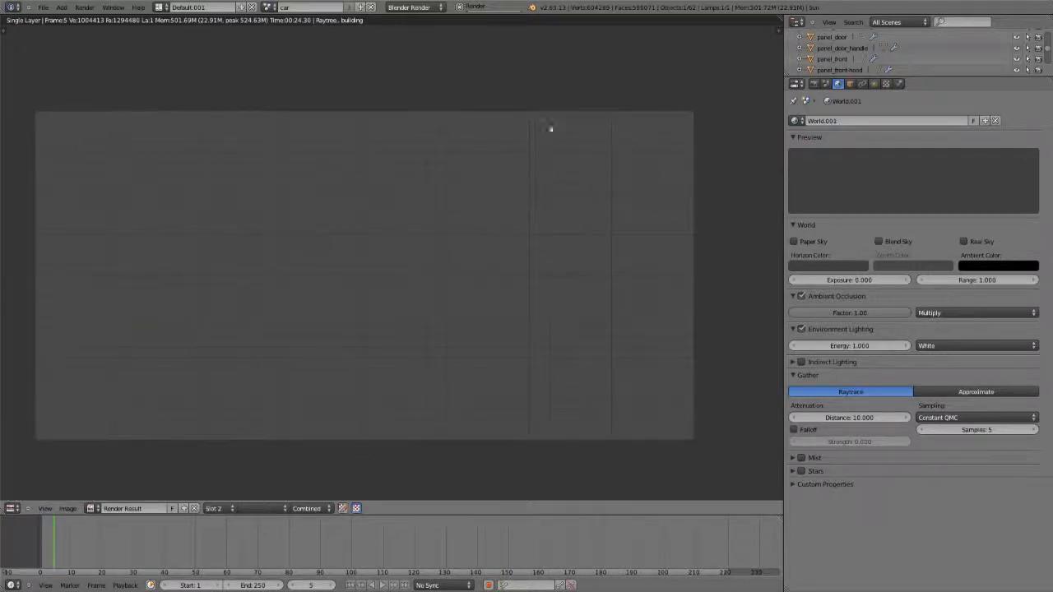
mouse_move(325, 156)
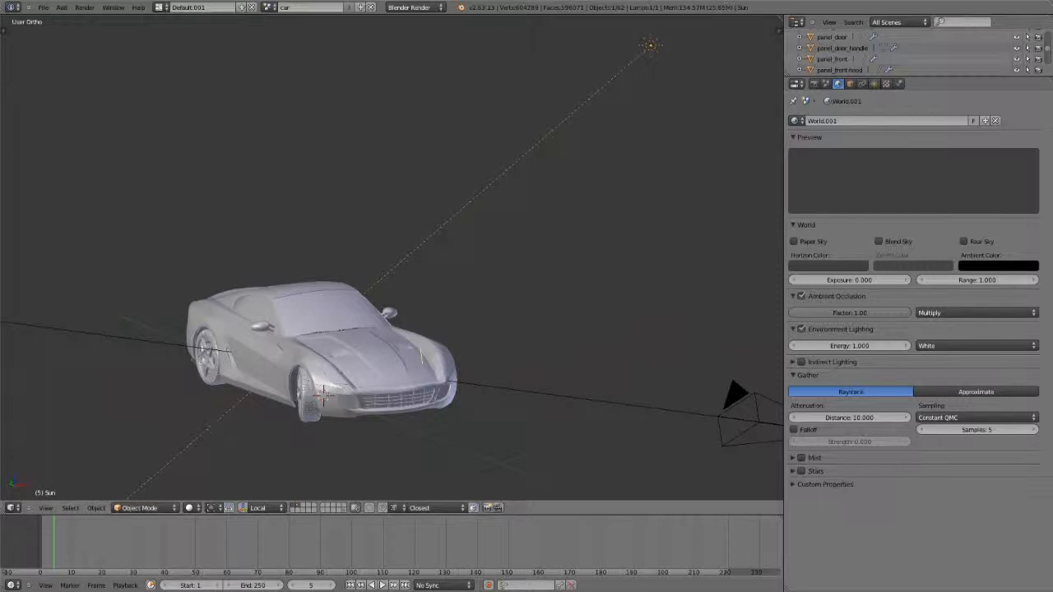
mouse_move(259, 189)
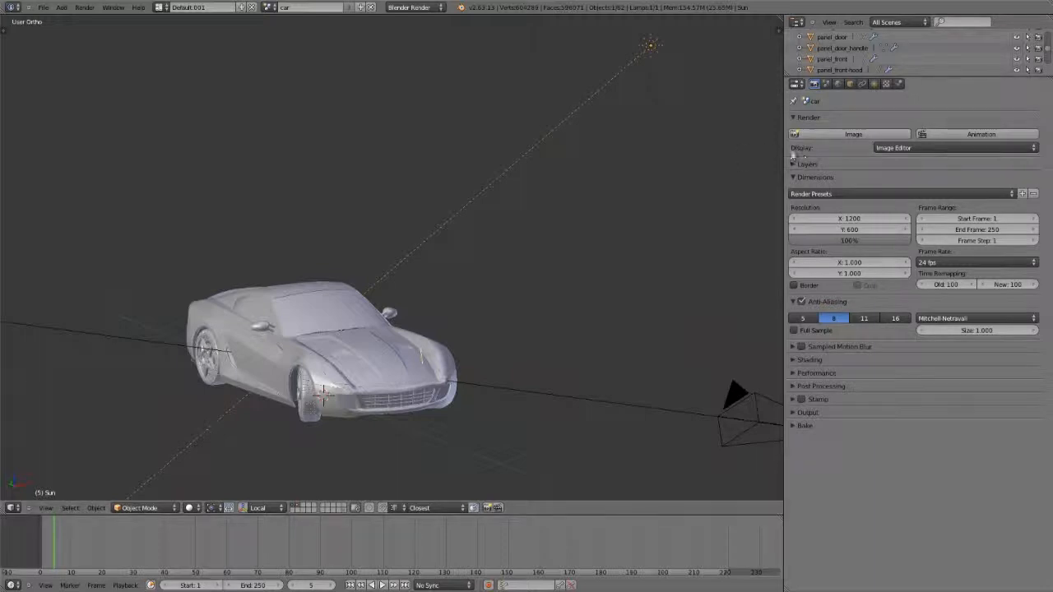
Choose the render display location and set AO factor 0.30 and environment energy 0.5.
left_click(954, 147)
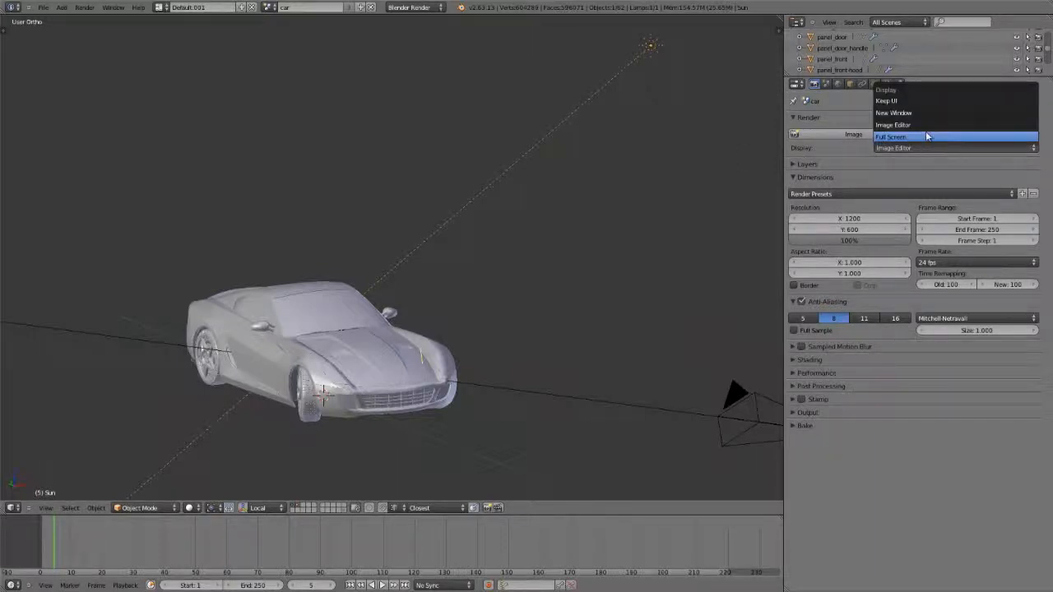
mouse_move(913, 101)
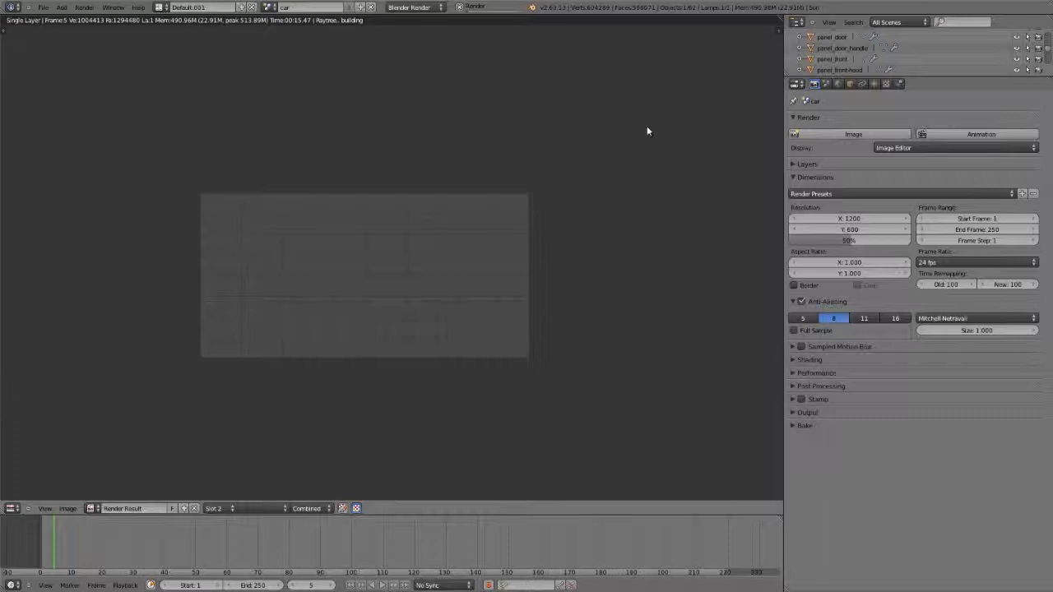
mouse_move(439, 230)
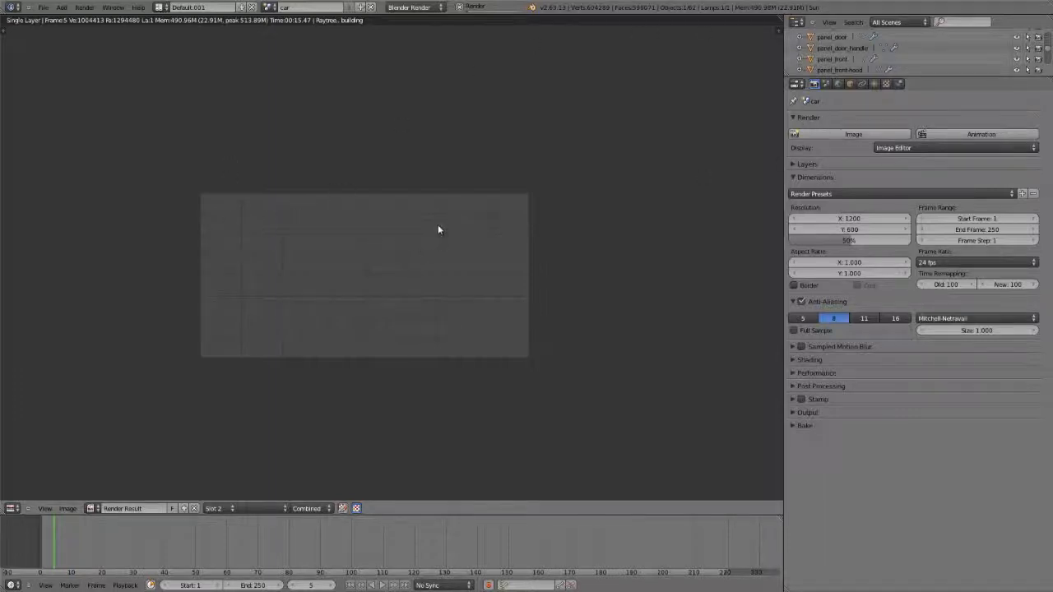
mouse_move(464, 325)
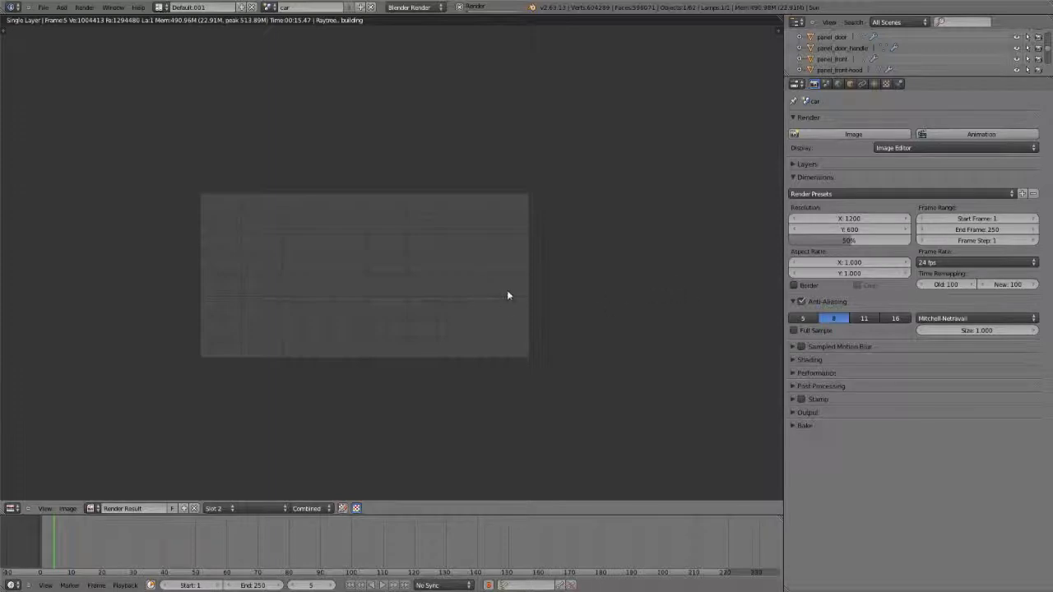
mouse_move(558, 274)
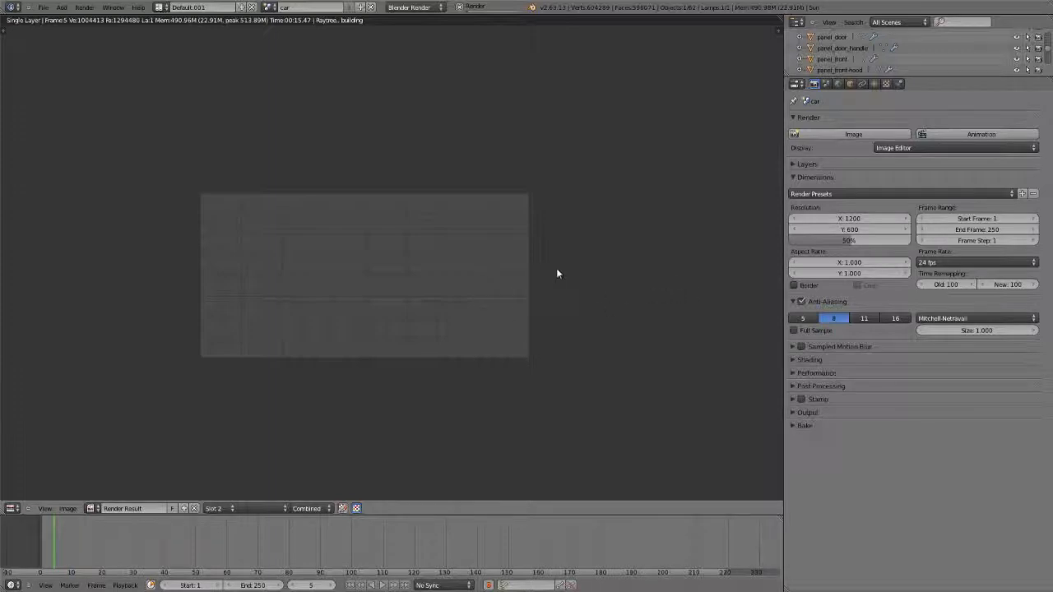
mouse_move(625, 291)
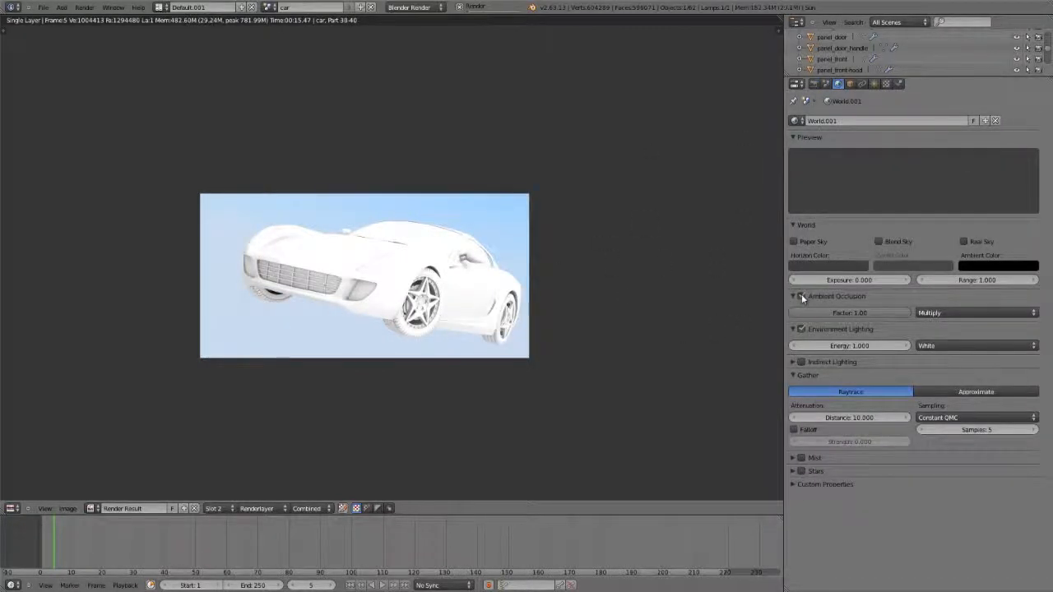
left_click(800, 296)
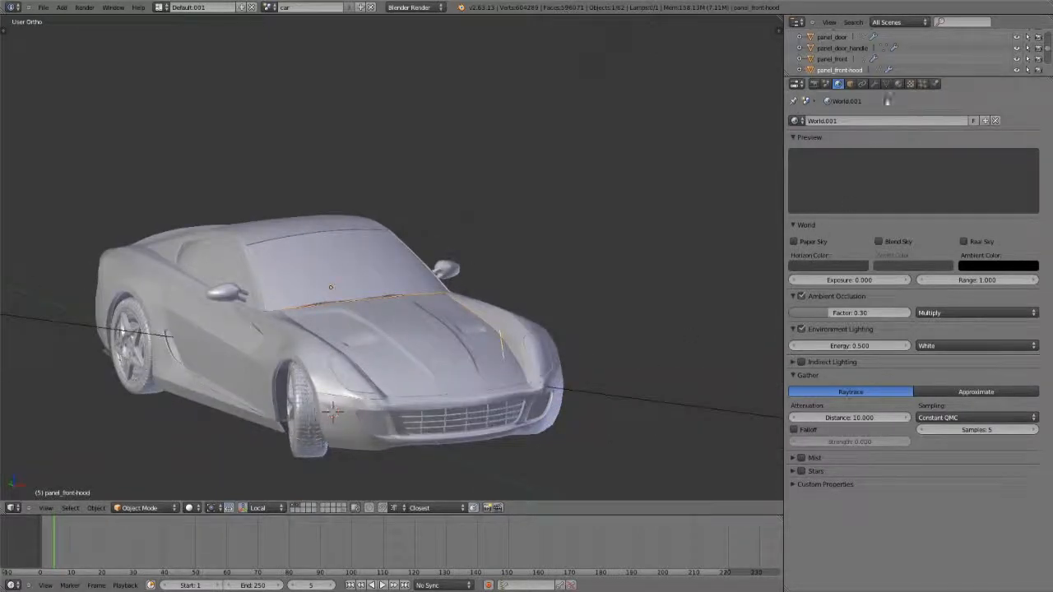
Remove the hood panel's extra material slots and create one new material named Material.
left_click(898, 84)
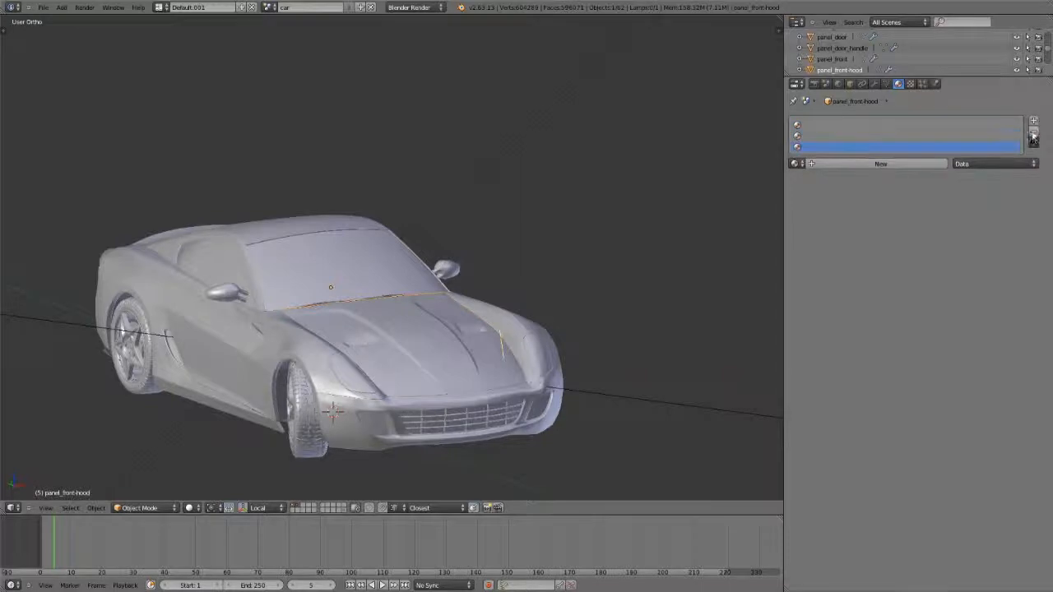
left_click(1033, 156)
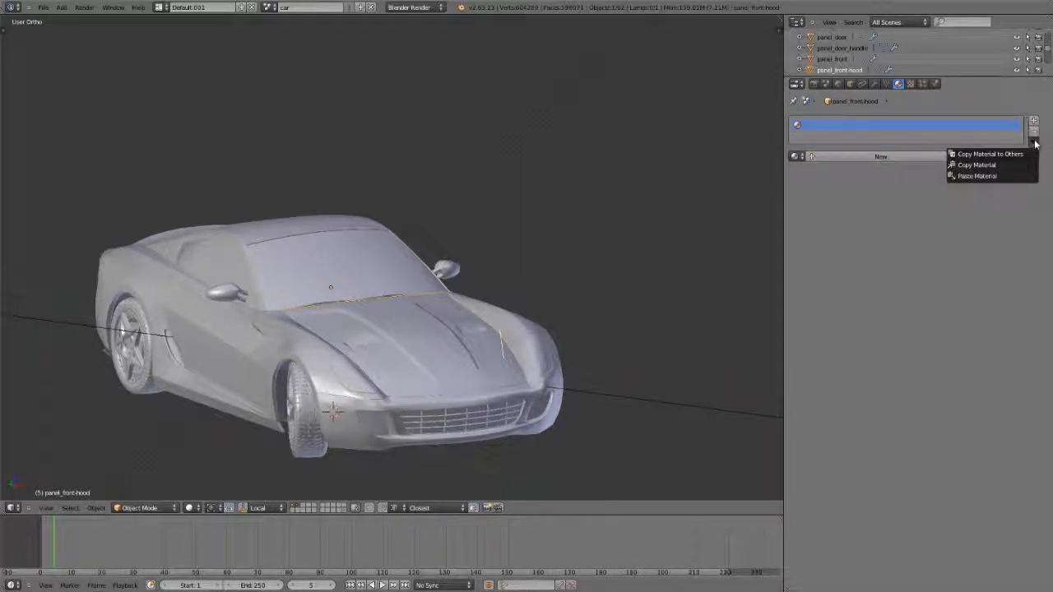
mouse_move(977, 176)
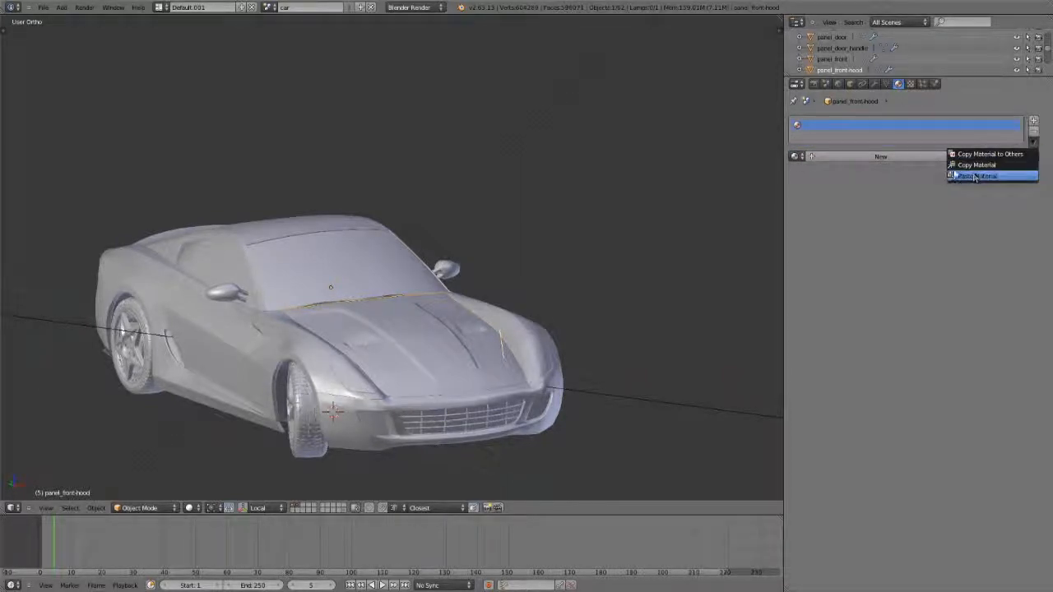
left_click(987, 175)
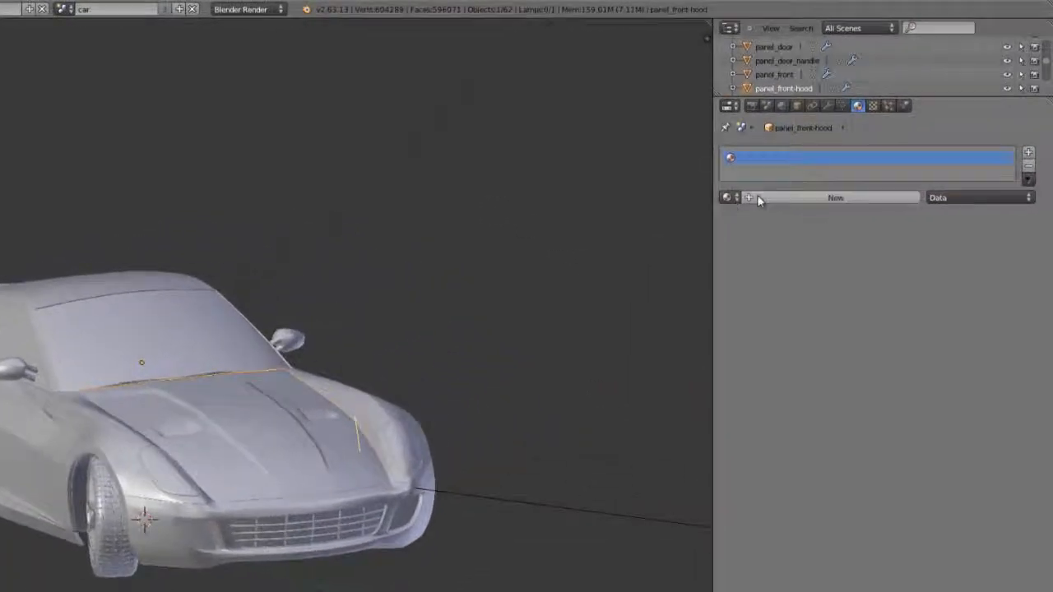
left_click(727, 198)
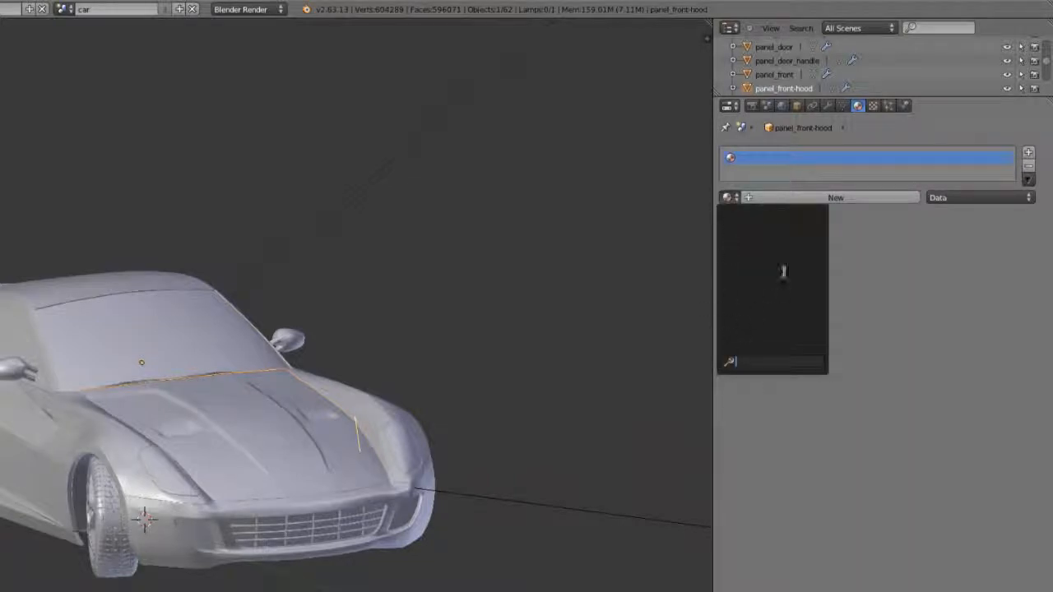
left_click(833, 198)
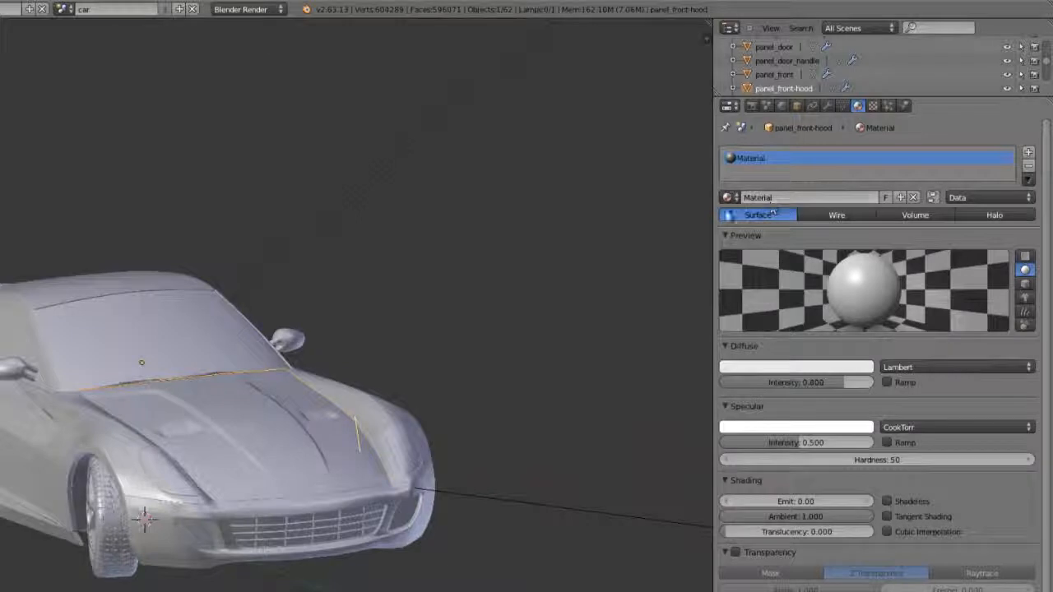
Make the hood material red at full intensity with a pale pink WardIso specular, slope 0.106.
left_click(757, 215)
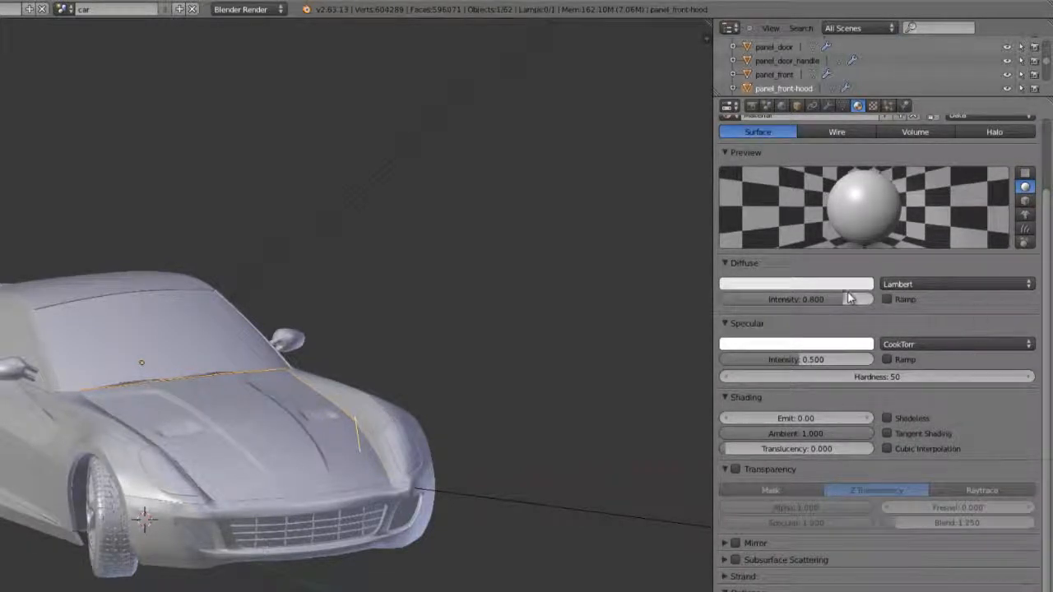
left_click(795, 283)
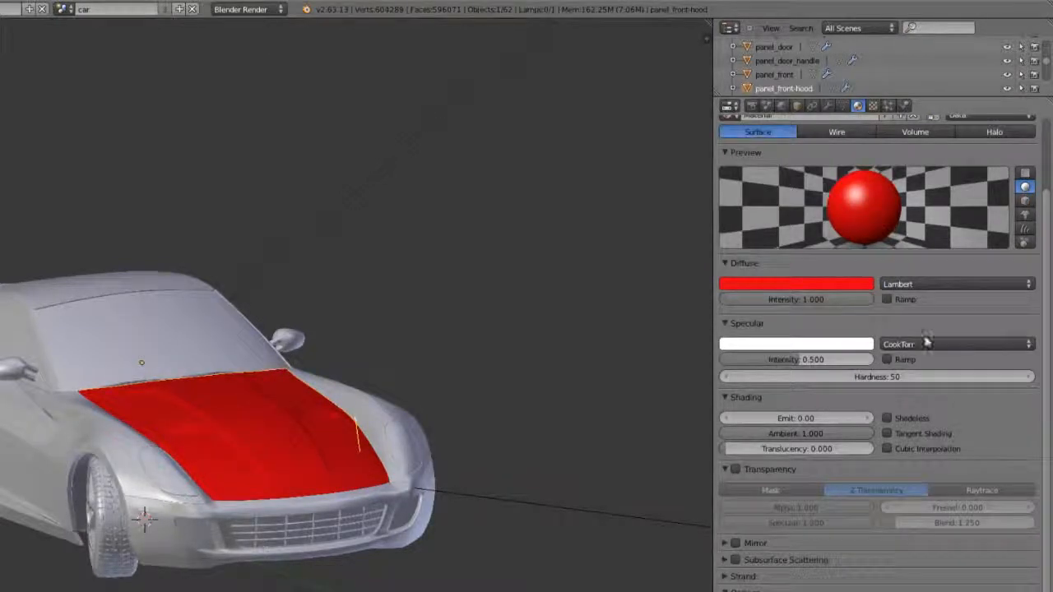
left_click(795, 284)
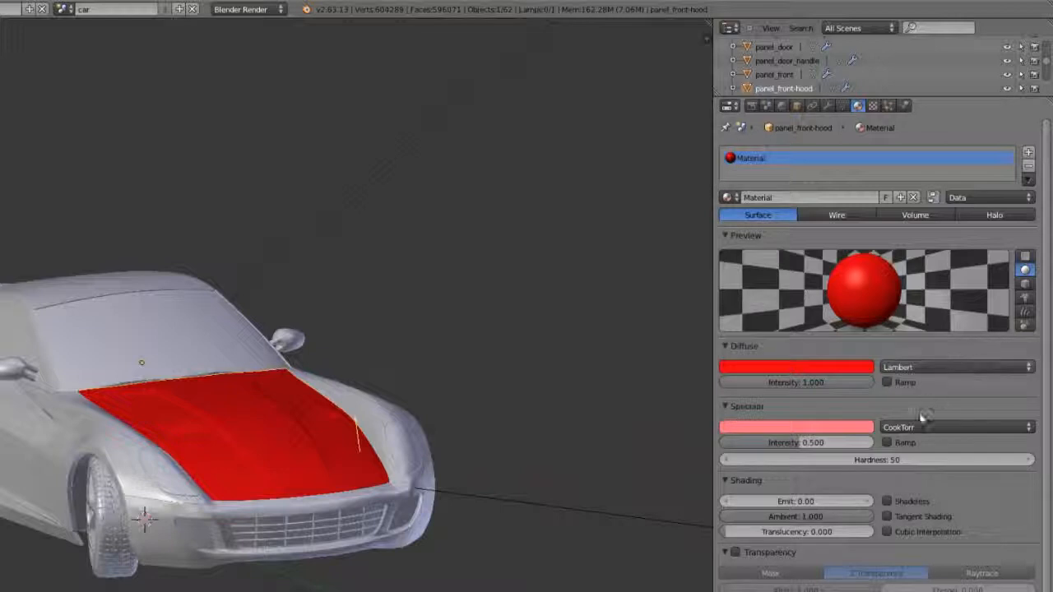
left_click(954, 366)
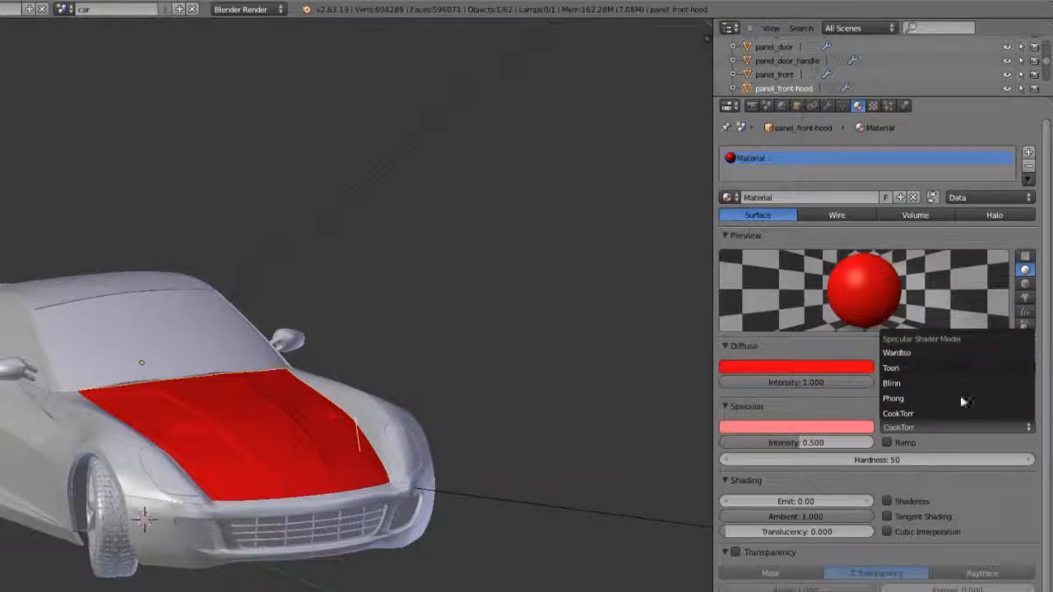
left_click(896, 352)
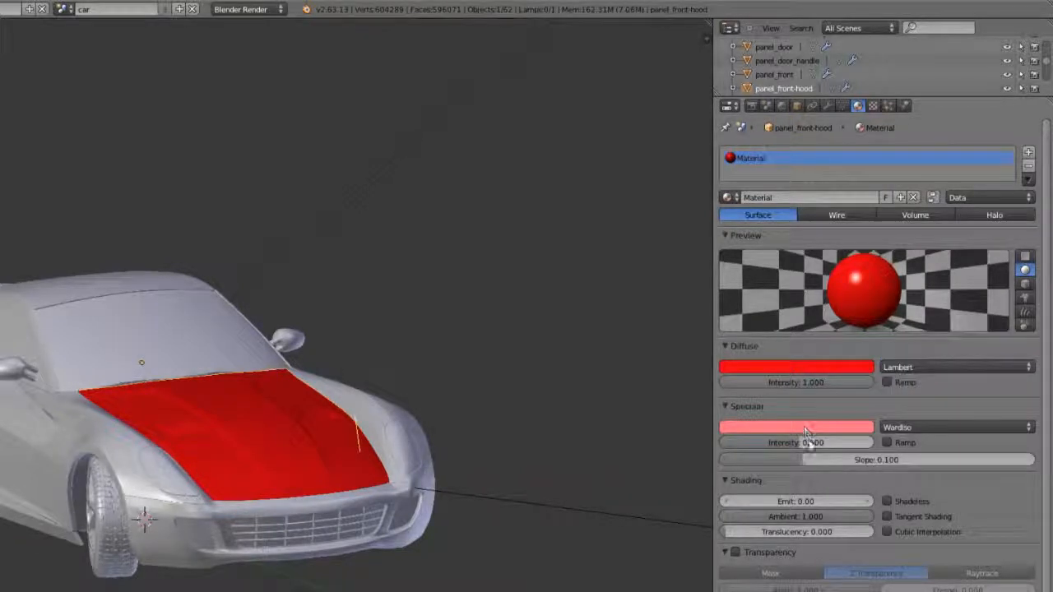
left_click_drag(823, 460, 919, 460)
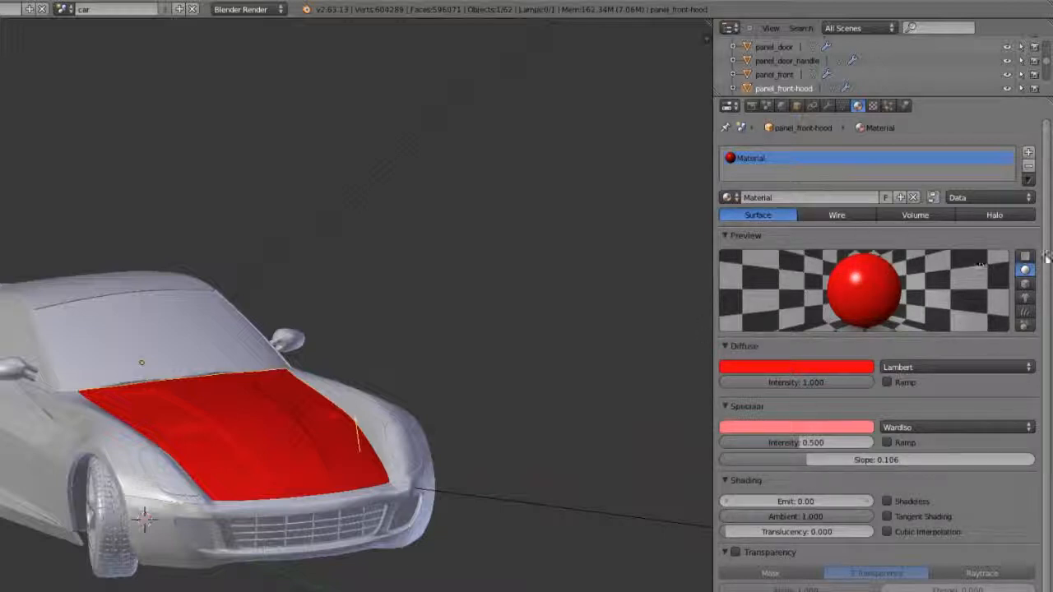
Switch the material preview from a sky-lit sphere to a monkey head.
left_click(1024, 284)
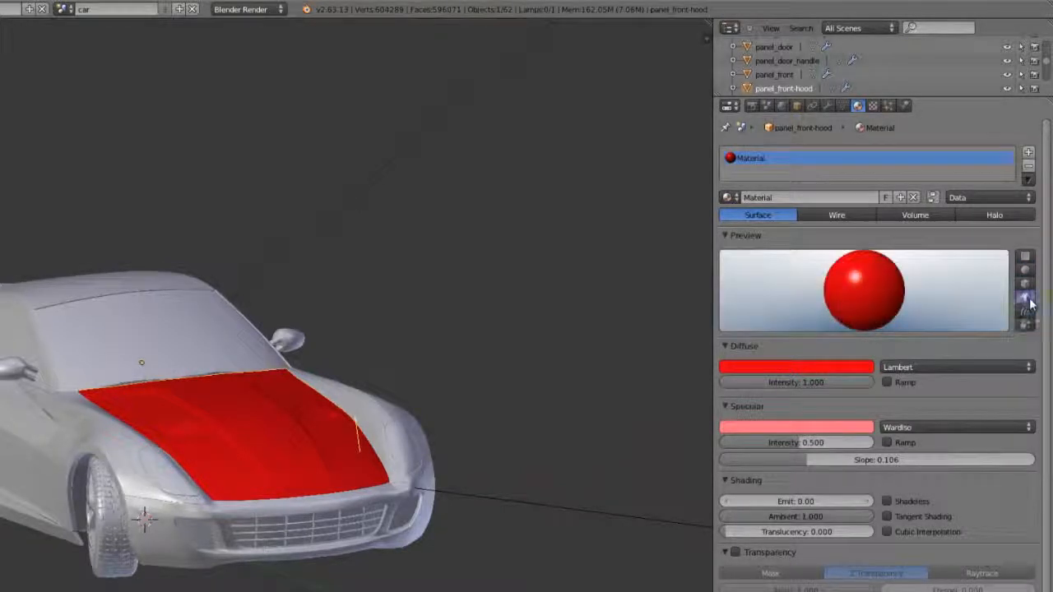
left_click(1025, 298)
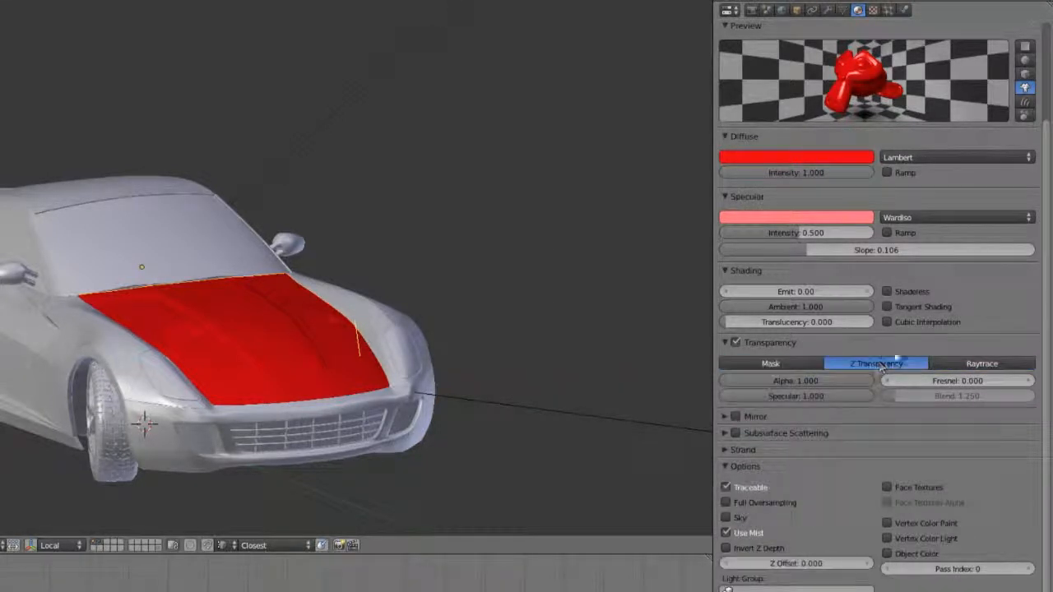
Set transparency to Raytrace and enable pale pink mirror reflections, reflectivity 0.182, gloss 0.7.
left_click(982, 363)
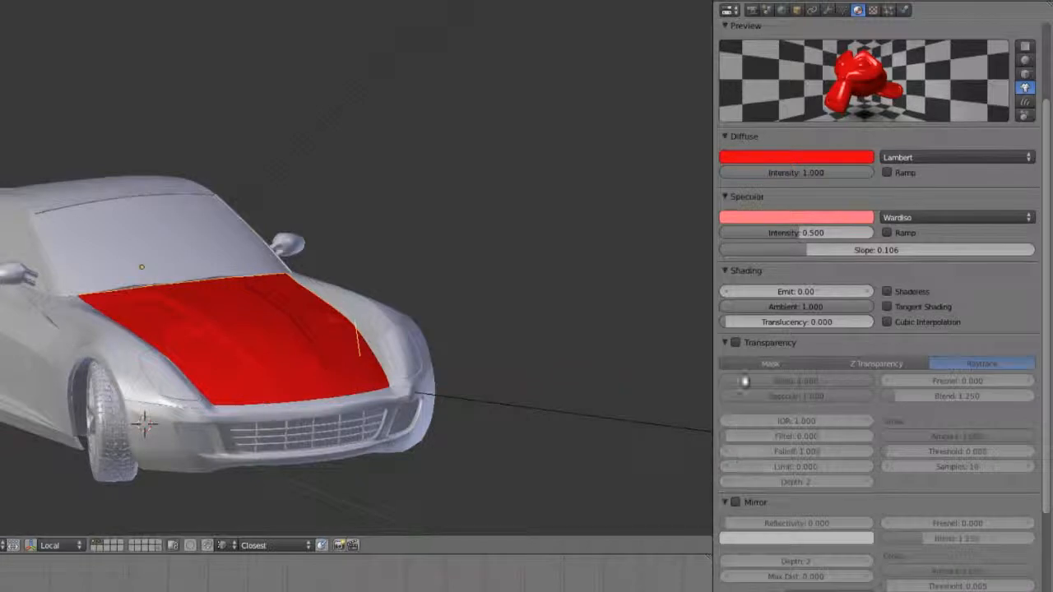
left_click(724, 343)
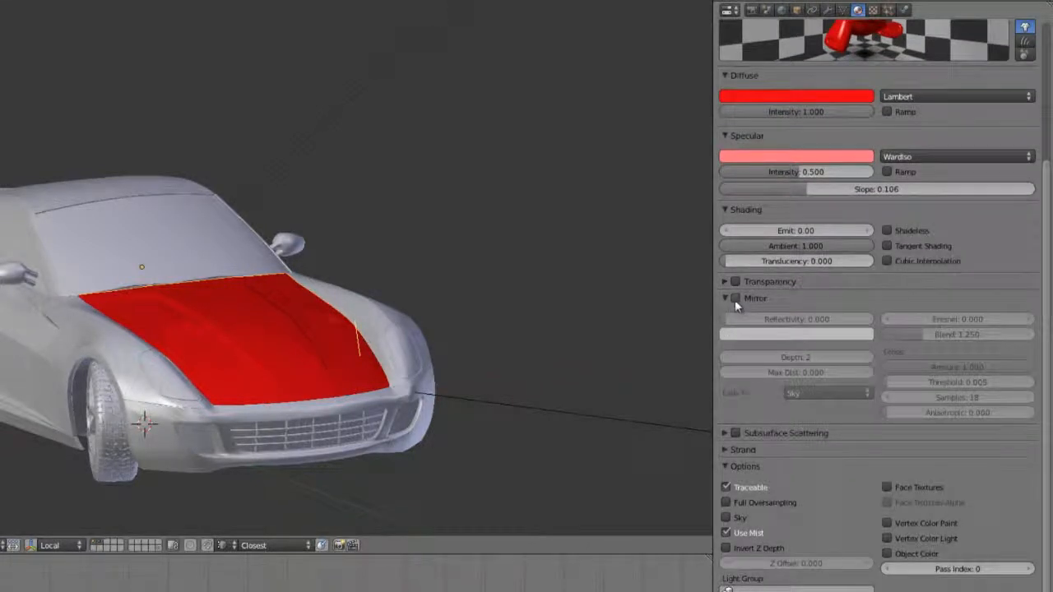
left_click(734, 297)
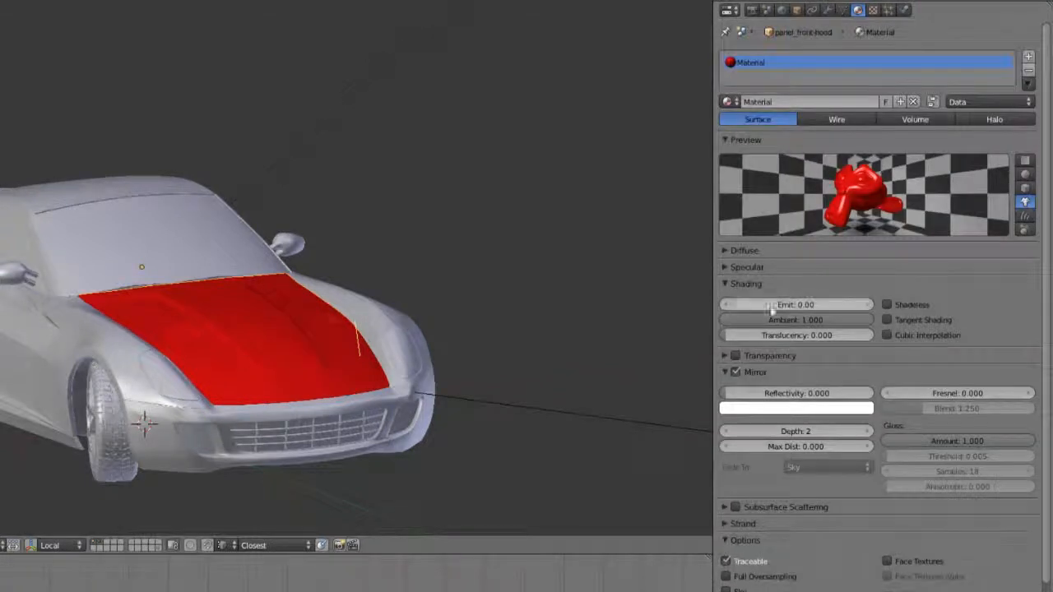
left_click(745, 284)
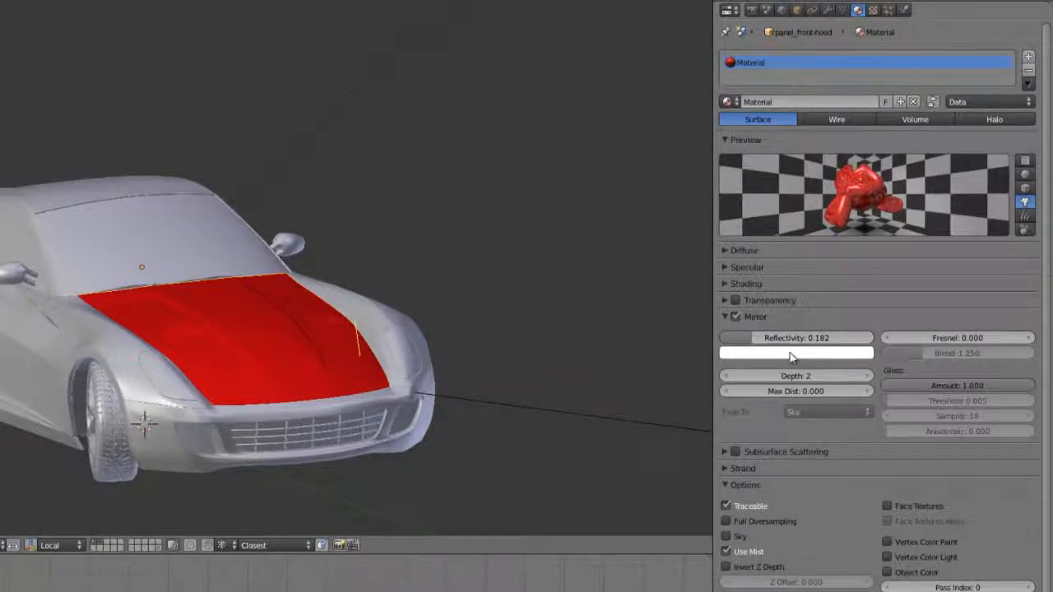
left_click(795, 352)
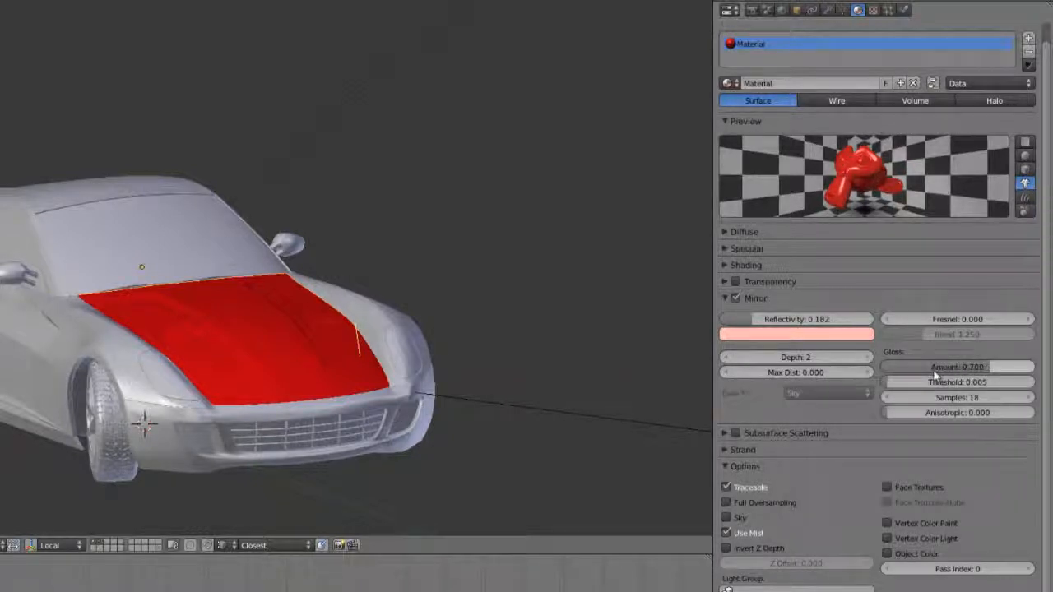
mouse_move(957, 367)
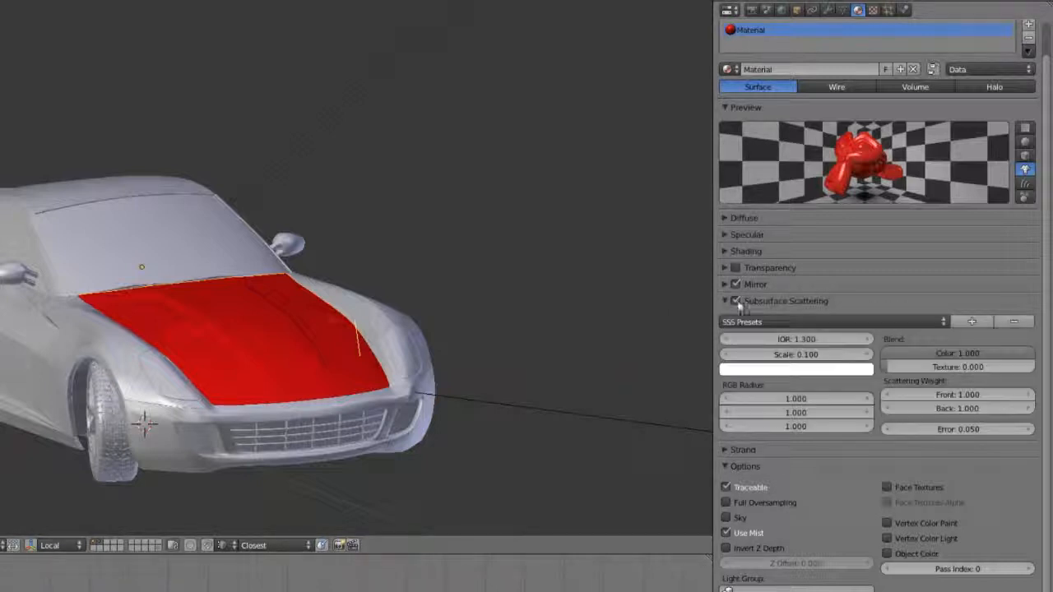
Turn subsurface scattering off, expand and collapse Strand settings, and show Shadow settings.
left_click(831, 322)
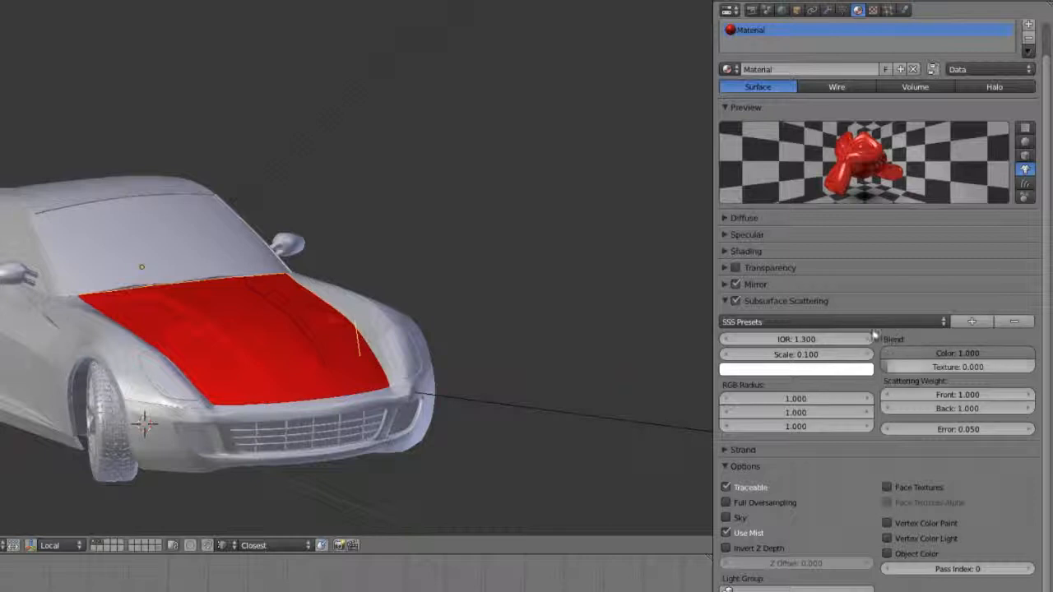
left_click(725, 300)
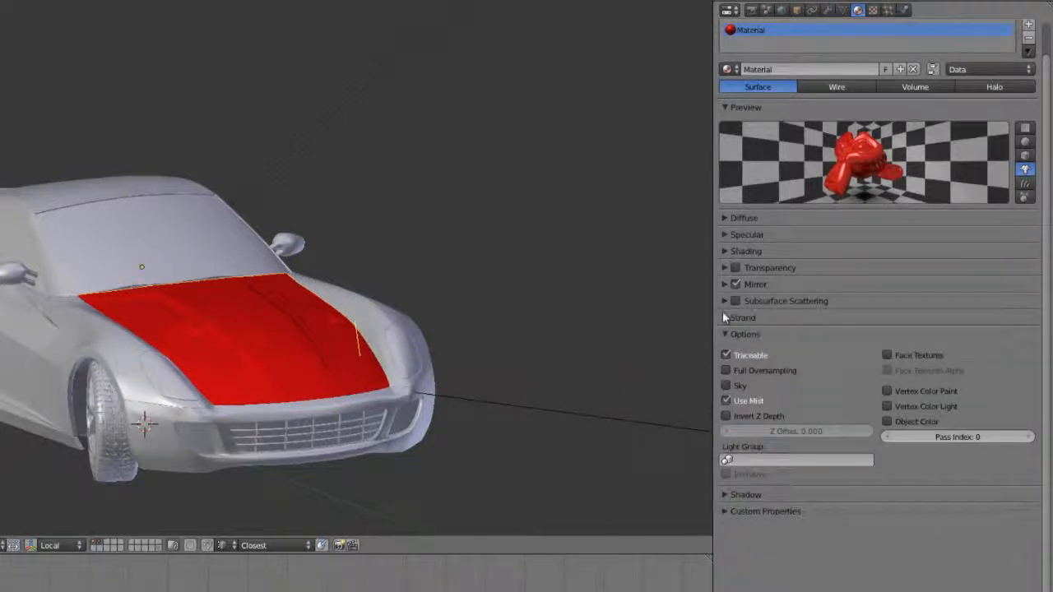
left_click(742, 318)
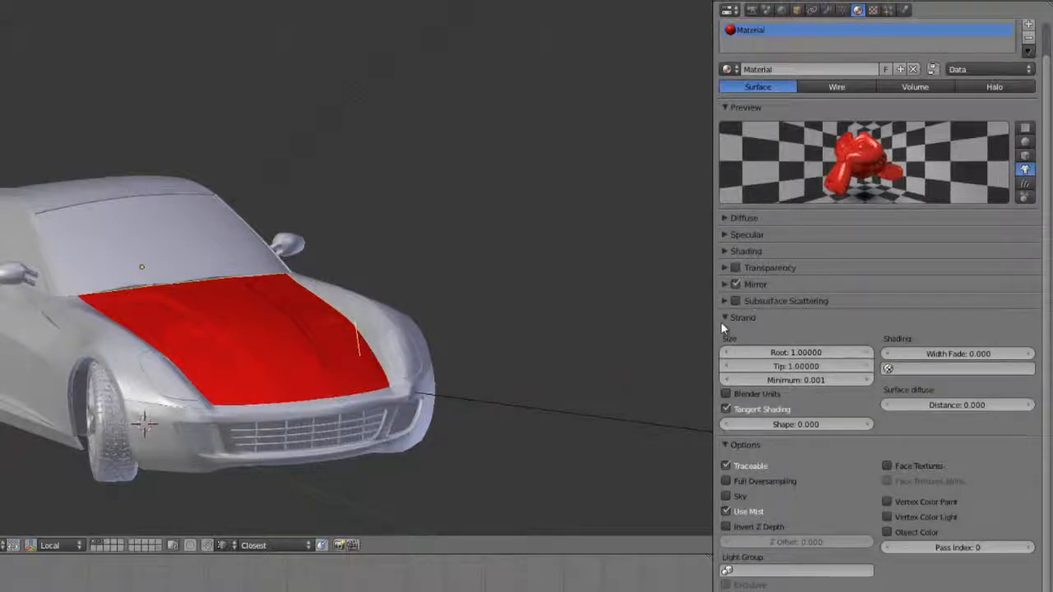
left_click(724, 318)
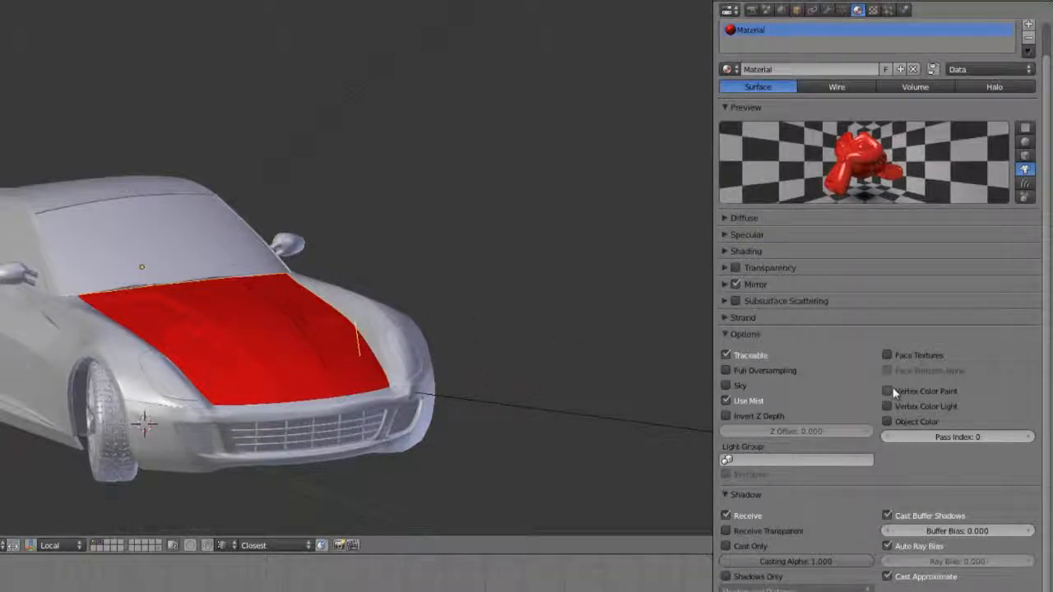
Collapse the Options panel and add a new empty material slot with +.
left_click(725, 334)
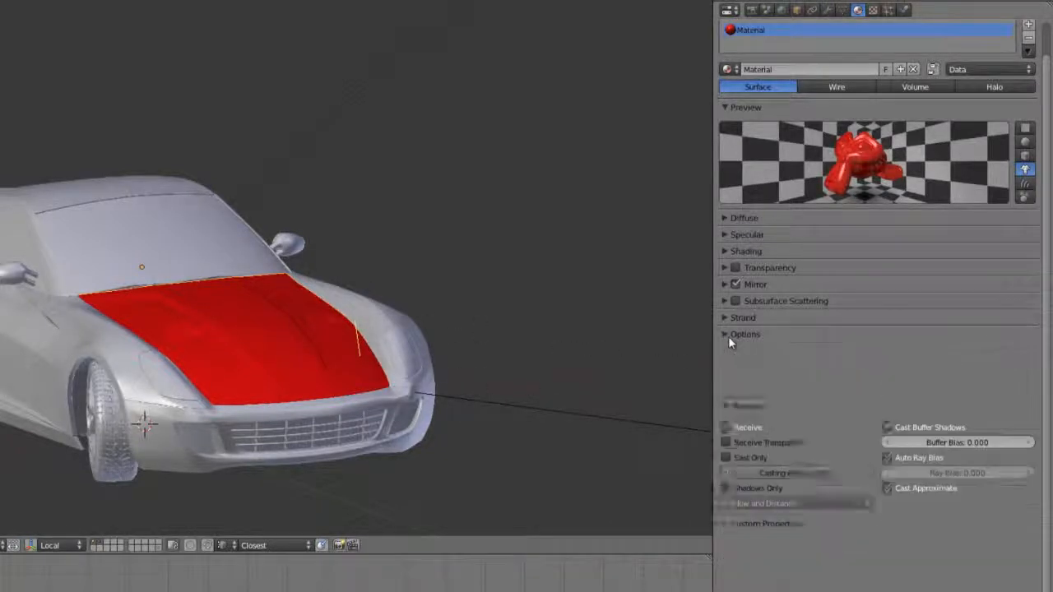
left_click(745, 350)
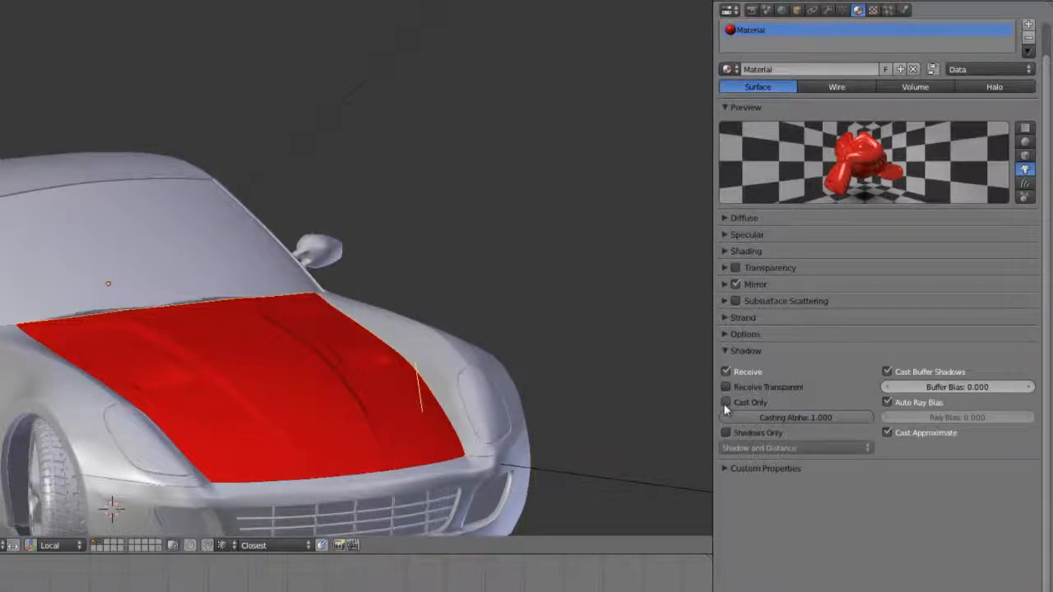
mouse_move(725, 402)
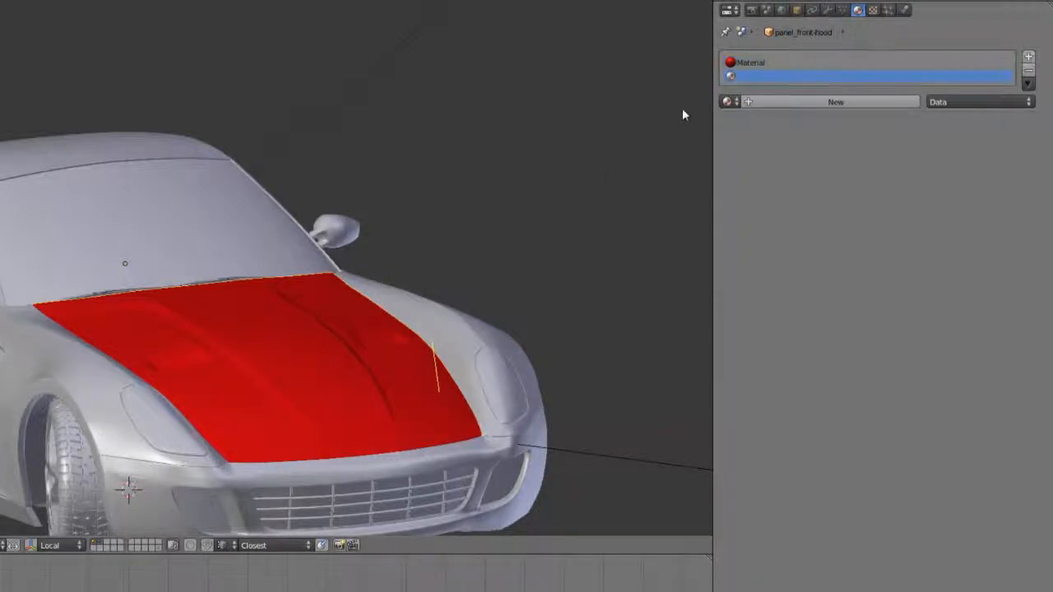
Load Material into the new slot as Material.001 and change its diffuse colour.
left_click(727, 101)
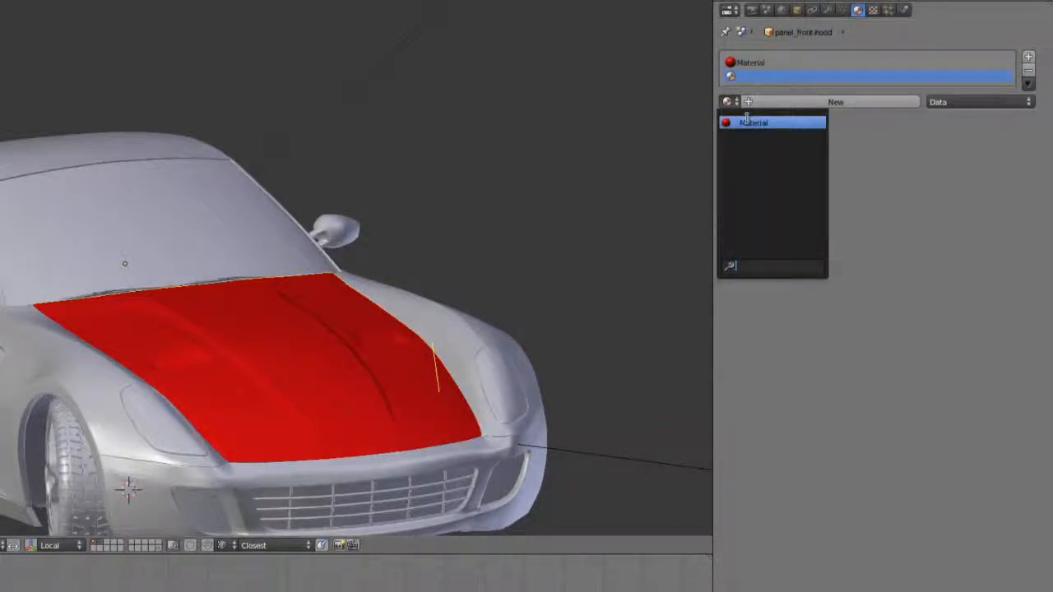
left_click(1027, 56)
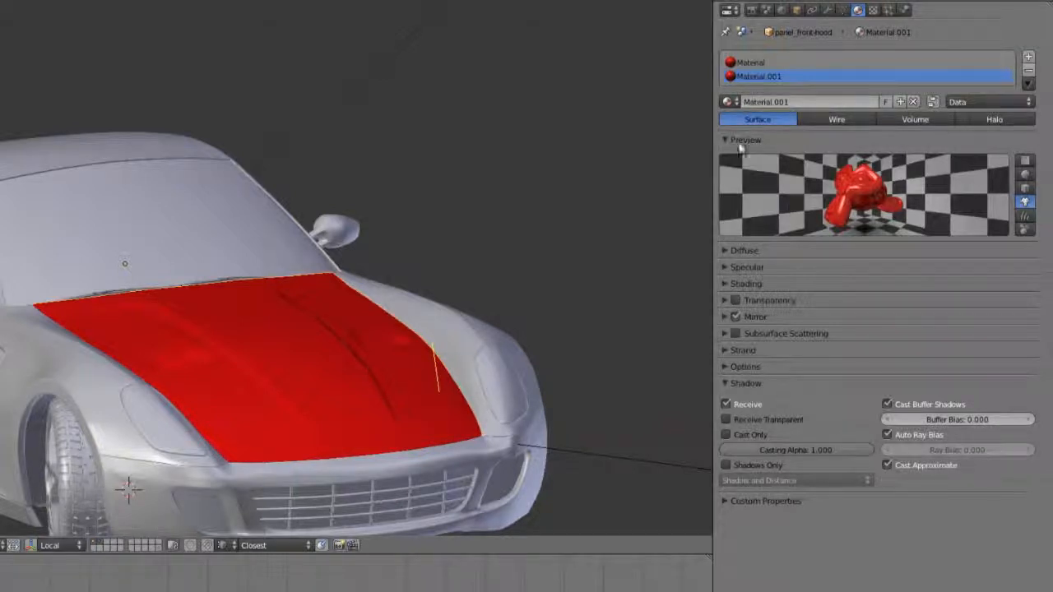
left_click(742, 250)
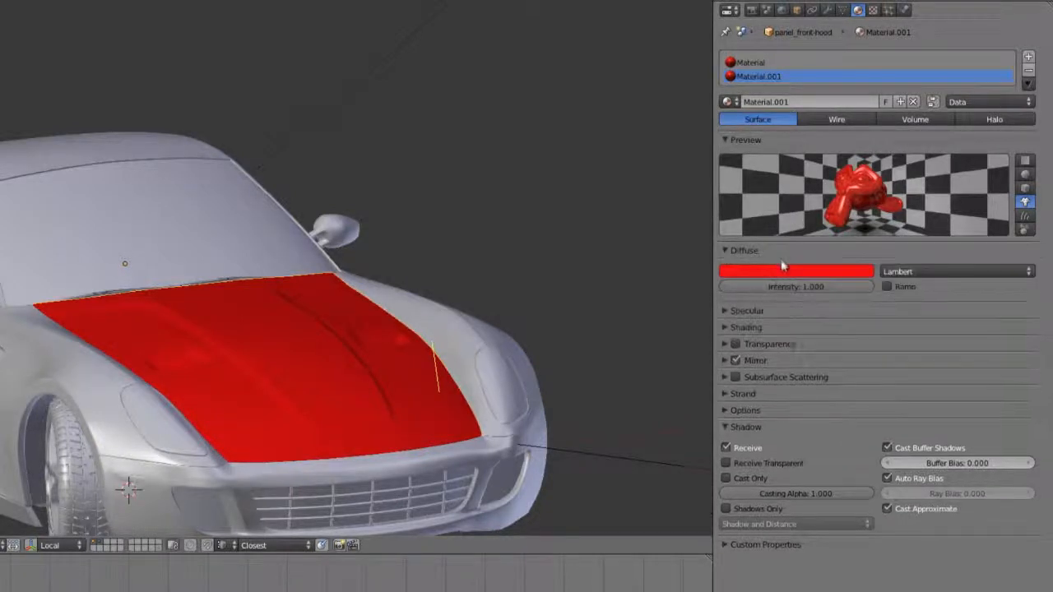
left_click(795, 271)
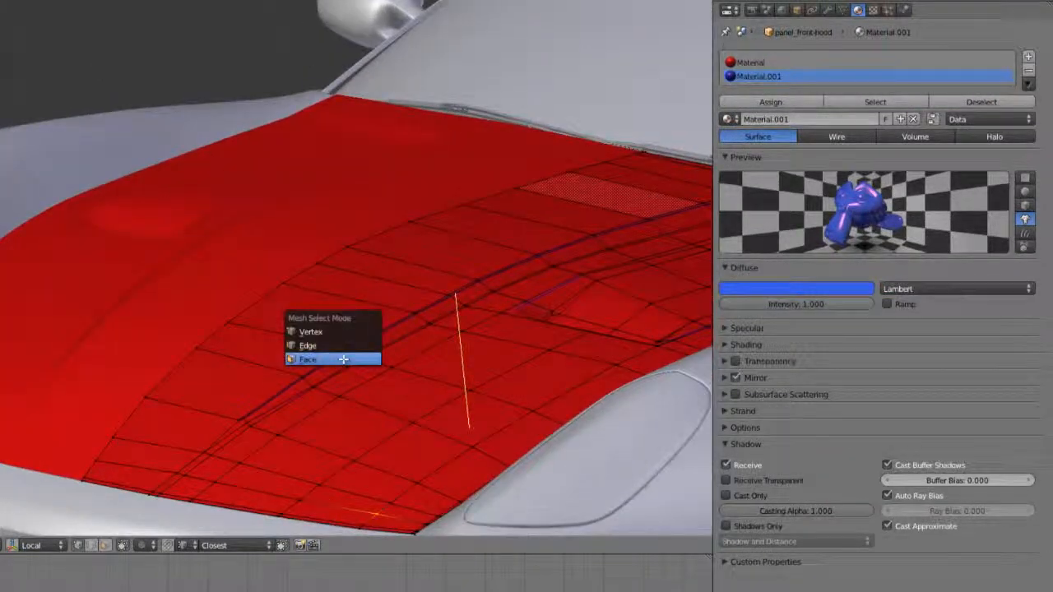
In face select mode, select the hood stripe faces and assign blue Material.001 to them.
left_click(308, 360)
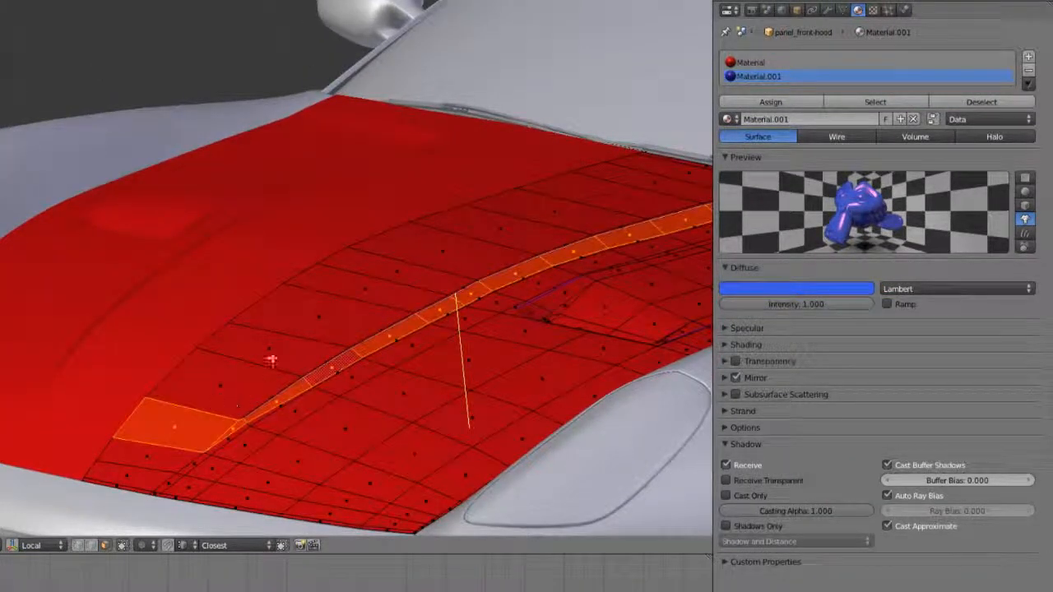
left_click(749, 61)
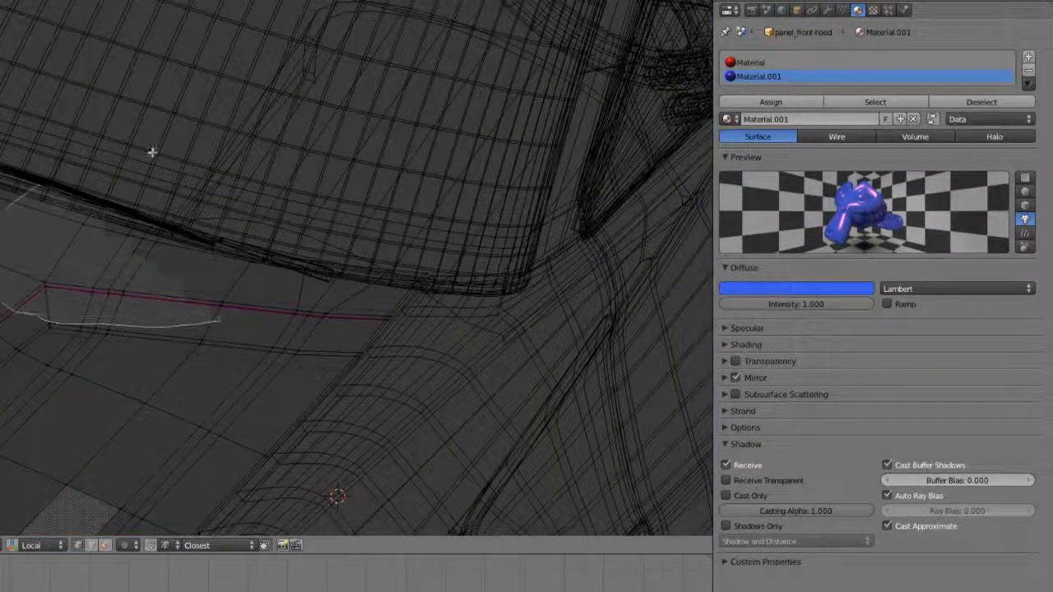
left_click(770, 101)
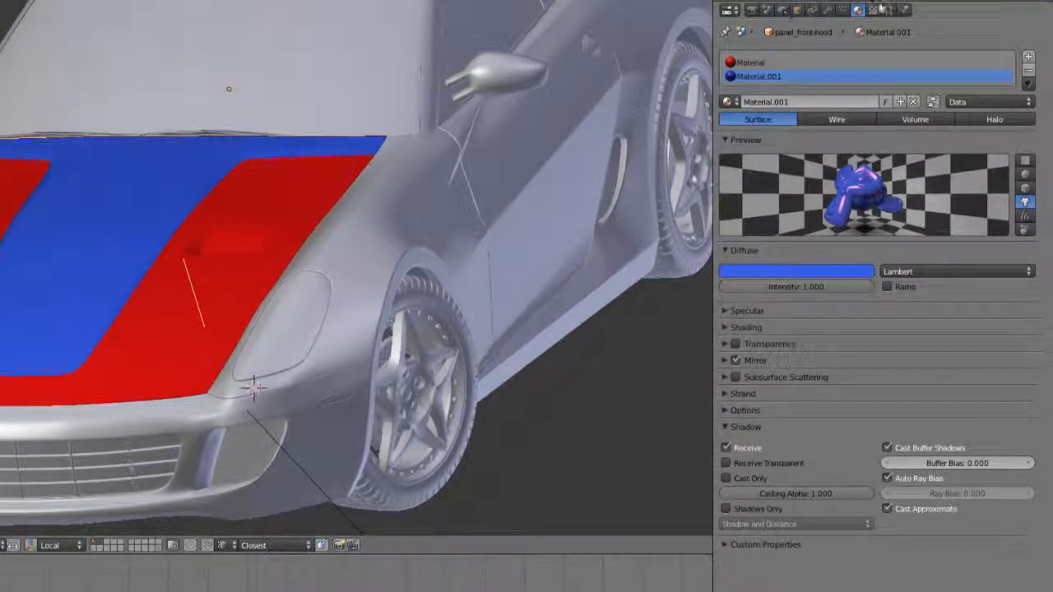
left_click(858, 10)
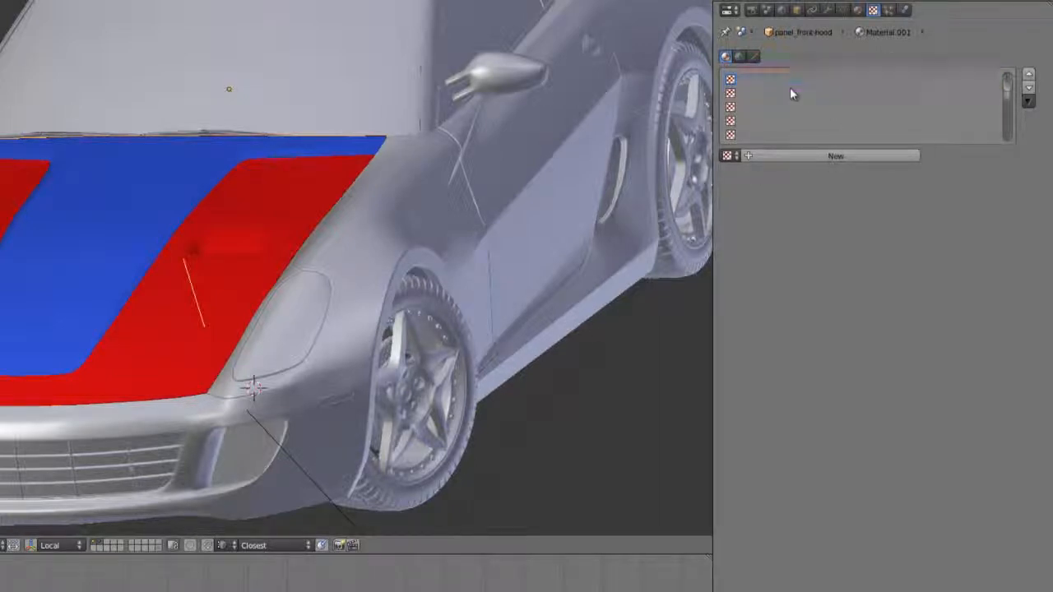
Create a new texture in the first texture slot and set its type to Image or Movie.
left_click(822, 79)
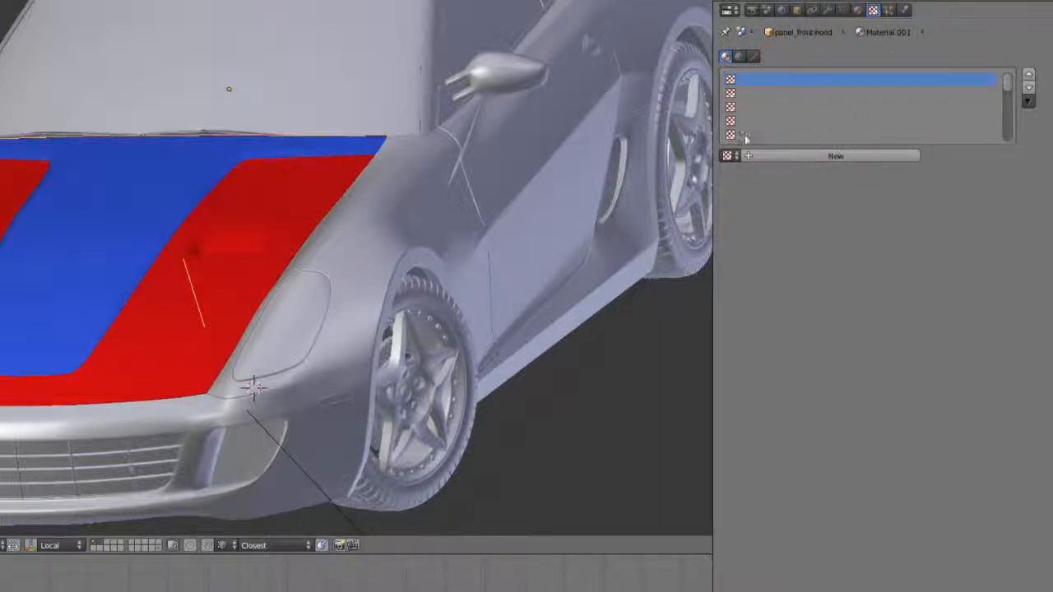
left_click(834, 156)
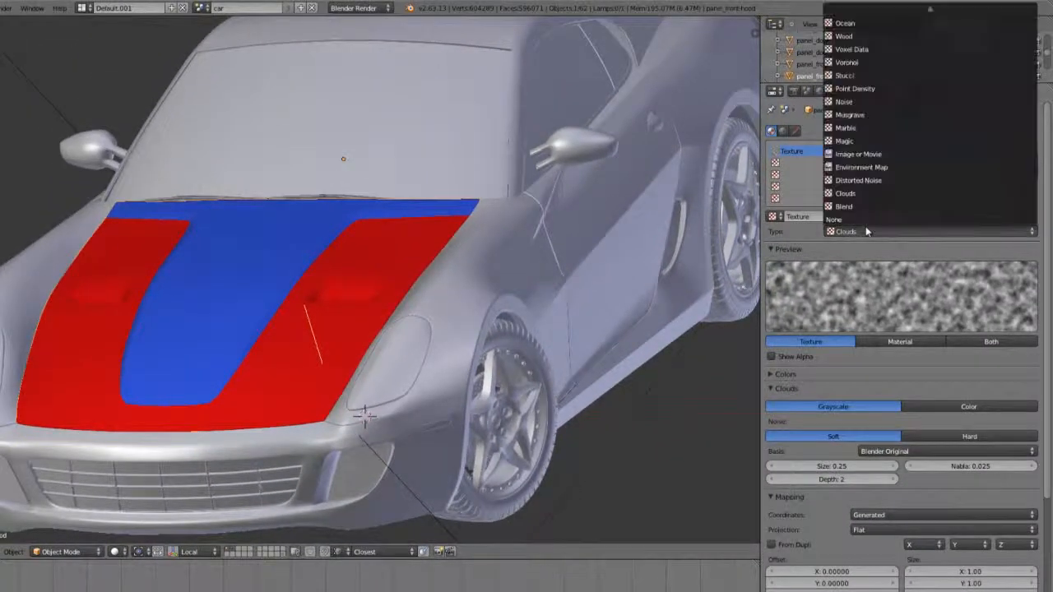
mouse_move(846, 141)
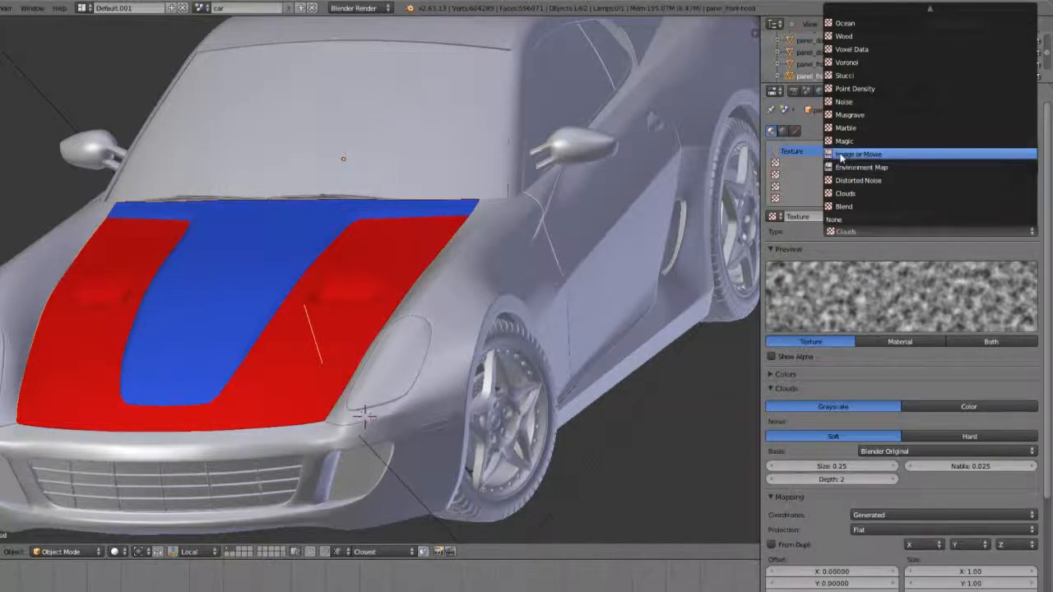
left_click(857, 153)
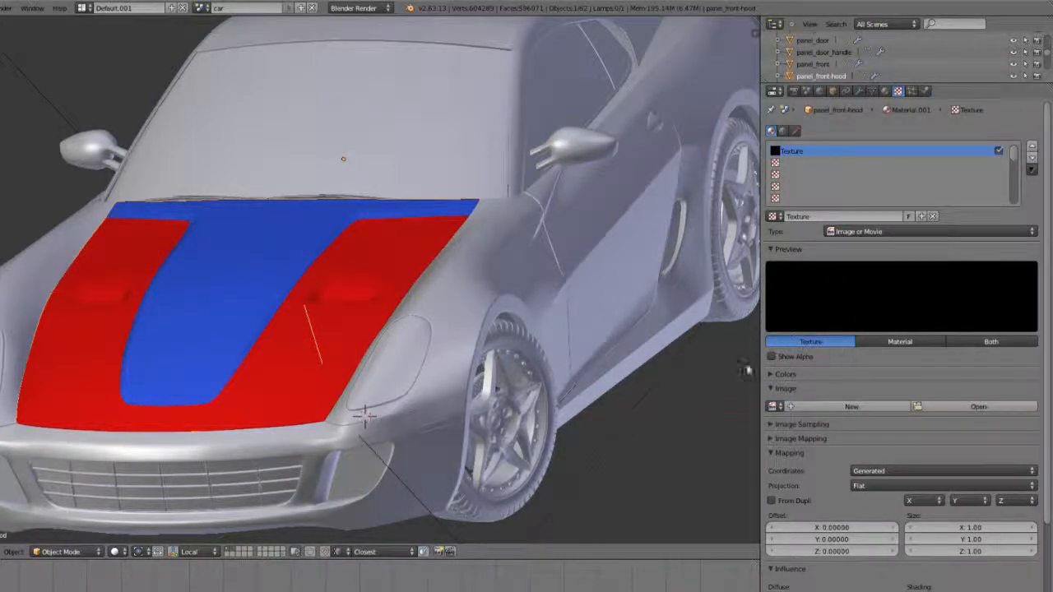
Open label_test.png (1500×1016) from the renders folder as the texture image.
left_click(978, 406)
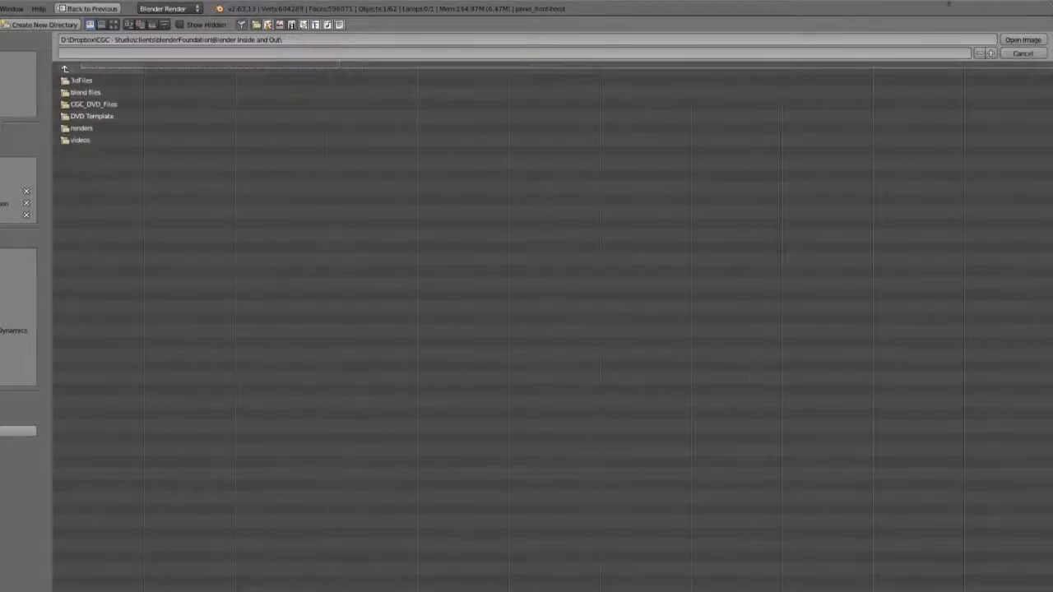
left_click(1023, 39)
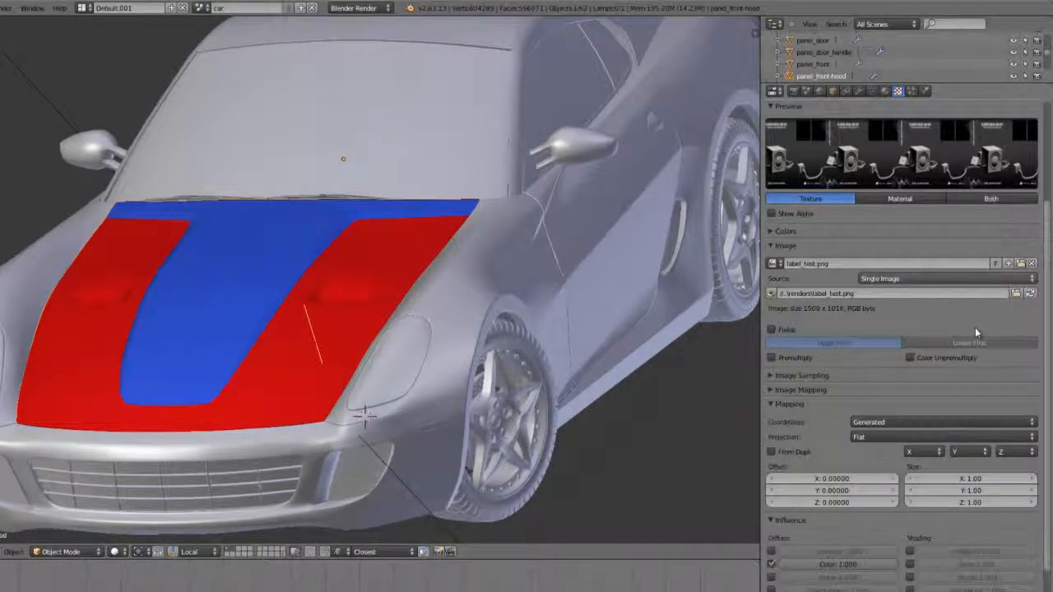
mouse_move(925, 422)
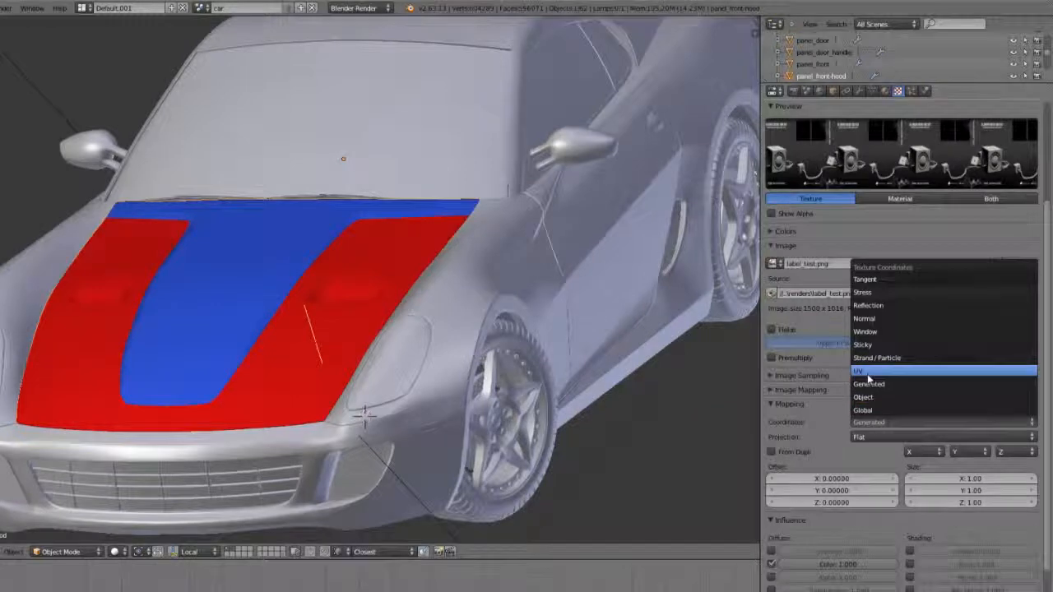
Set texture mapping coordinates to UV and keep the image extension set to Repeat.
left_click(857, 370)
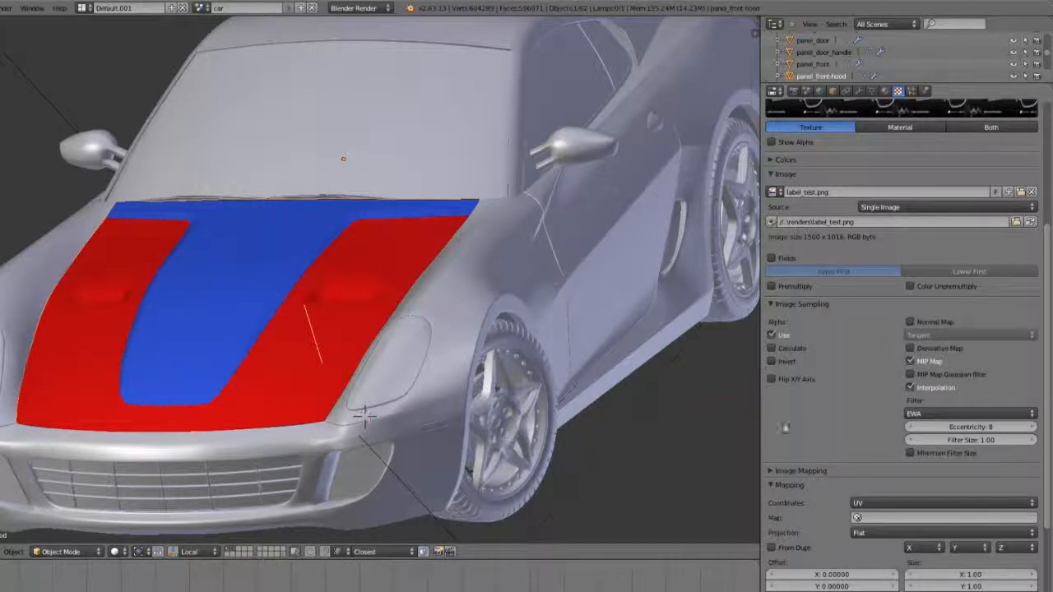
left_click(772, 303)
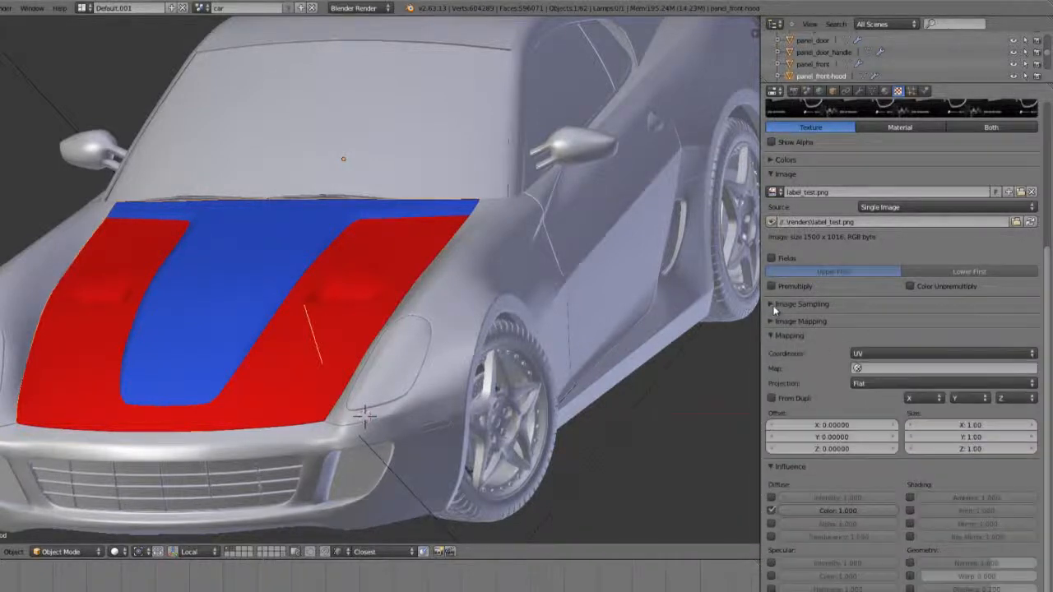
left_click(801, 319)
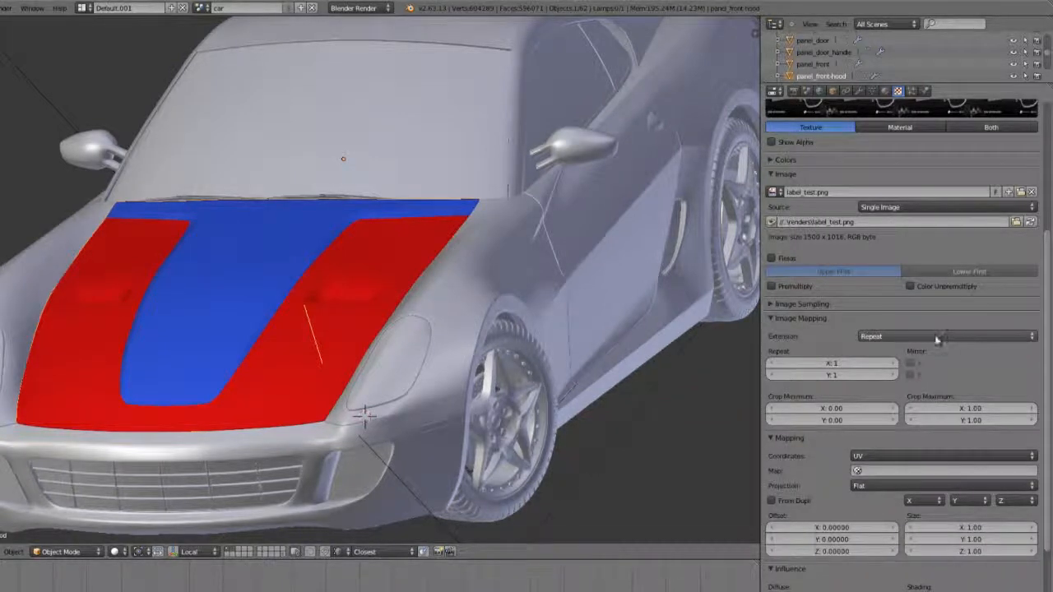
left_click(944, 336)
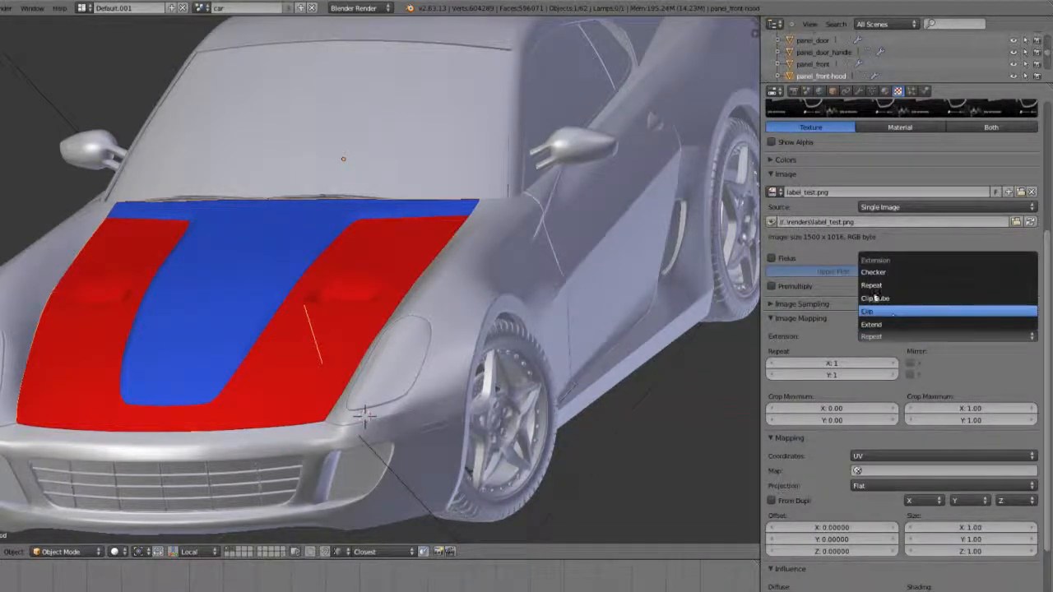
left_click(871, 336)
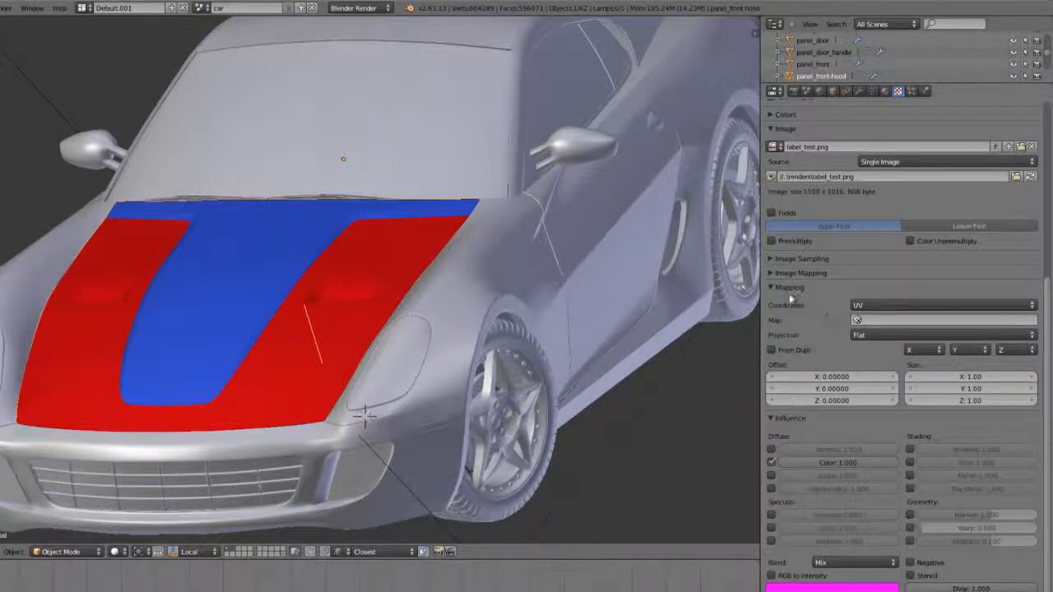
Make the stripe image texture affect surface normals and preview texture with material (Both).
left_click(788, 287)
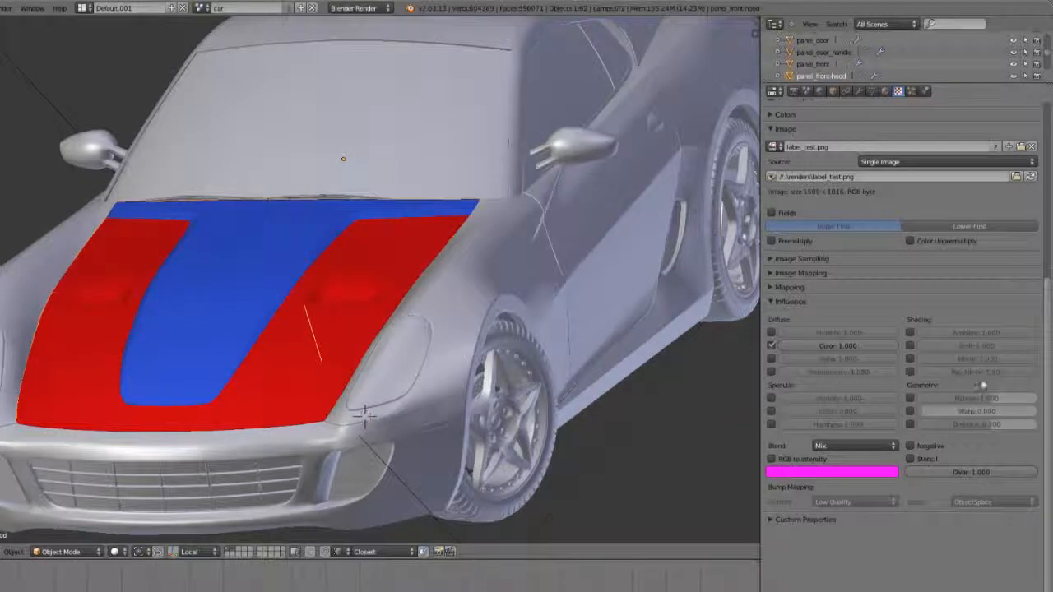
mouse_move(983, 336)
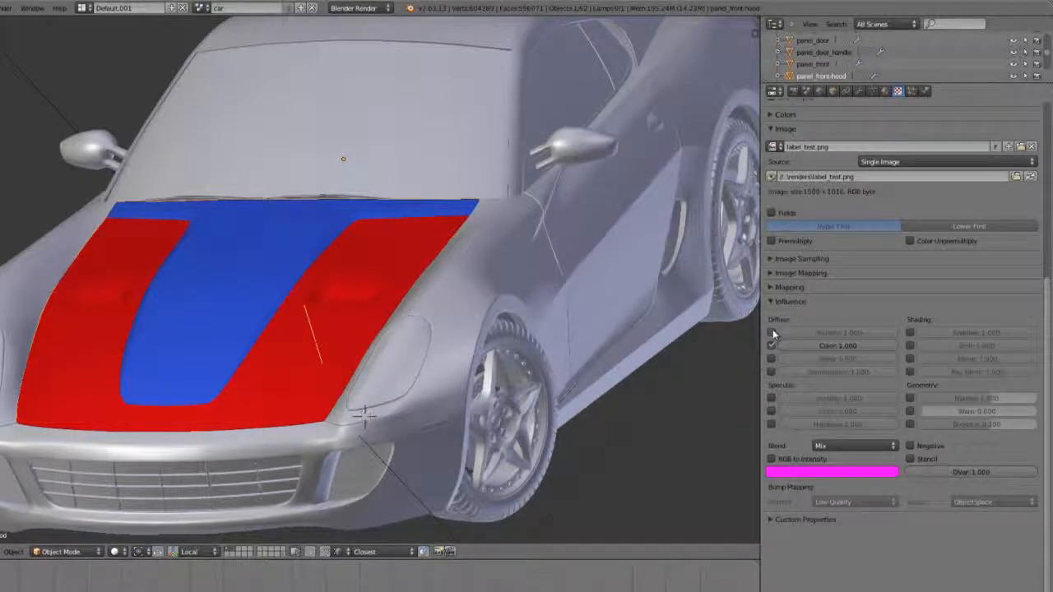
left_click(771, 333)
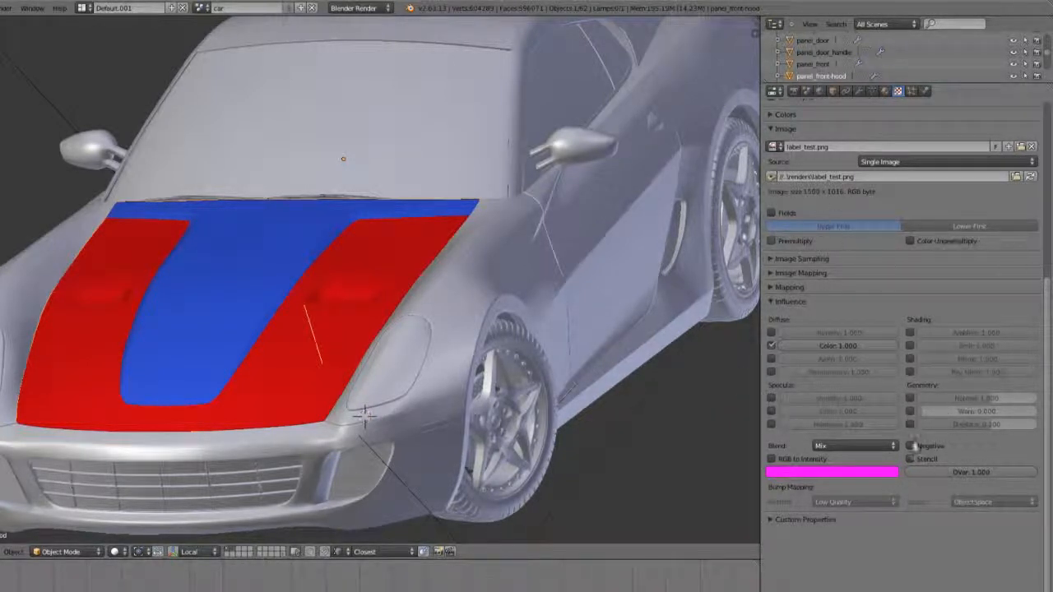
left_click(910, 398)
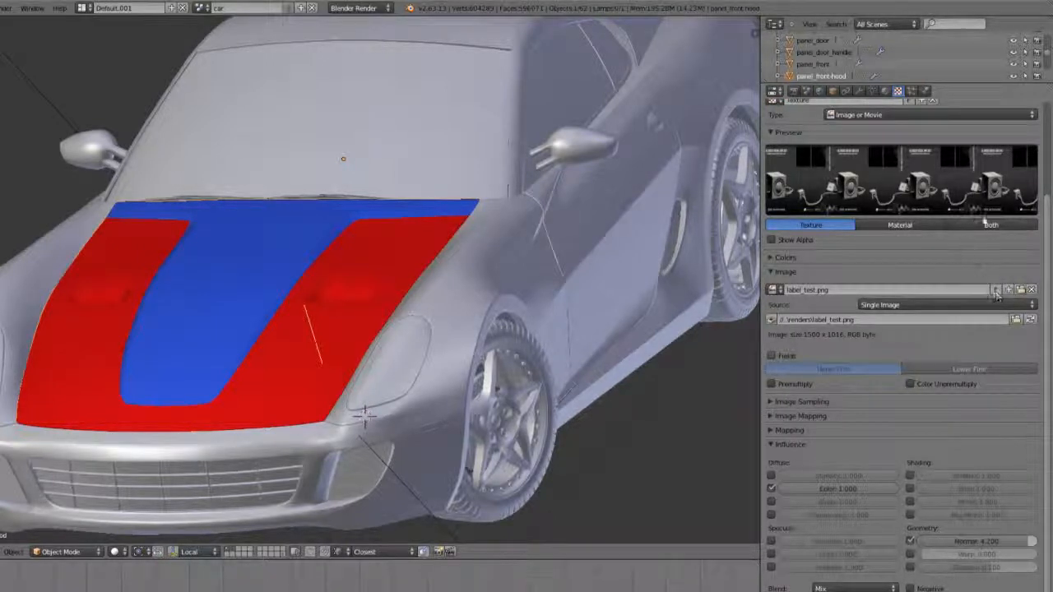
left_click(990, 224)
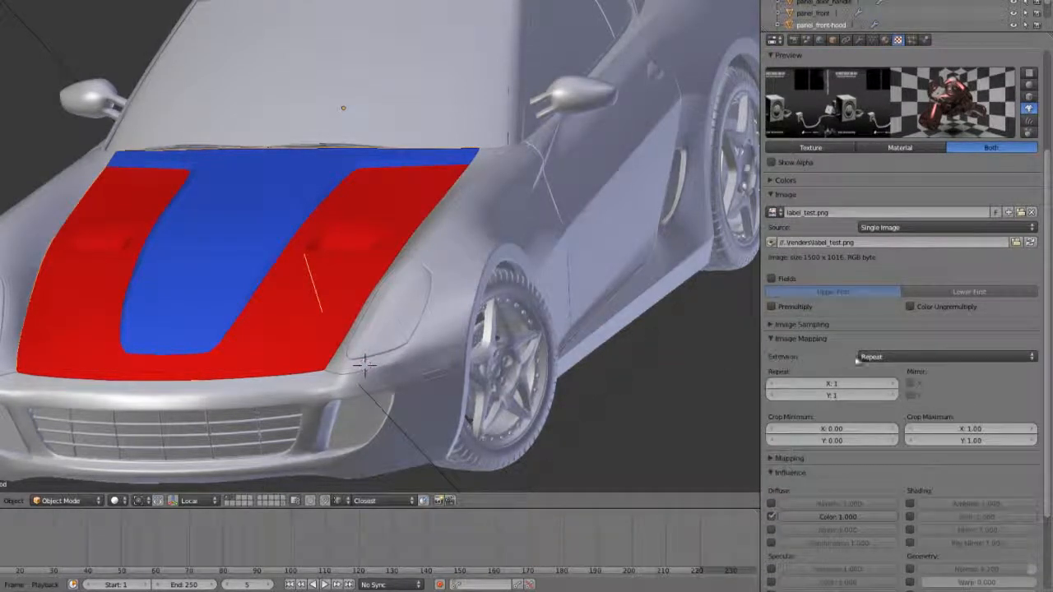
left_click(788, 352)
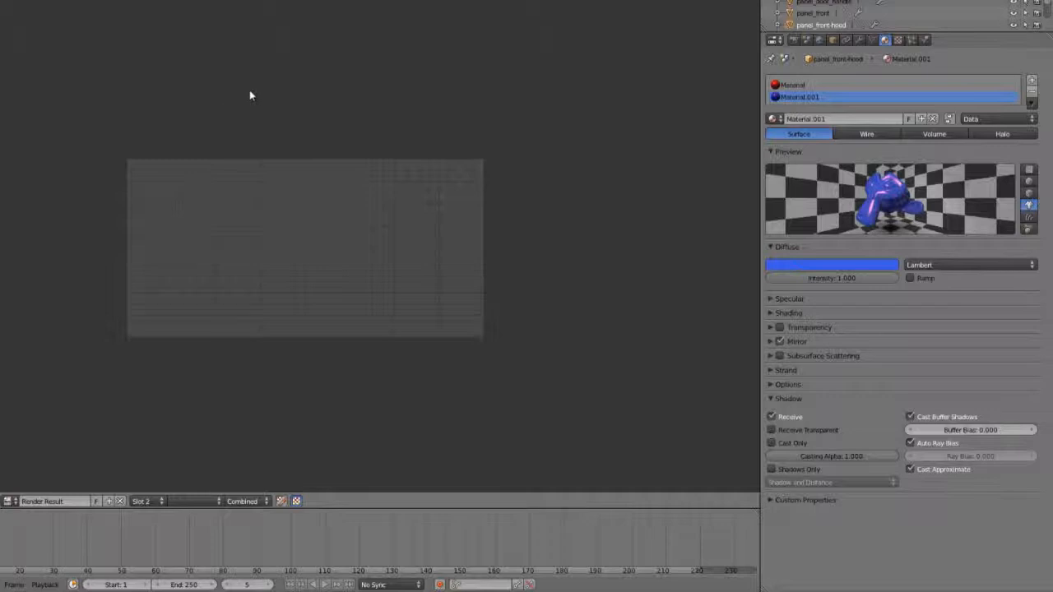
mouse_move(586, 322)
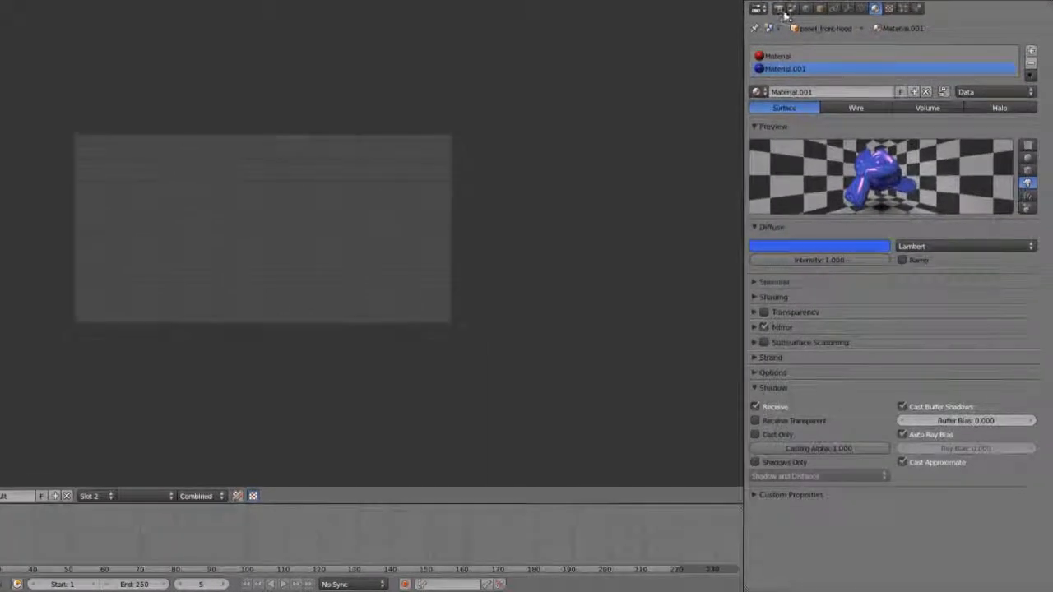
Open the Render properties and briefly expand then collapse the Layers panel.
left_click(757, 8)
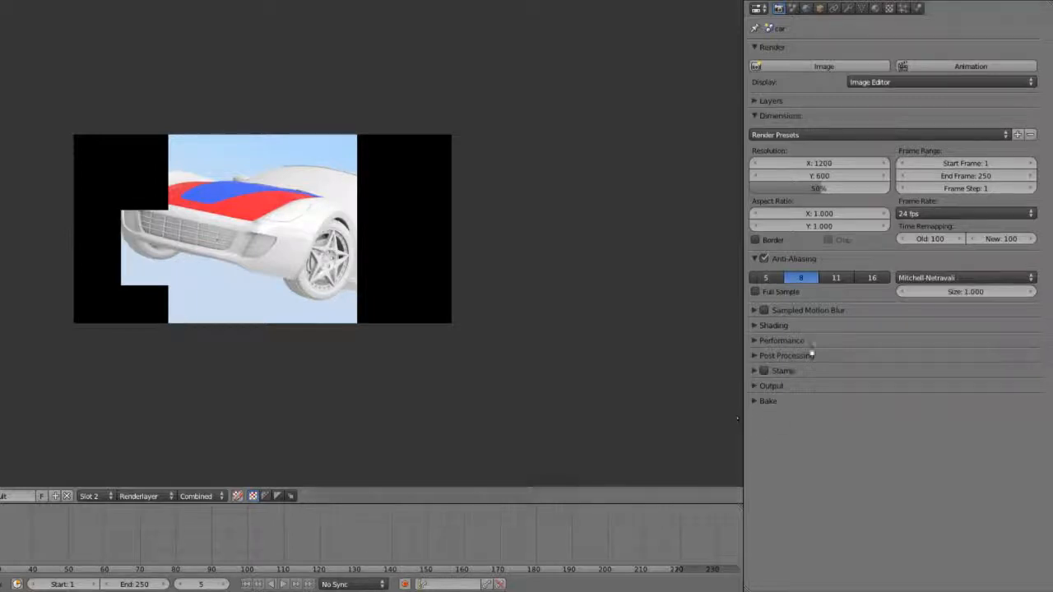
left_click(770, 100)
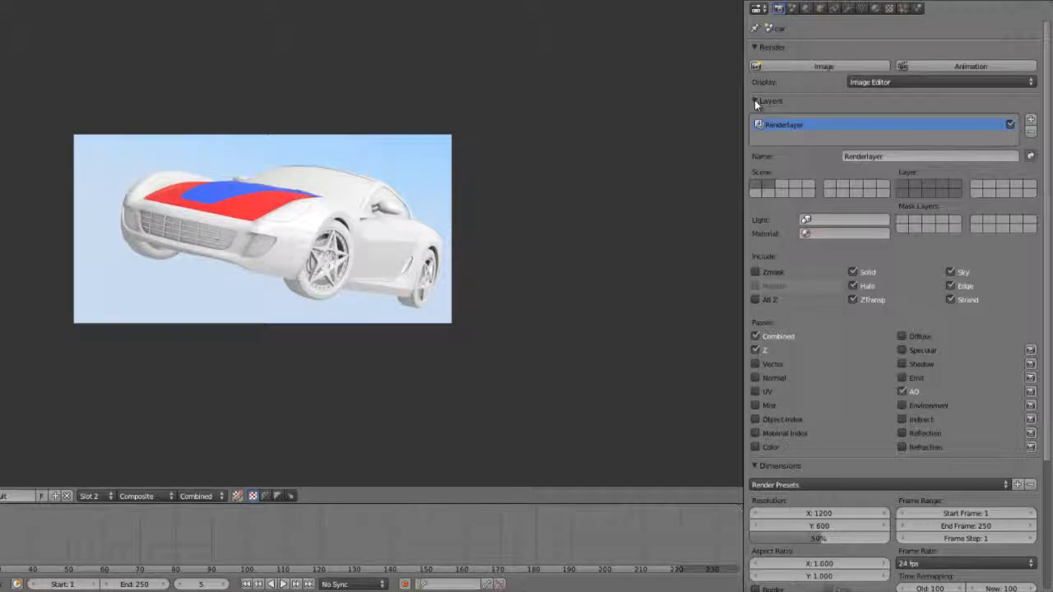
left_click(755, 100)
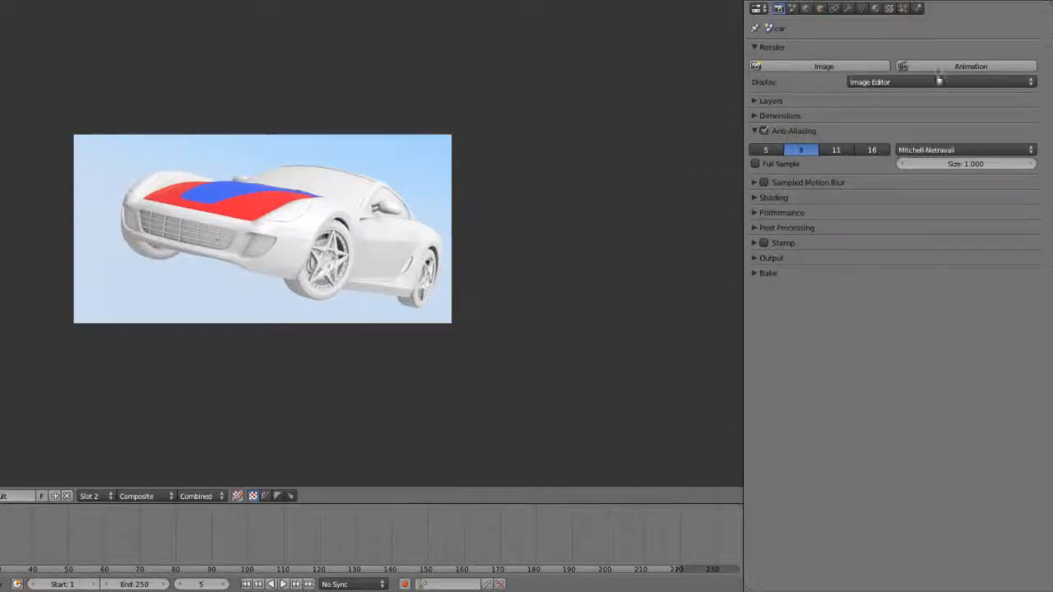
Collapse anti-aliasing, motion blur and Shading panels, leaving all render sections closed.
left_click(754, 131)
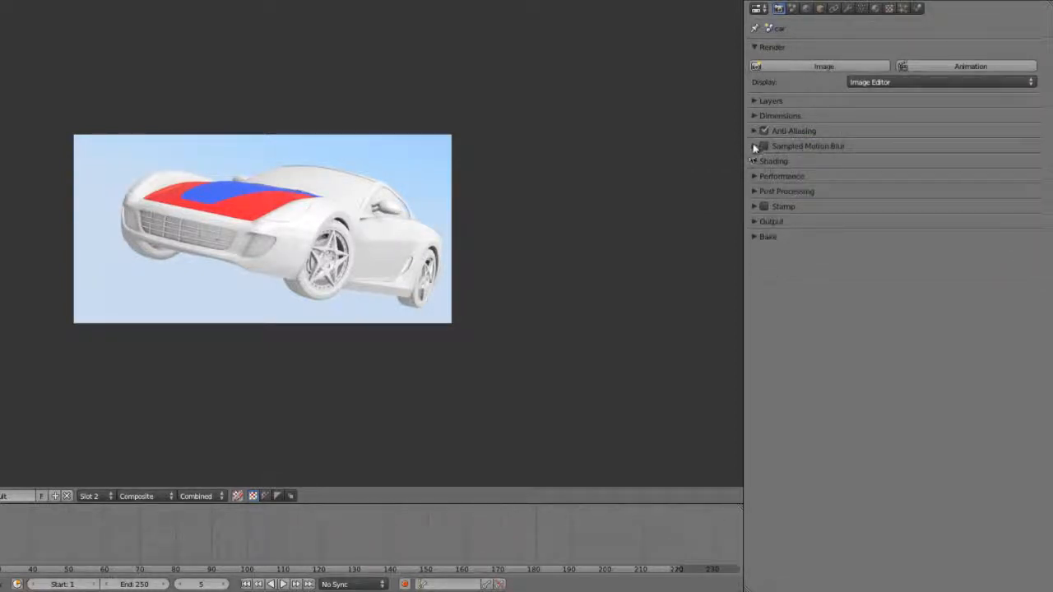
left_click(762, 146)
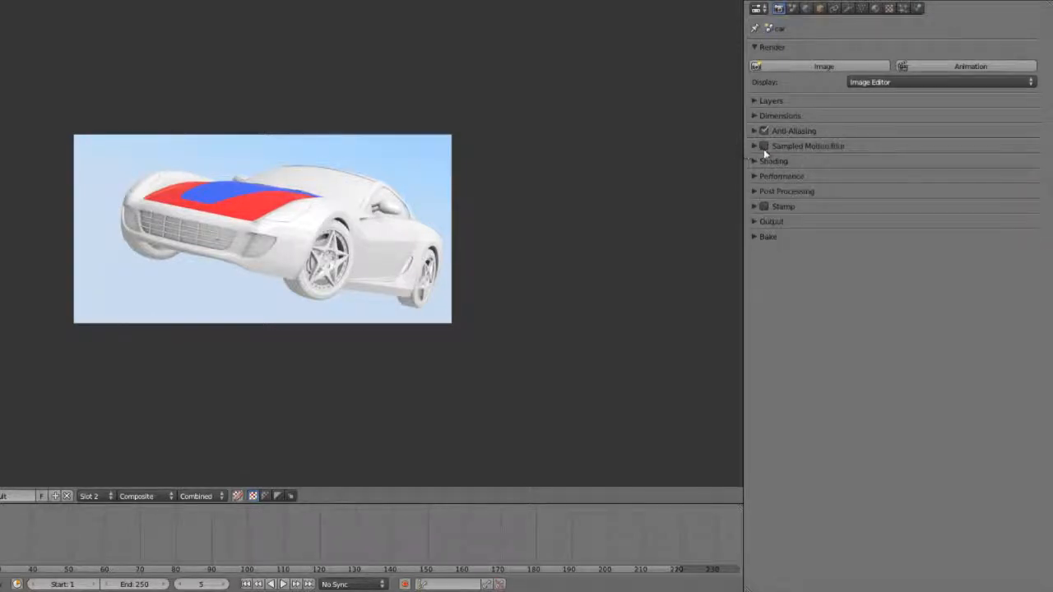
left_click(754, 146)
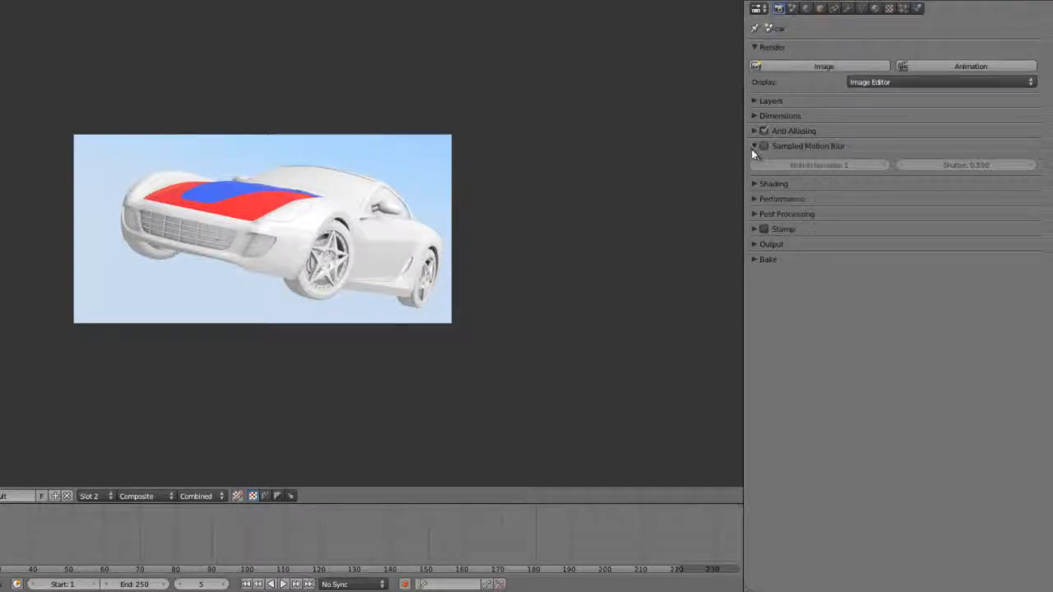
left_click(754, 184)
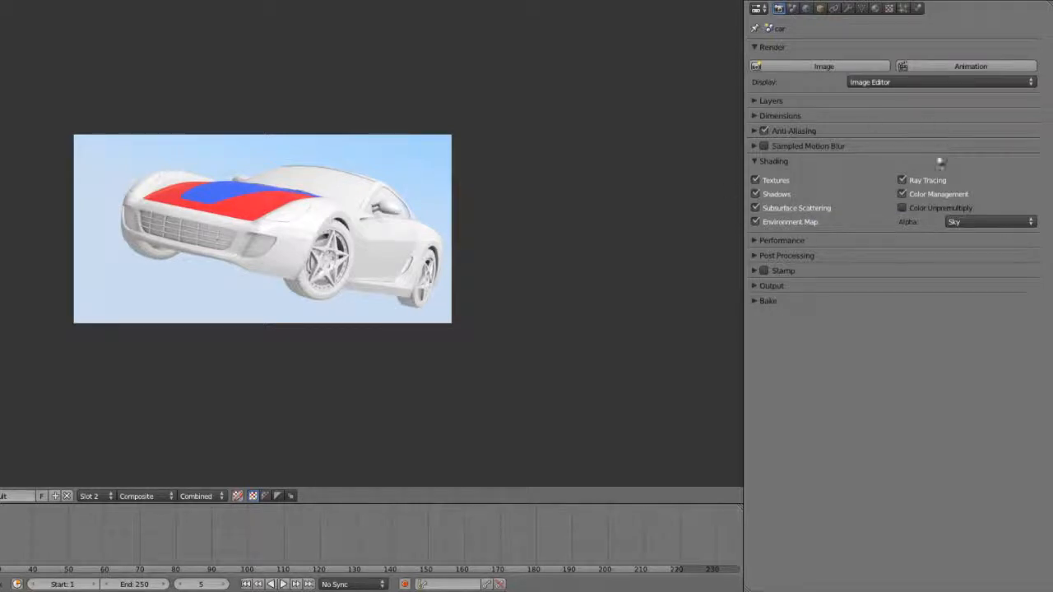
left_click(754, 161)
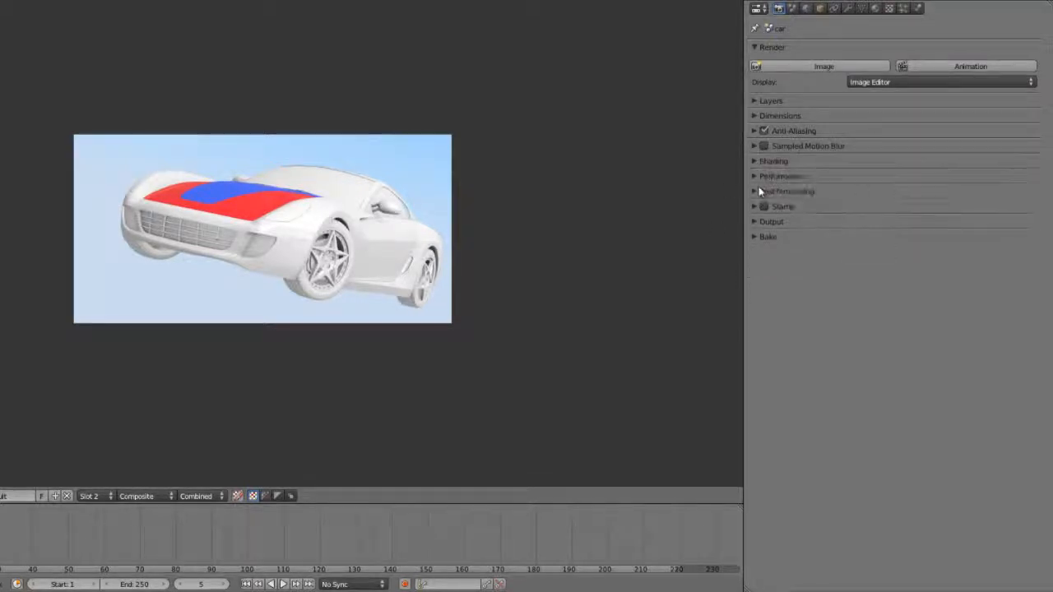
Expand the Performance and Post Processing panels, with compositing and sequencer on.
left_click(754, 176)
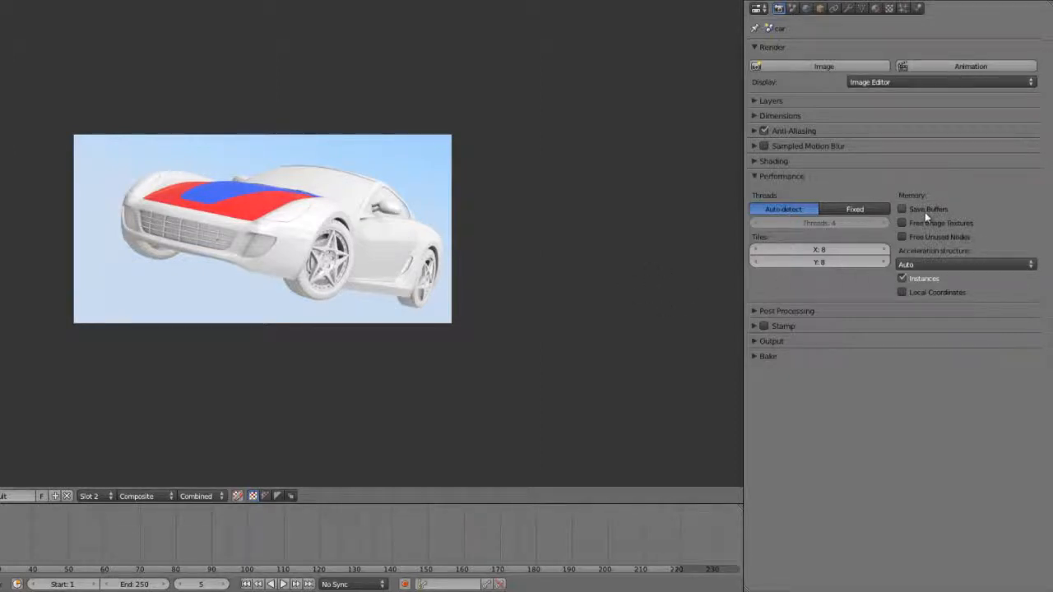
mouse_move(928, 208)
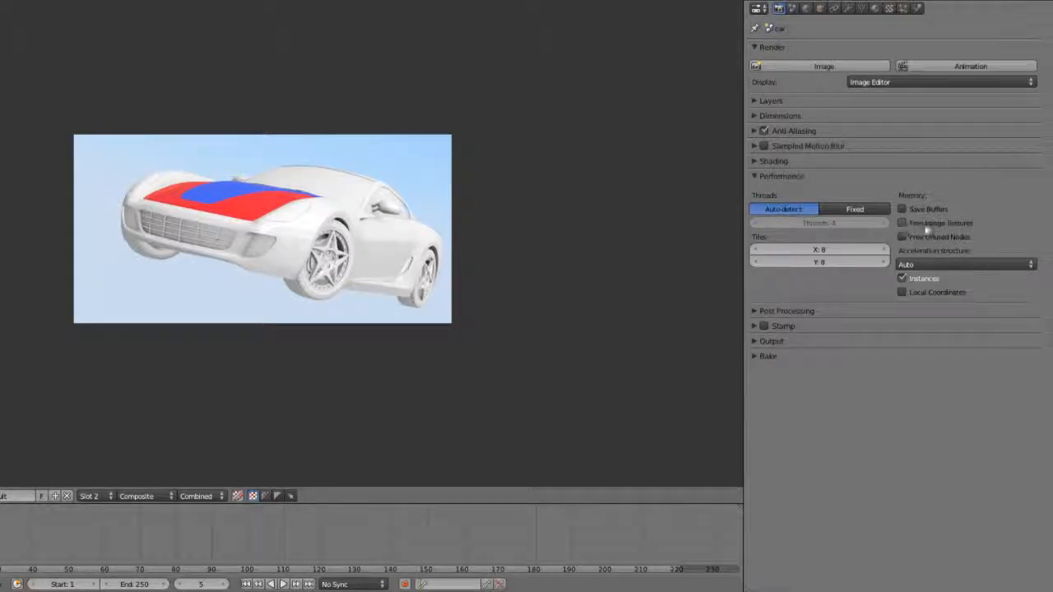
mouse_move(940, 223)
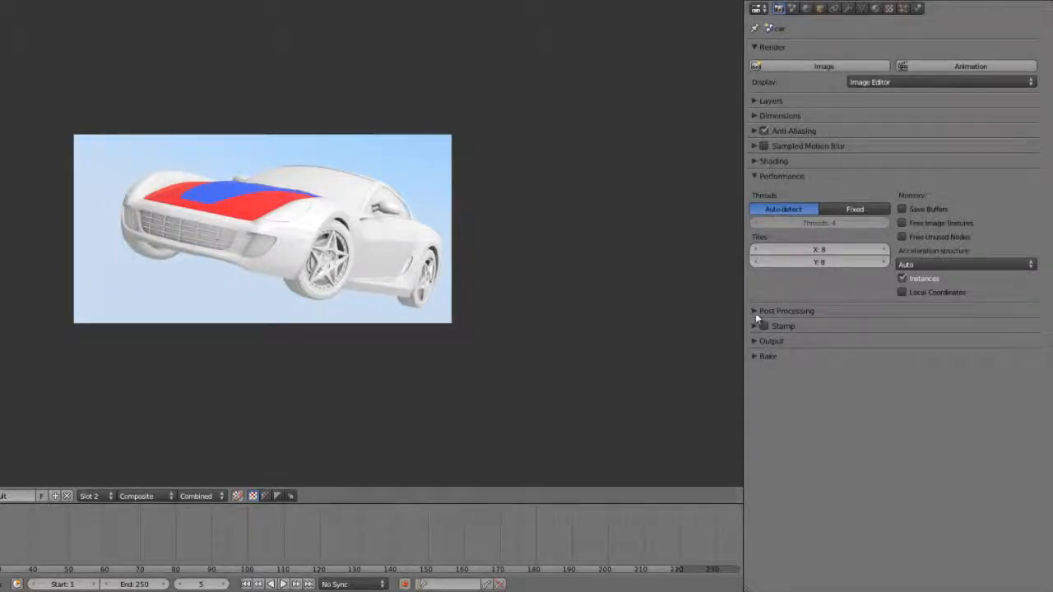
left_click(755, 311)
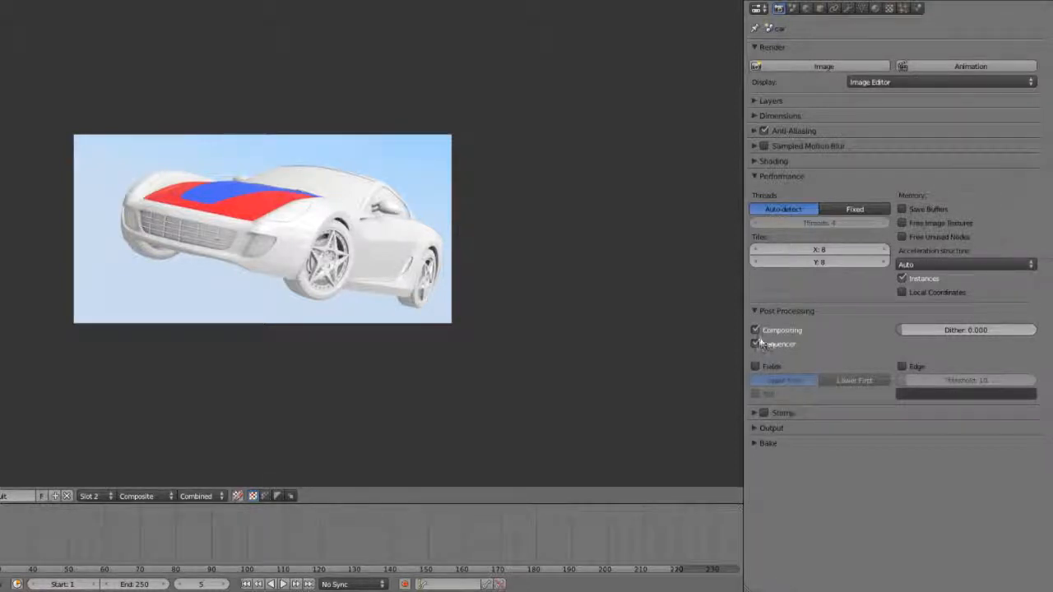
Collapse Post Processing and expand the Stamp panel showing its metadata options.
left_click(756, 344)
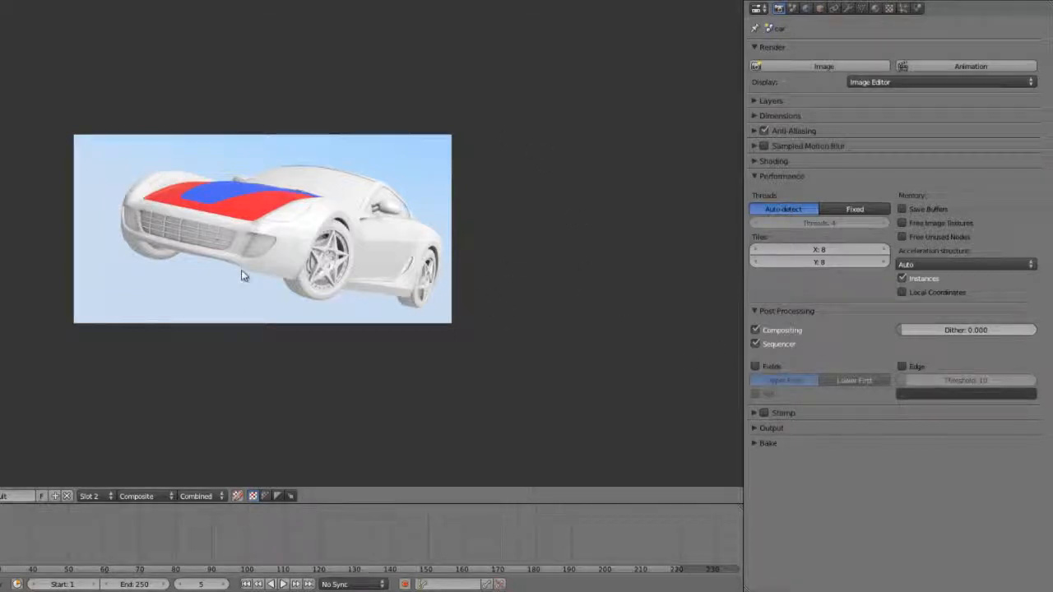
mouse_move(705, 280)
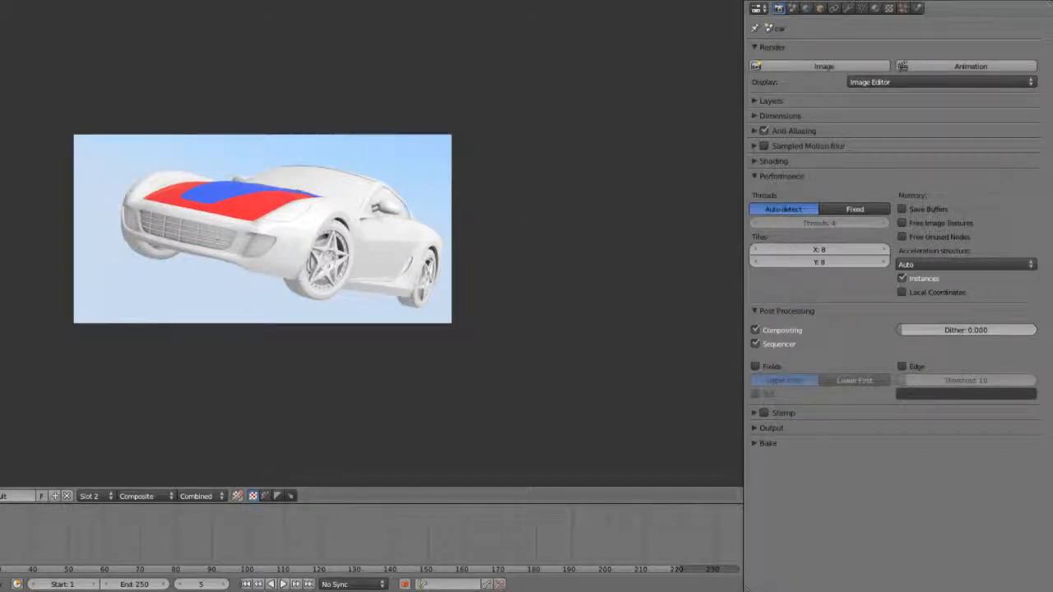
left_click(753, 311)
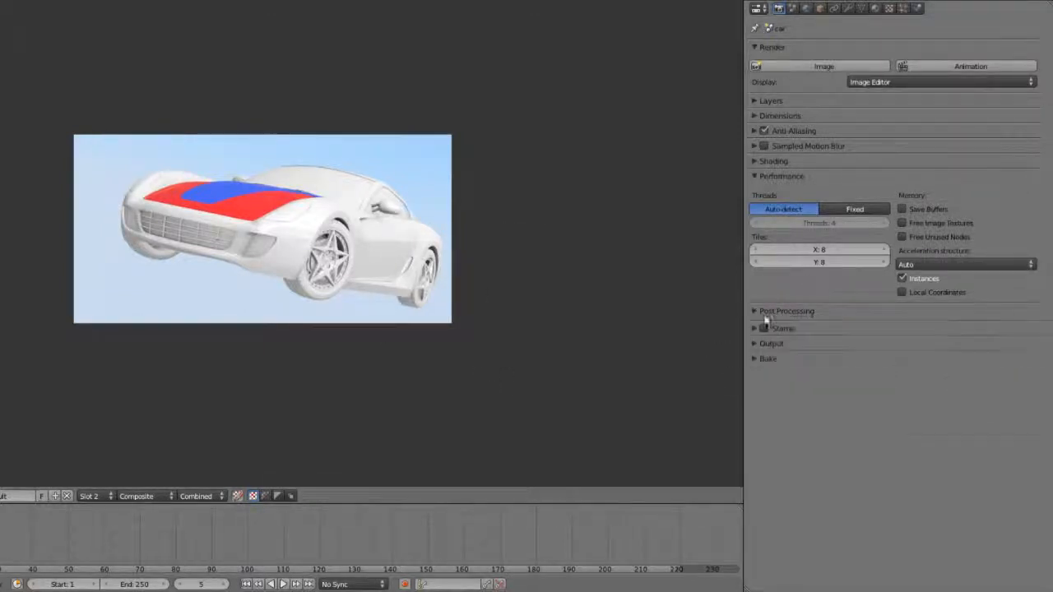
left_click(755, 325)
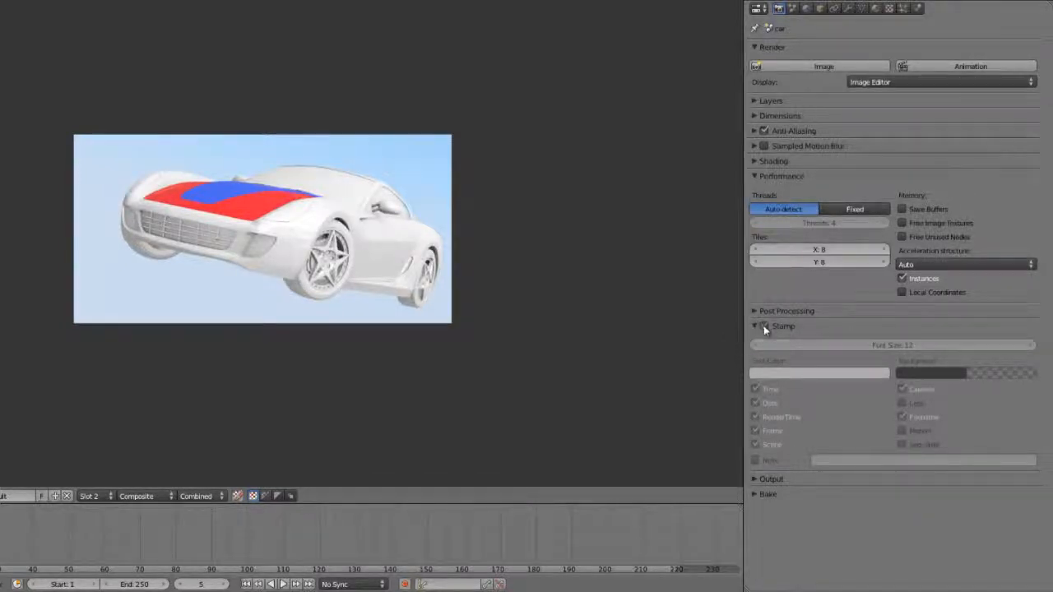
Toggle stamping on and back off, then collapse the Stamp panel.
left_click(761, 326)
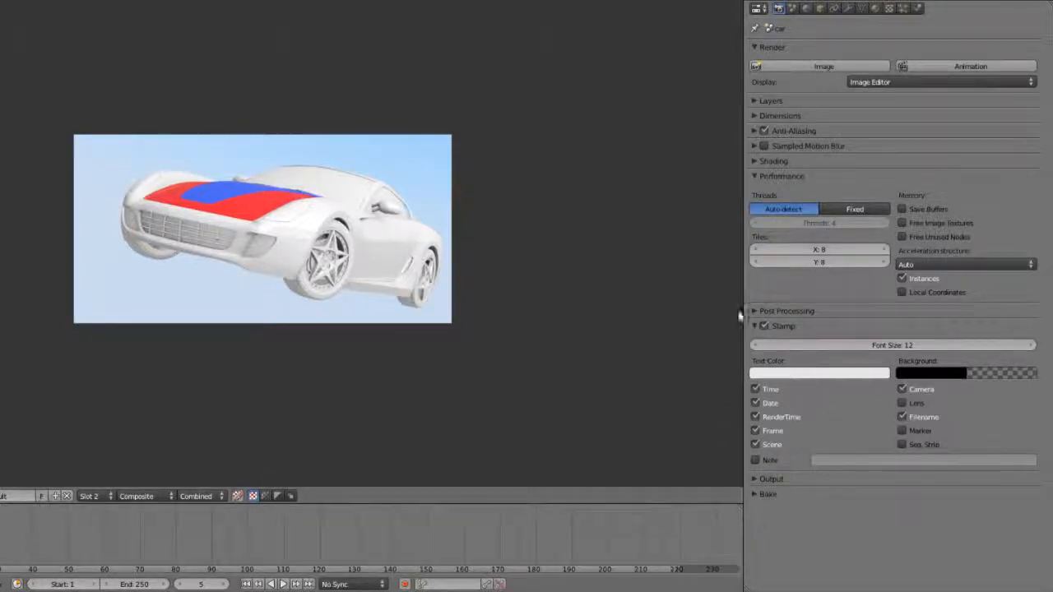
left_click(763, 325)
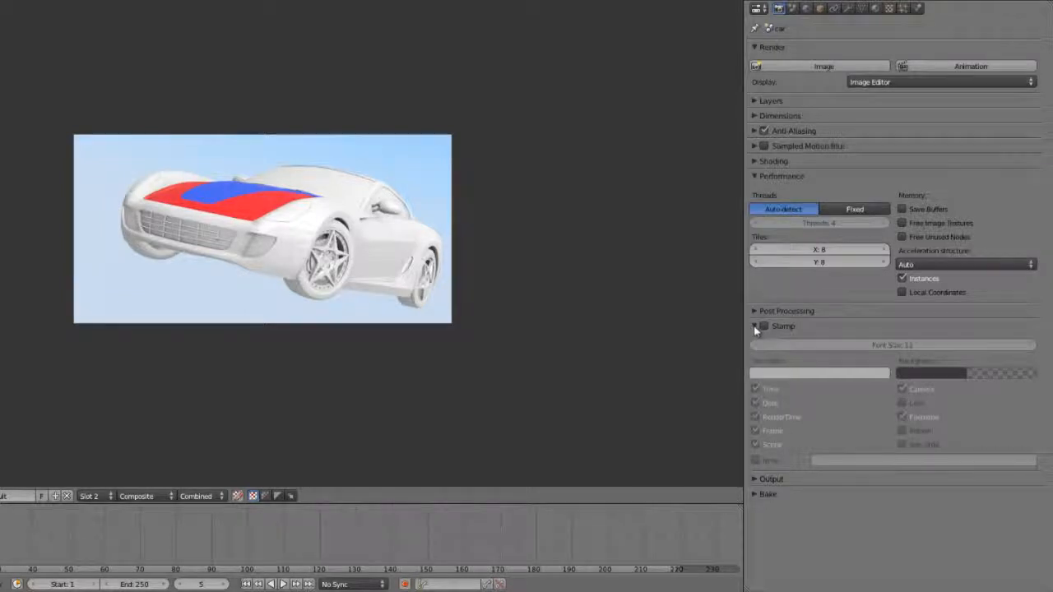
left_click(754, 340)
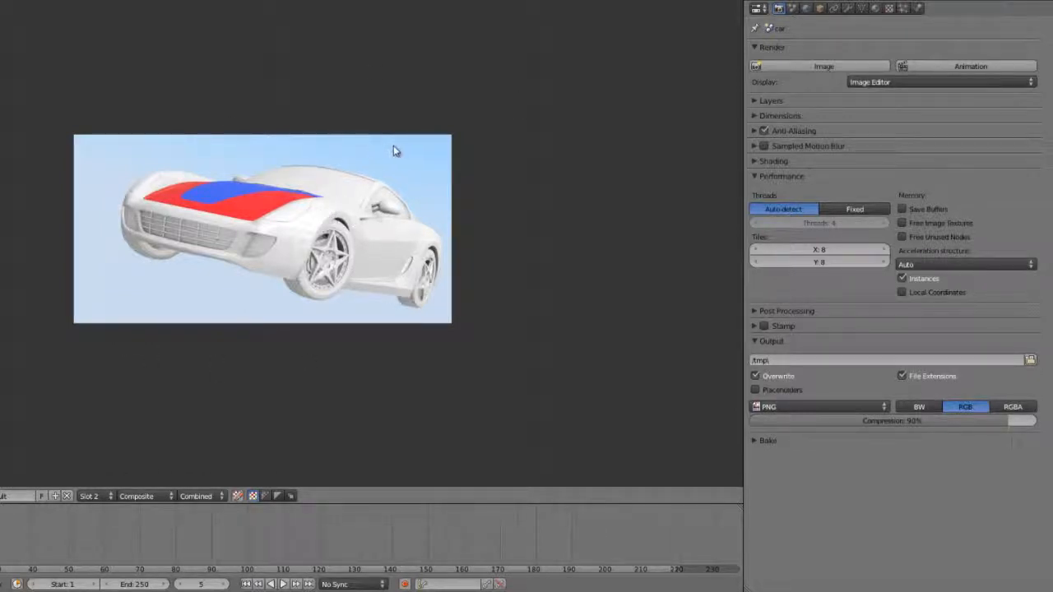
mouse_move(438, 381)
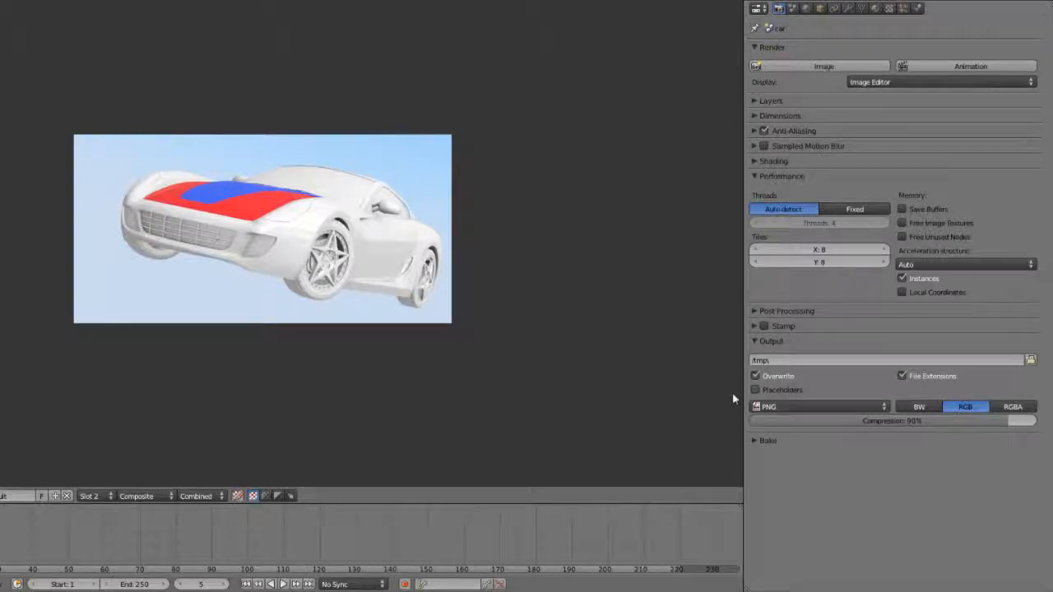
Set the output file format to H.264 and collapse the Output panel.
left_click(818, 407)
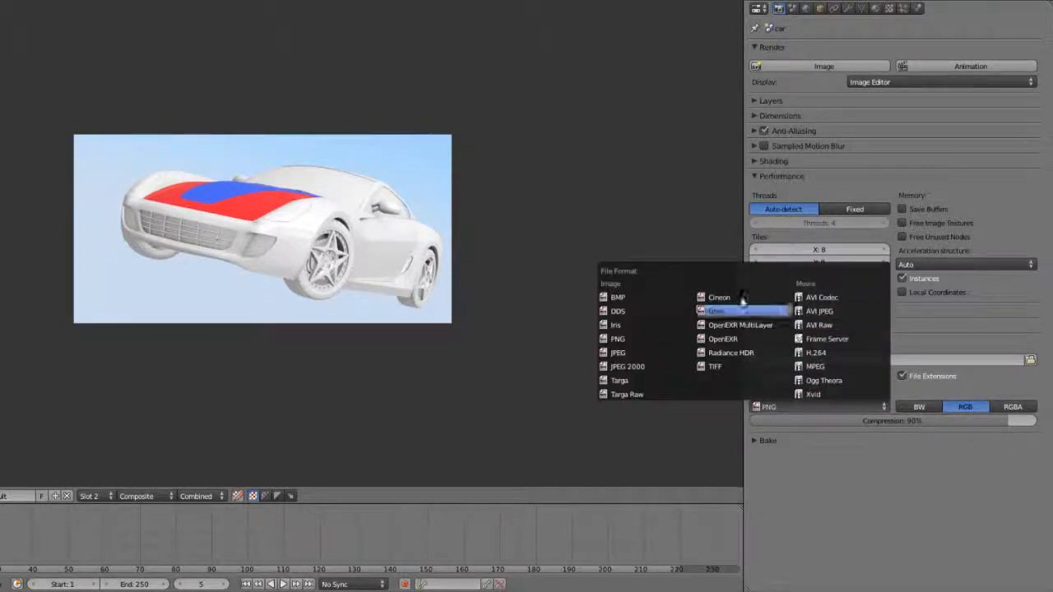
left_click(715, 311)
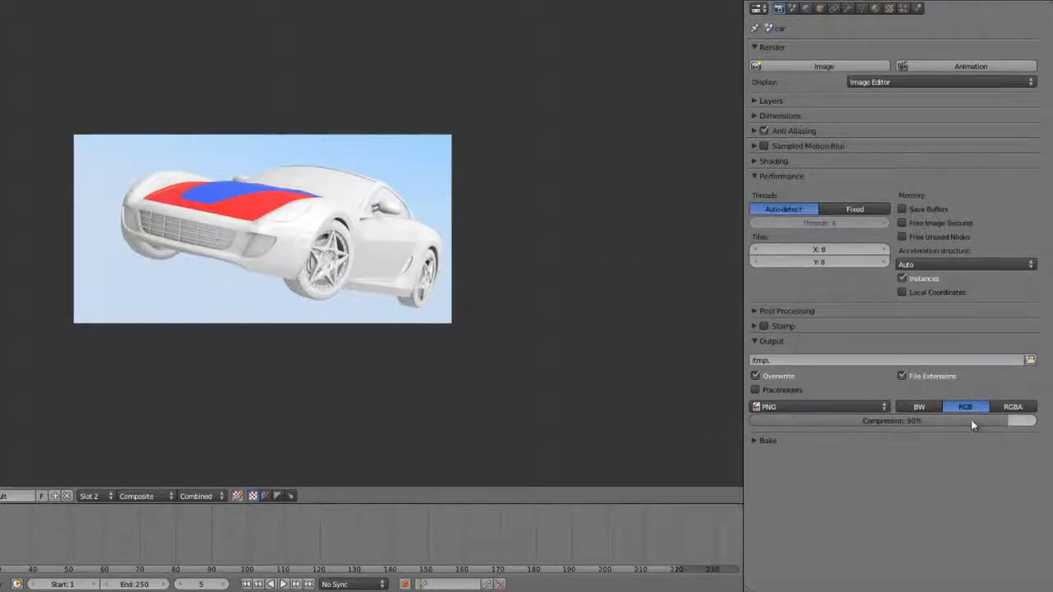
left_click(814, 406)
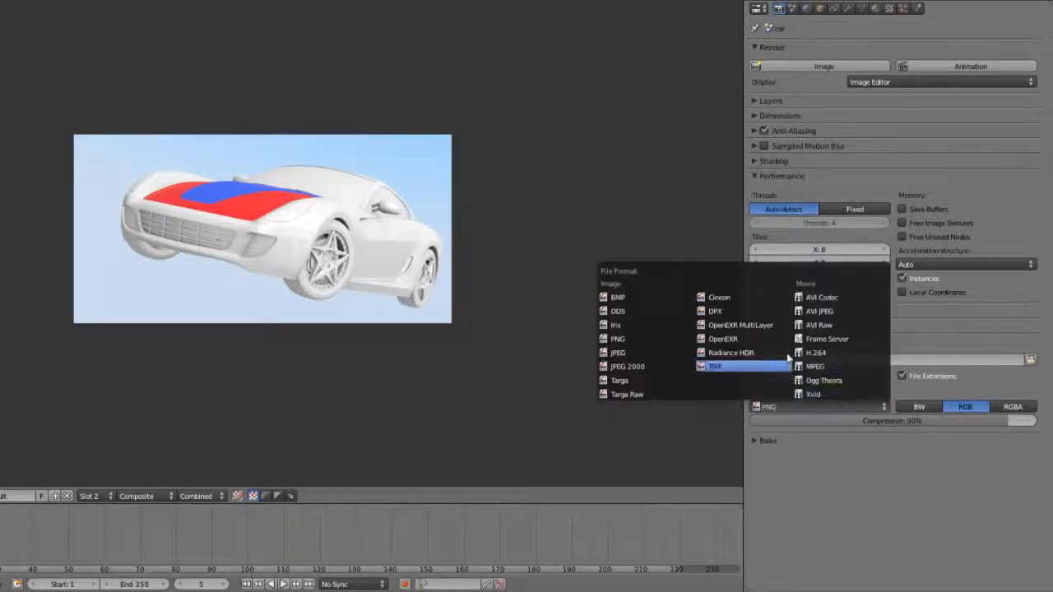
left_click(815, 352)
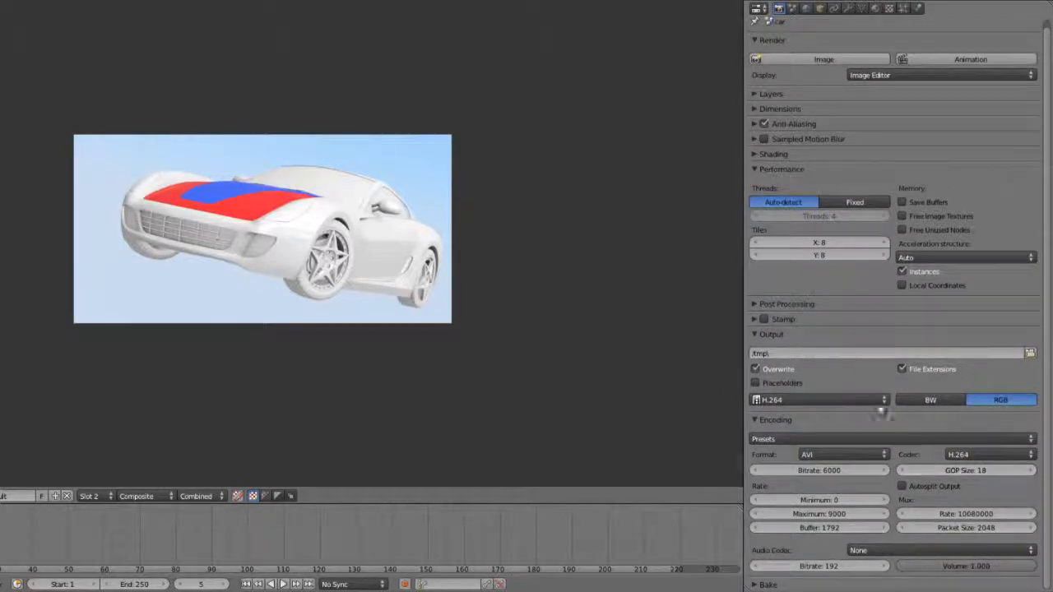
left_click(818, 399)
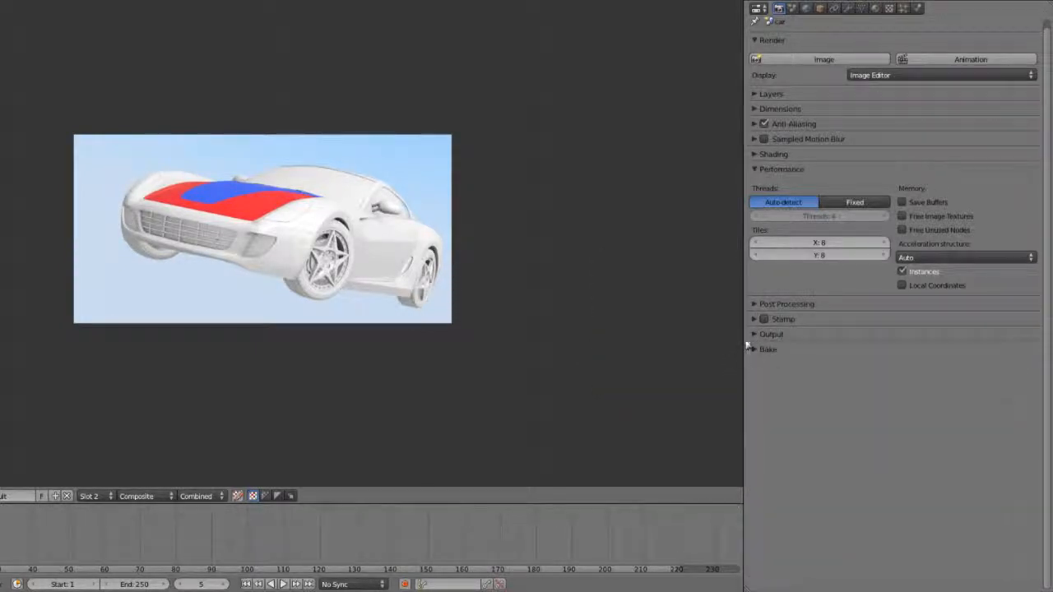
Expand the Bake panel to inspect it, then fold it away.
left_click(766, 349)
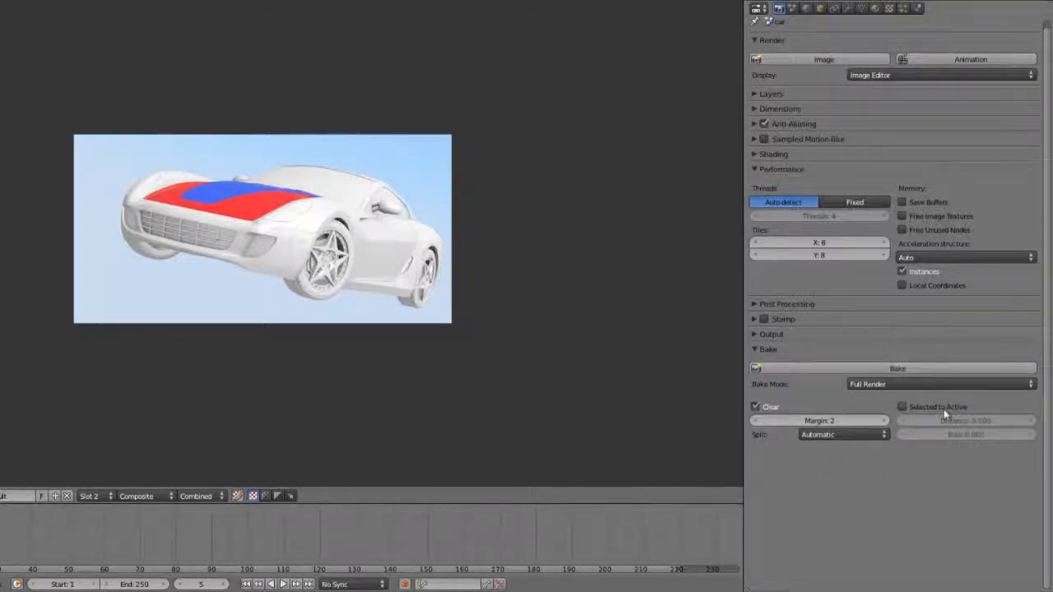
left_click(937, 384)
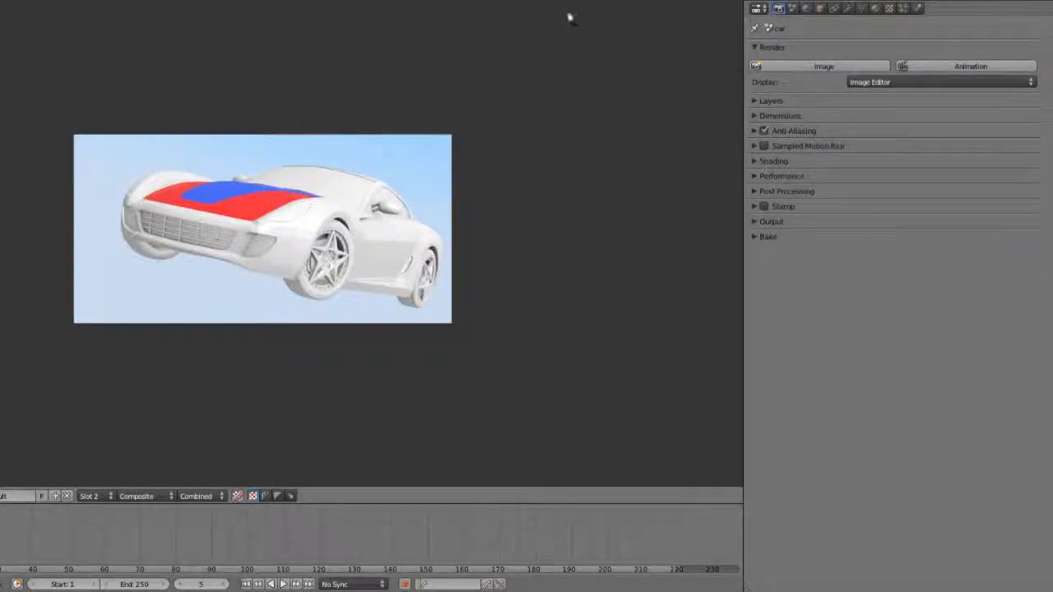
Pass through Texture properties to the blue Material.001 material settings.
left_click(875, 8)
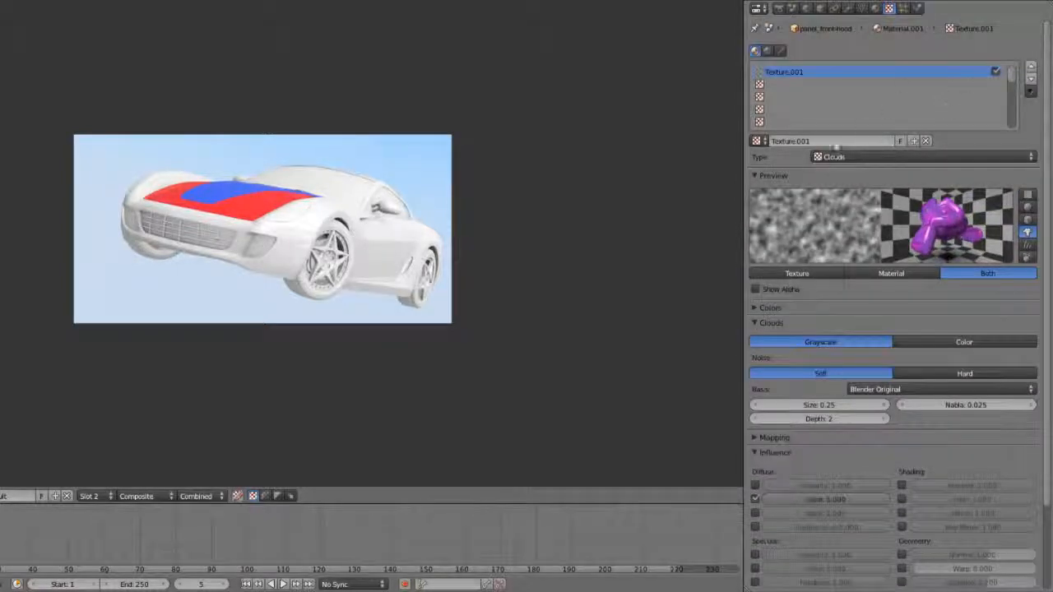
left_click(852, 8)
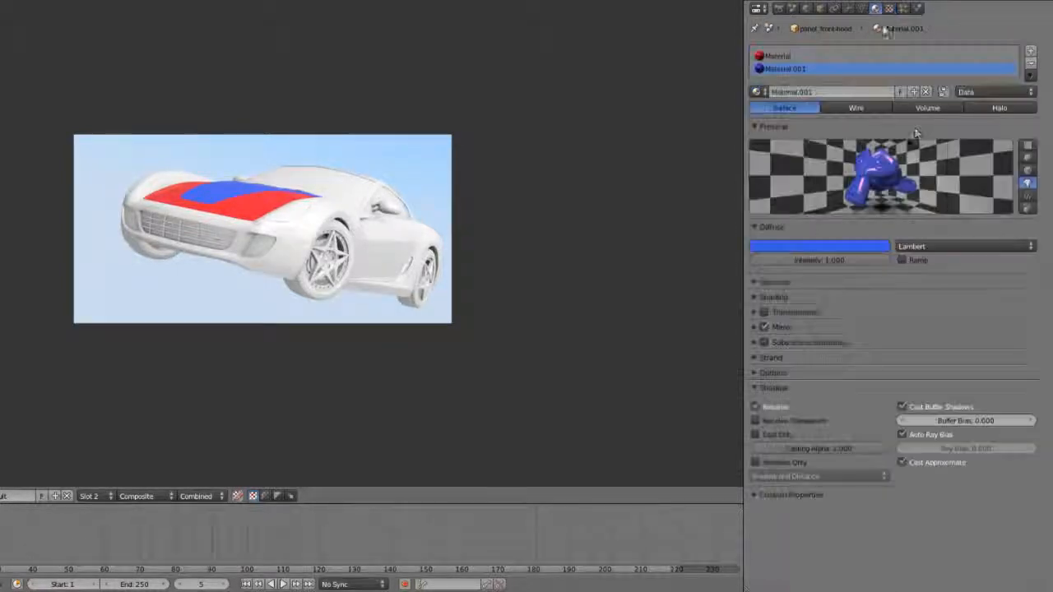